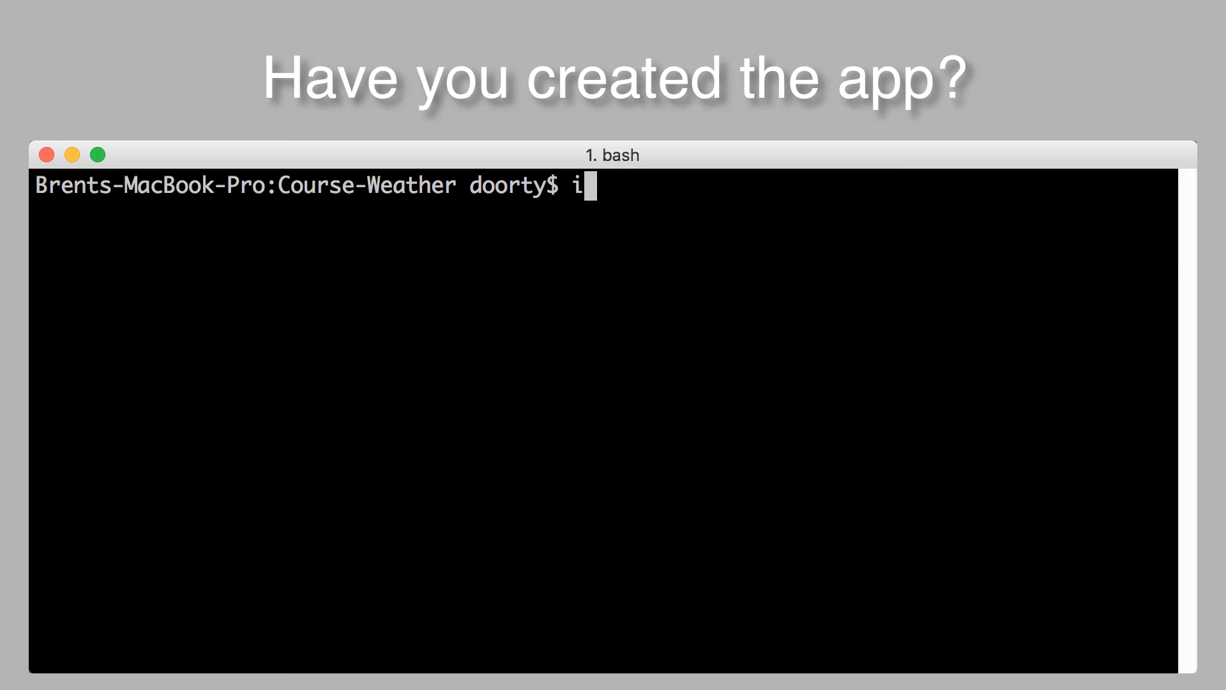
Step: Run `ionic start WeatherApp blank --v2` to create the blank WeatherApp project
type("onic start WeatherApp blank --")
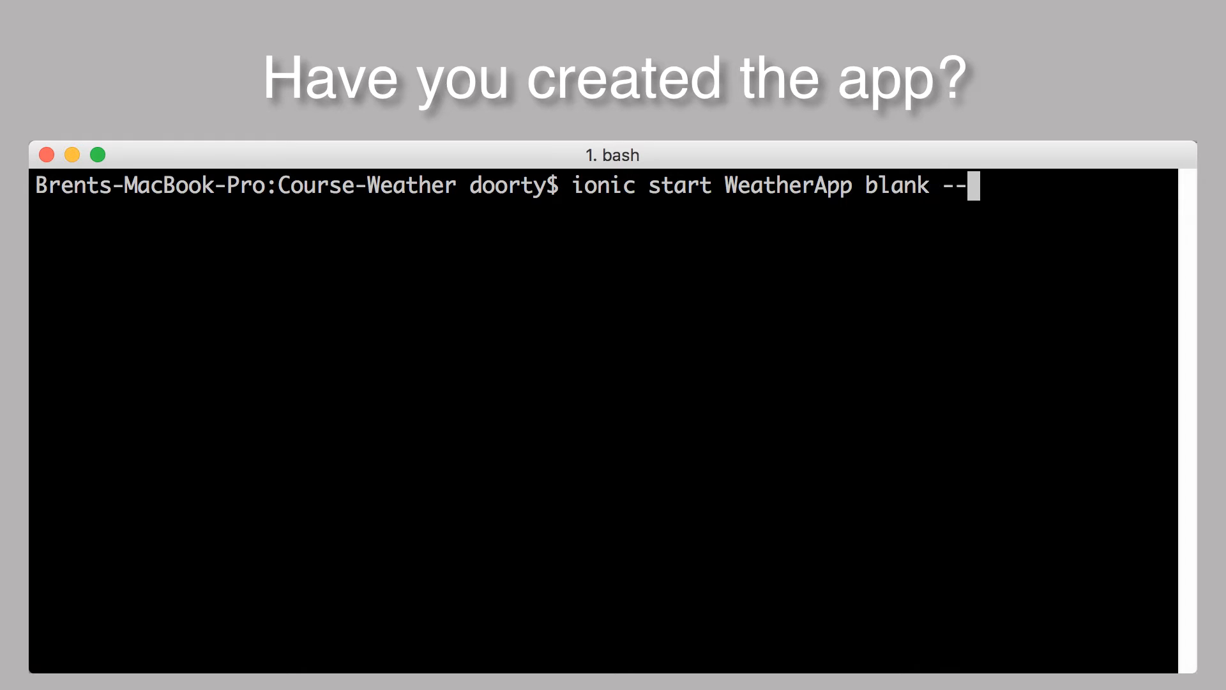
type("v")
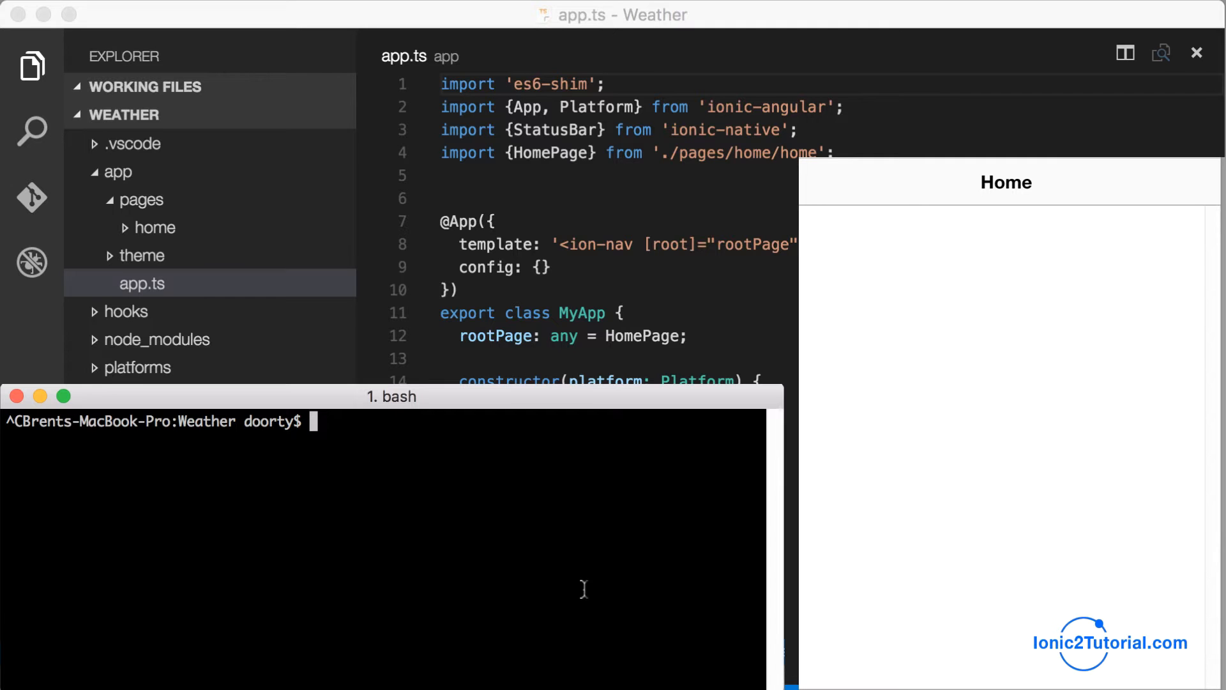
type("ionic g")
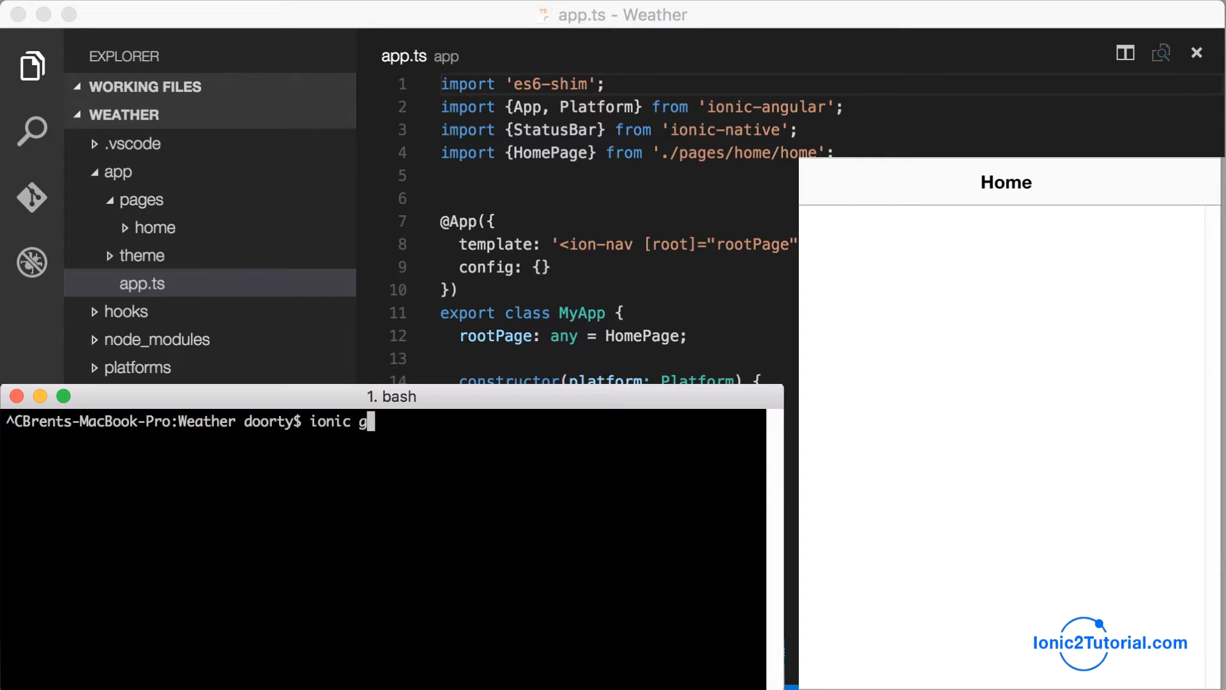
type("page Ad")
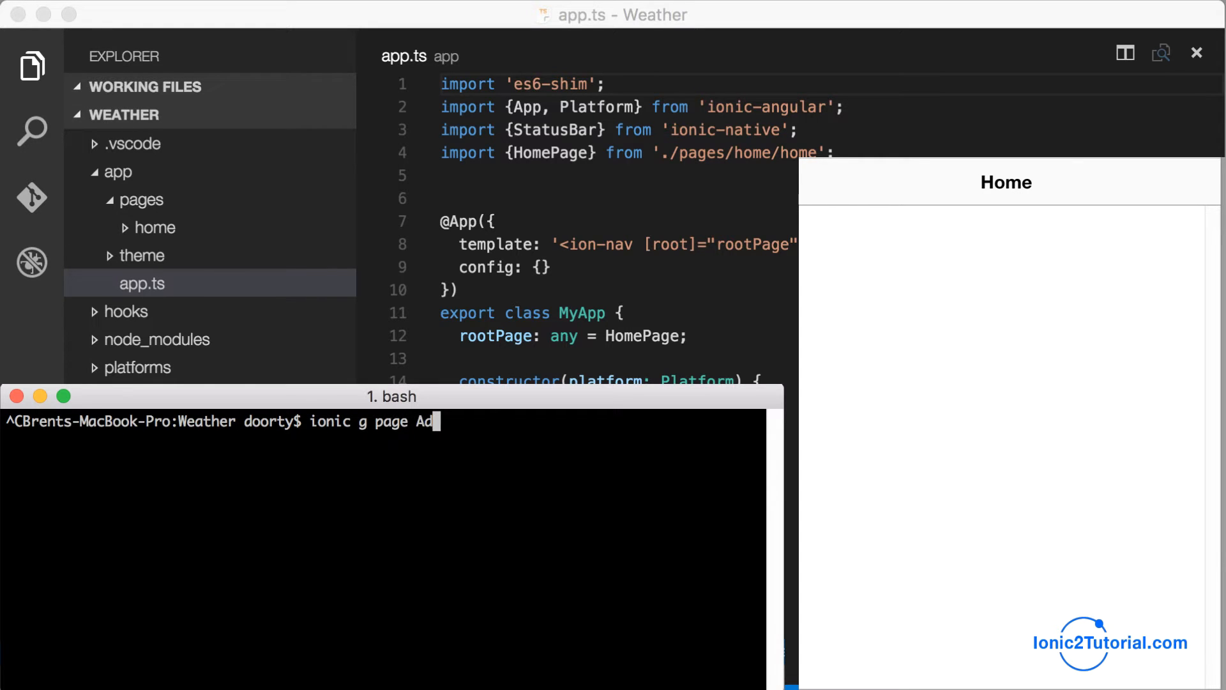
type("d")
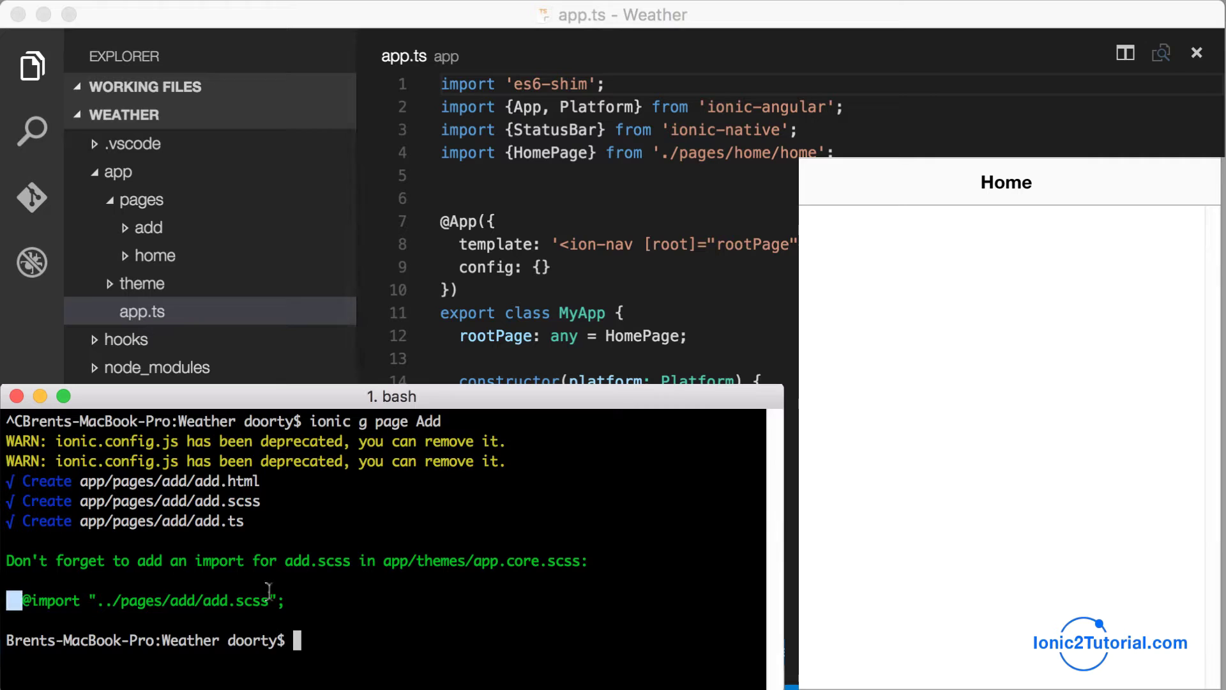
left_click_drag(20, 600, 285, 600)
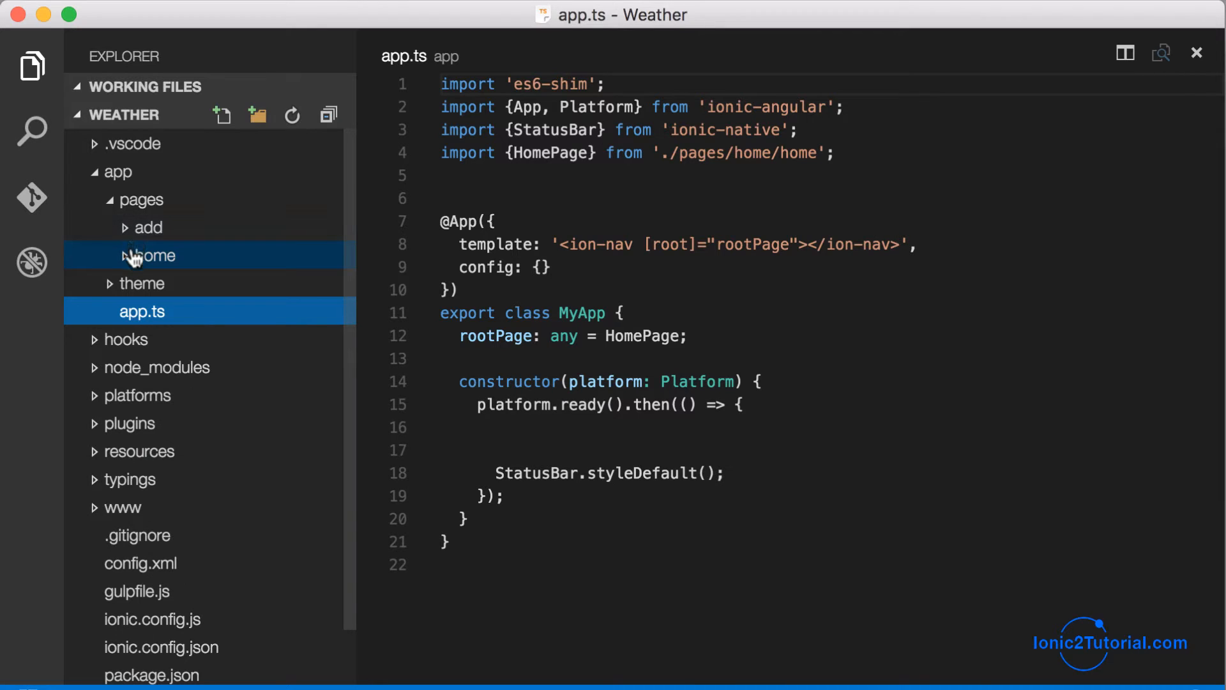
left_click(142, 283)
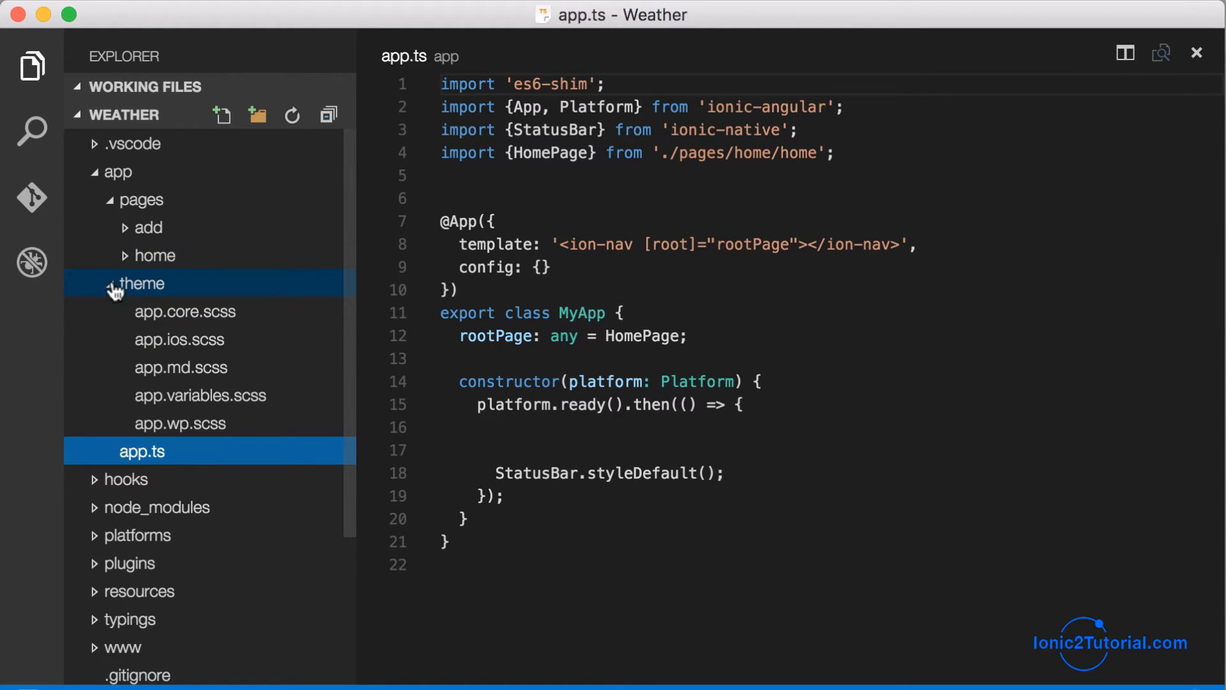
left_click(184, 312)
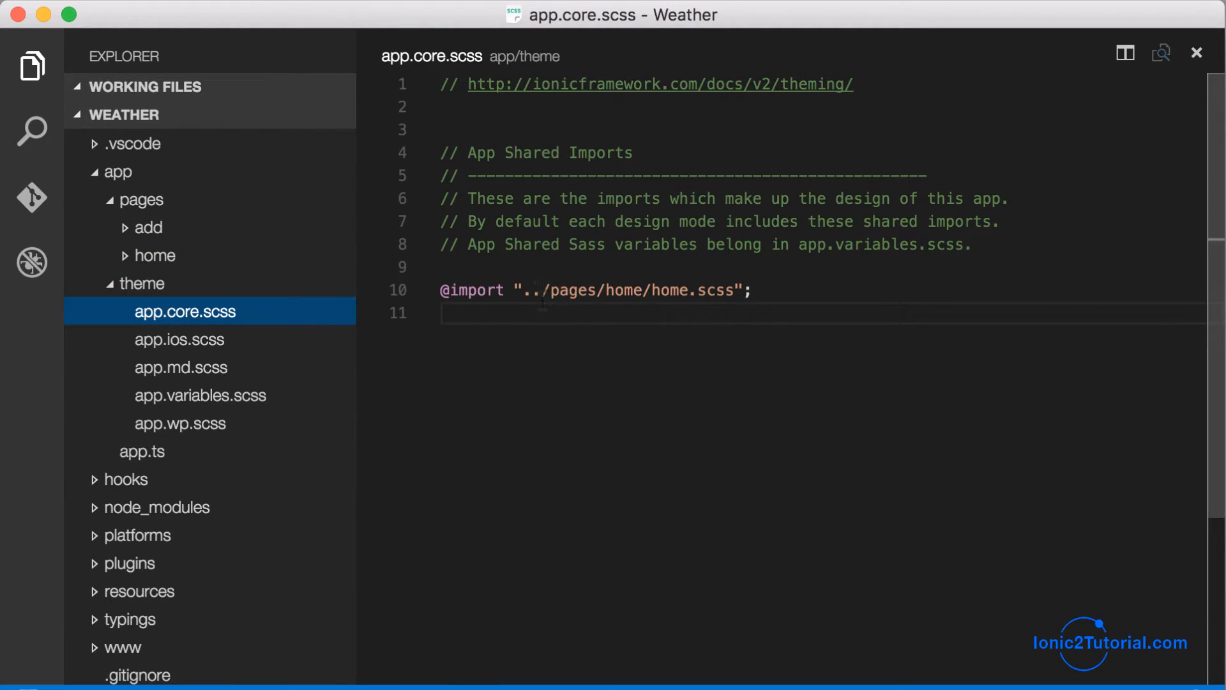
type("@import \"../pages/add/add.scss\";")
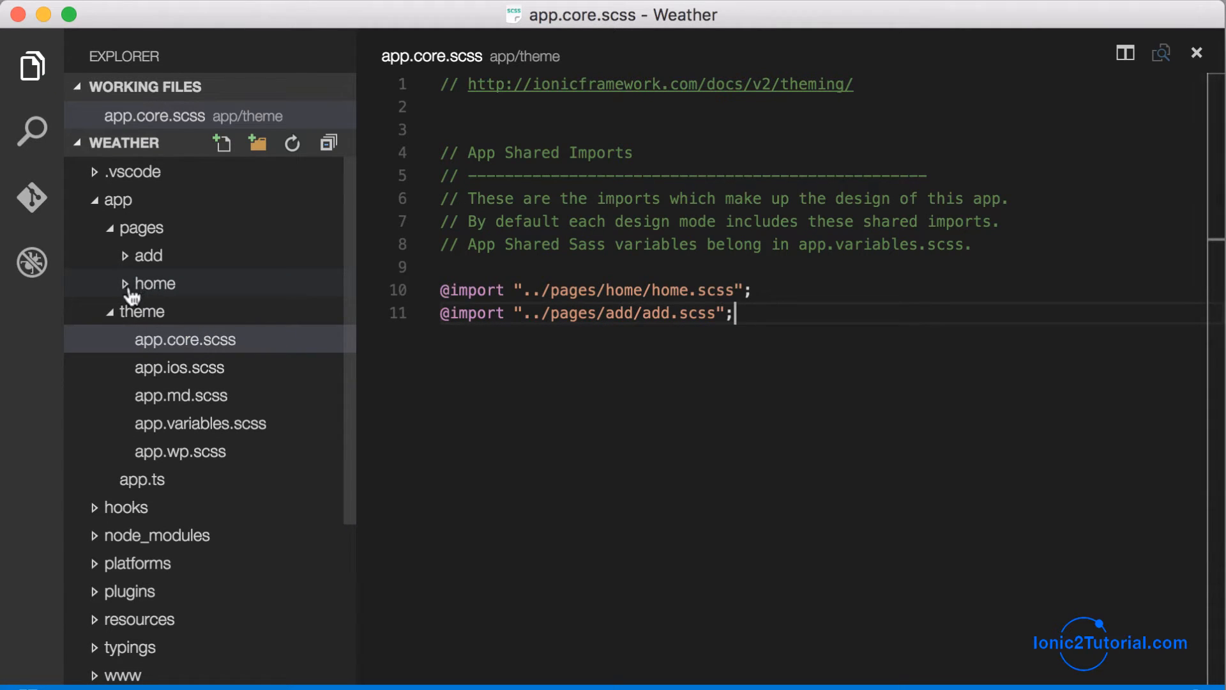
Step: Expand the add and home page folders and open home.html
left_click(143, 311)
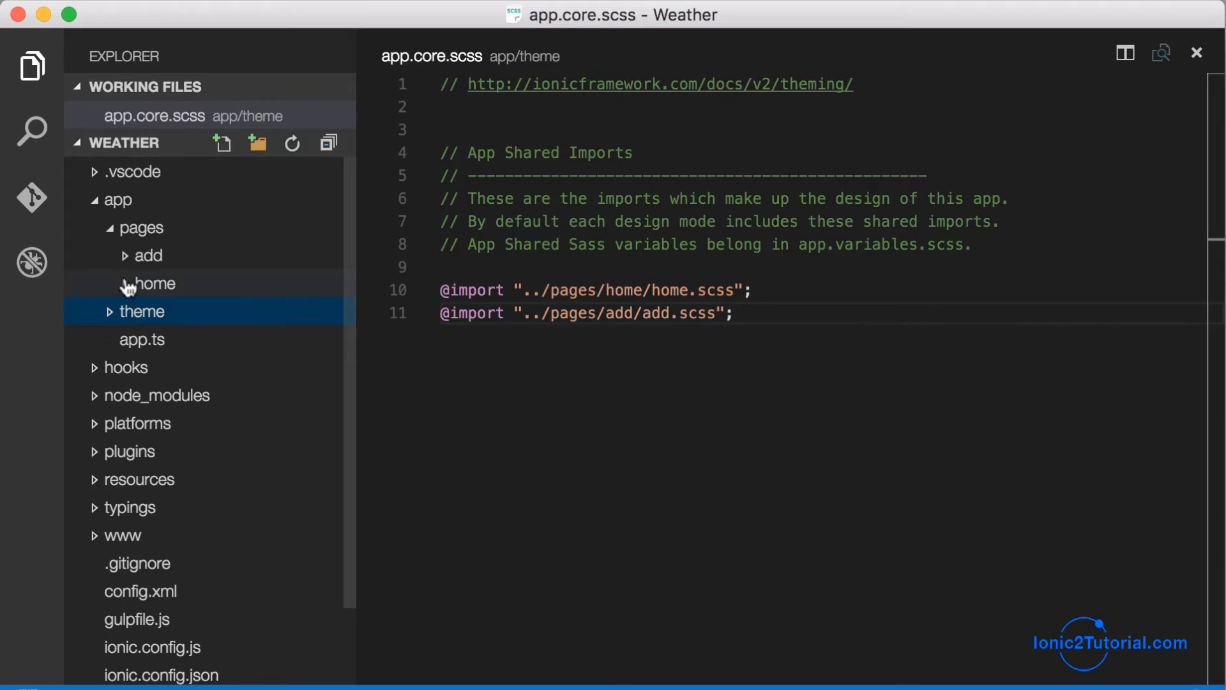
left_click(148, 256)
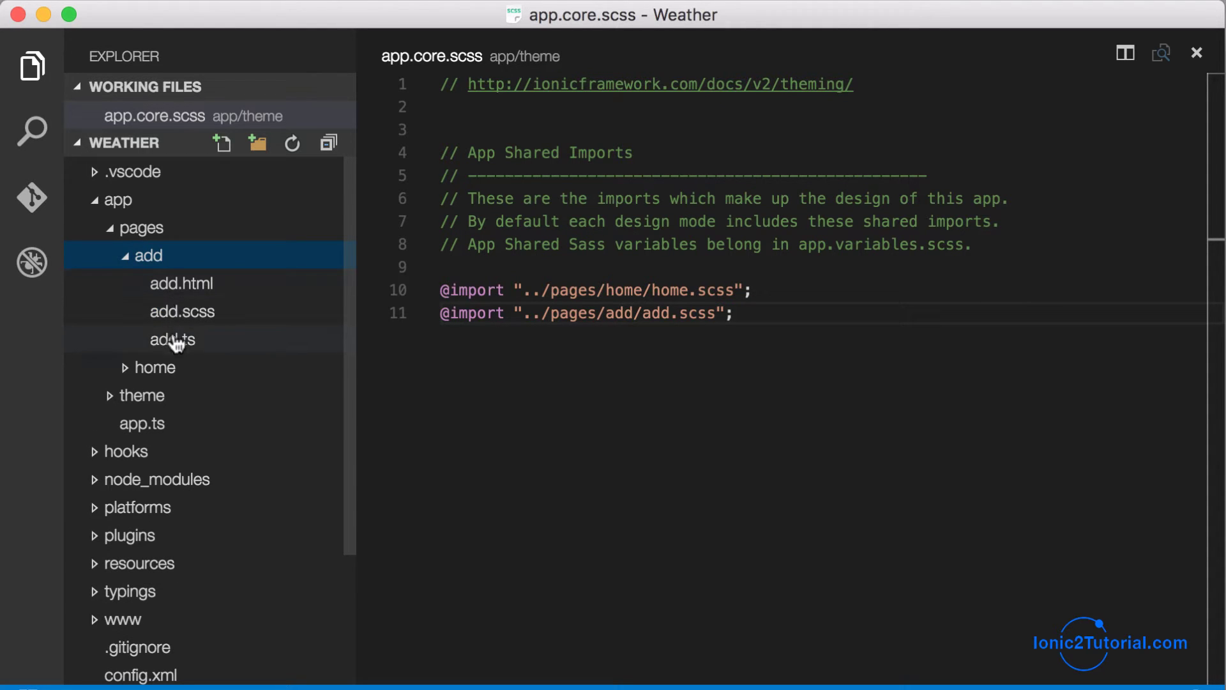
left_click(155, 368)
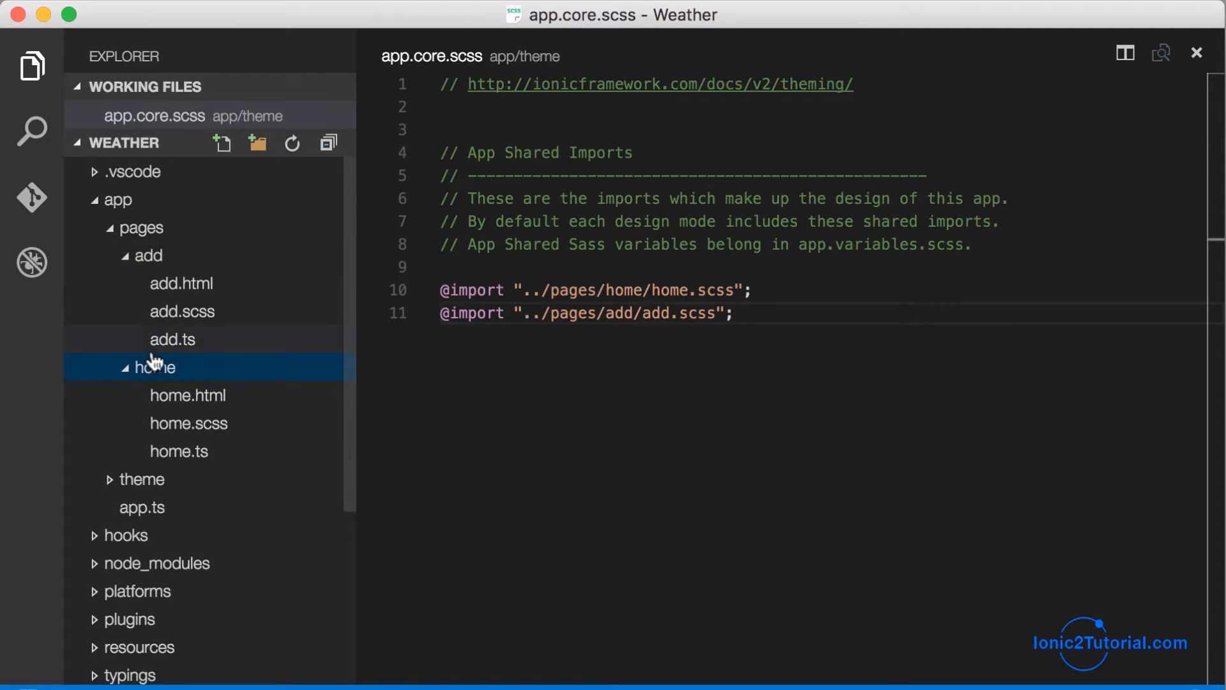
left_click(187, 396)
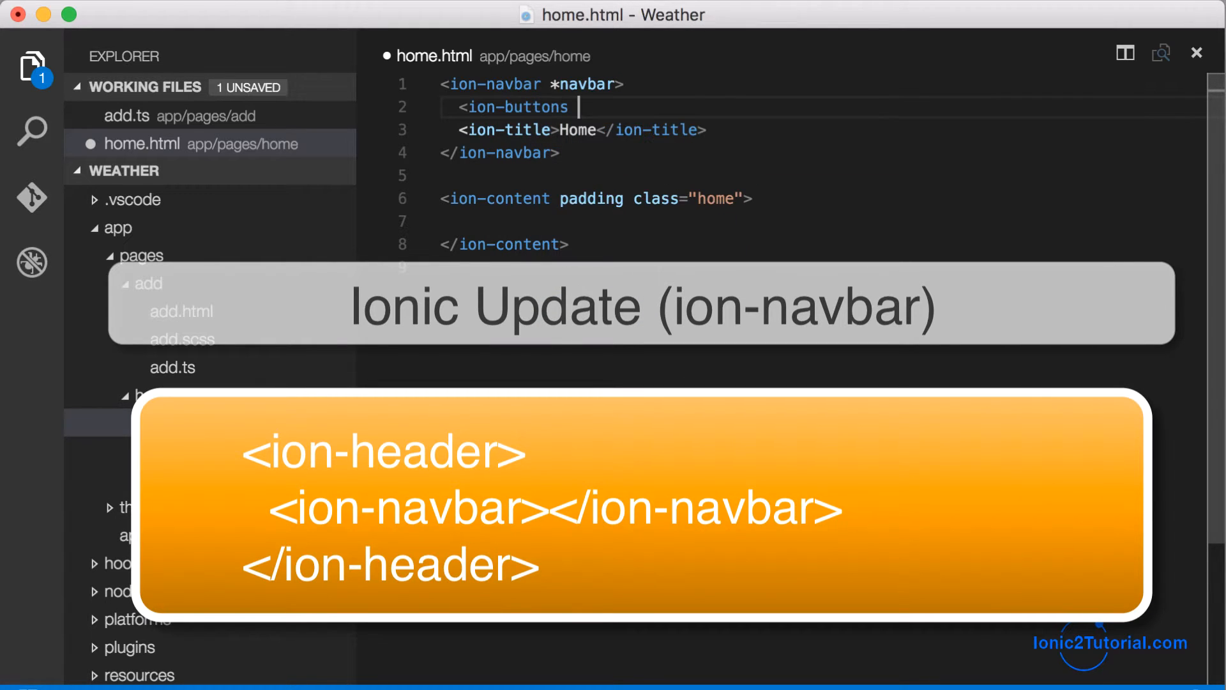
Step: Add an `<ion-buttons start>` royal button labelled Add calling addWeather() to the Home navbar
type("start>")
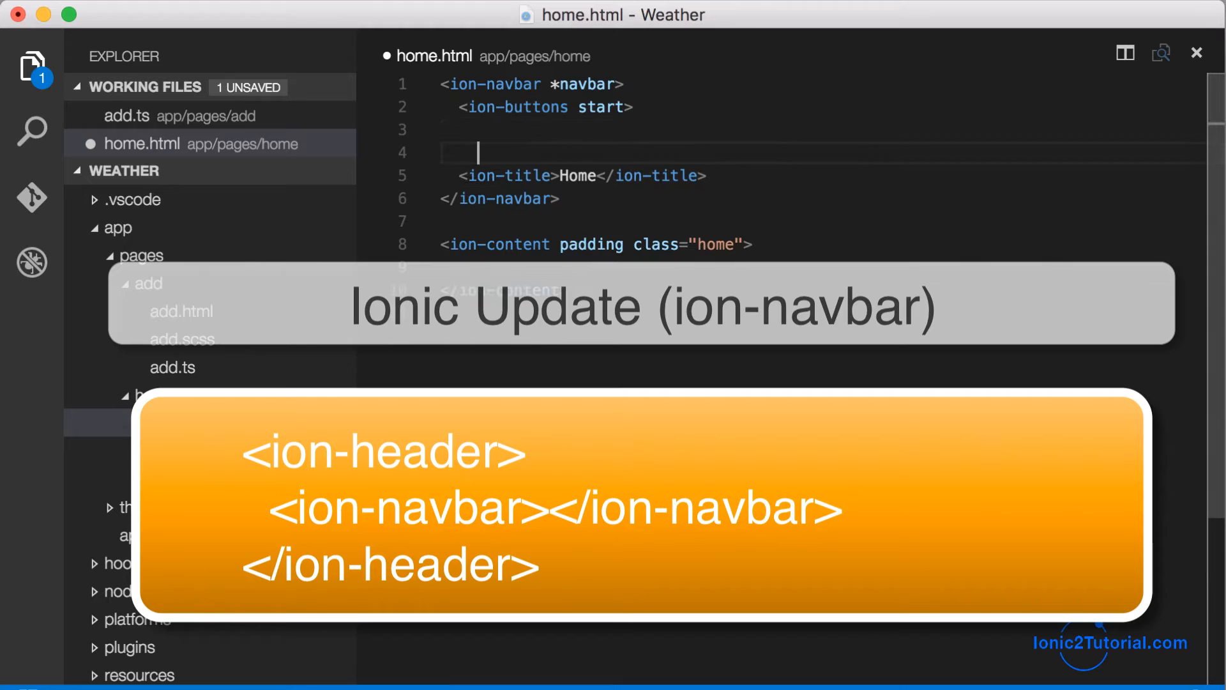
type("</ion-buttons>")
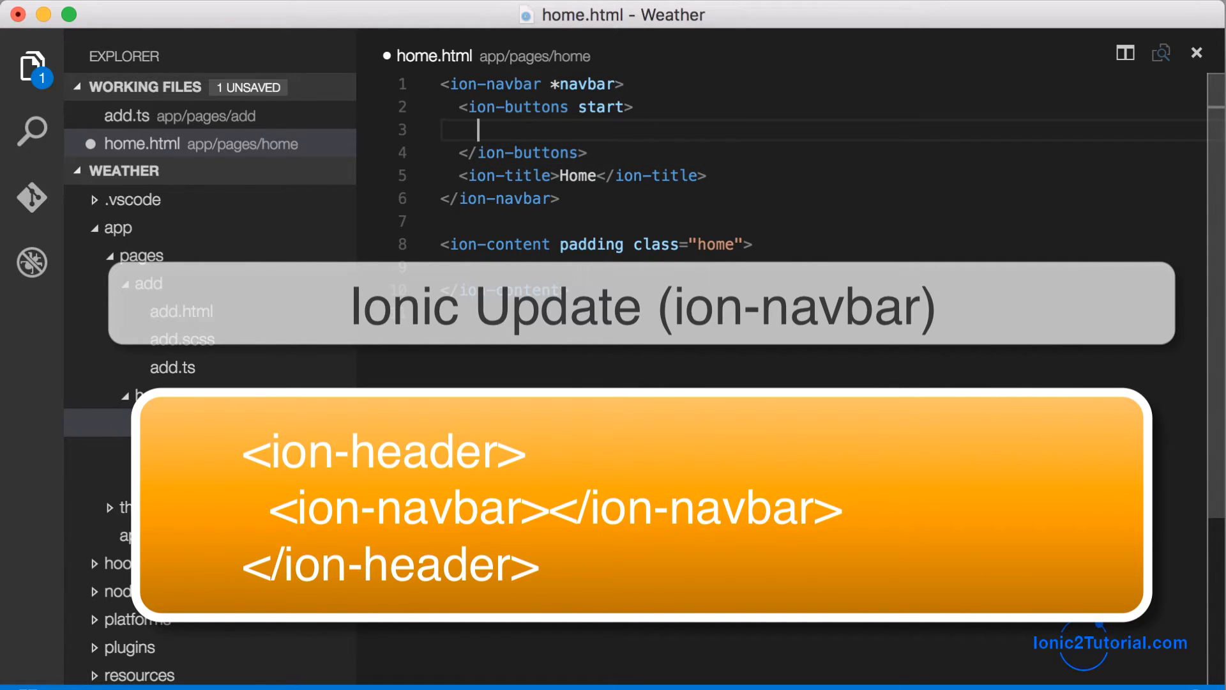
type("<button ro")
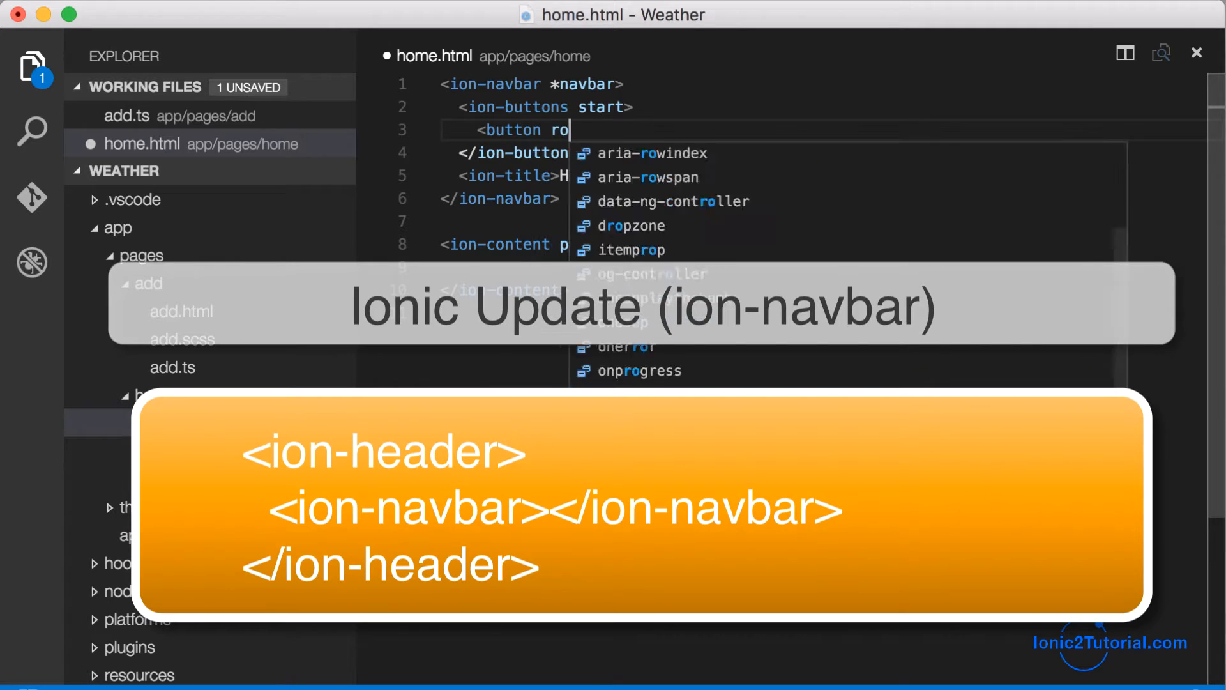
type("yal (click)")
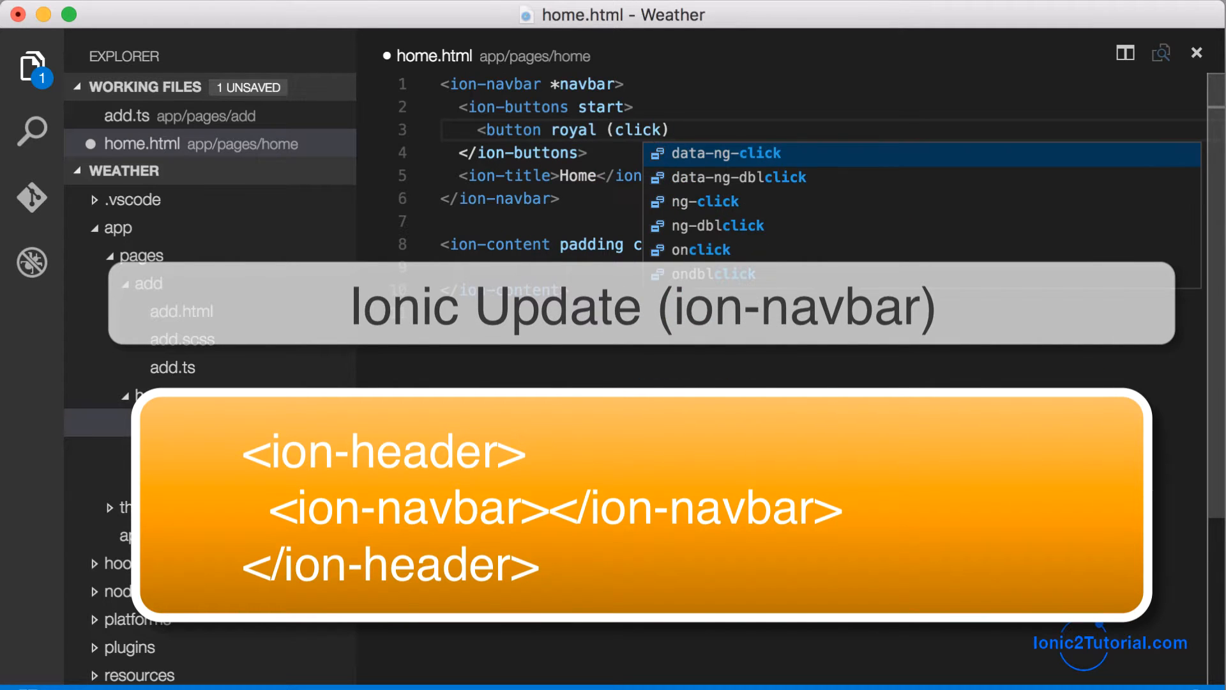
type("=")
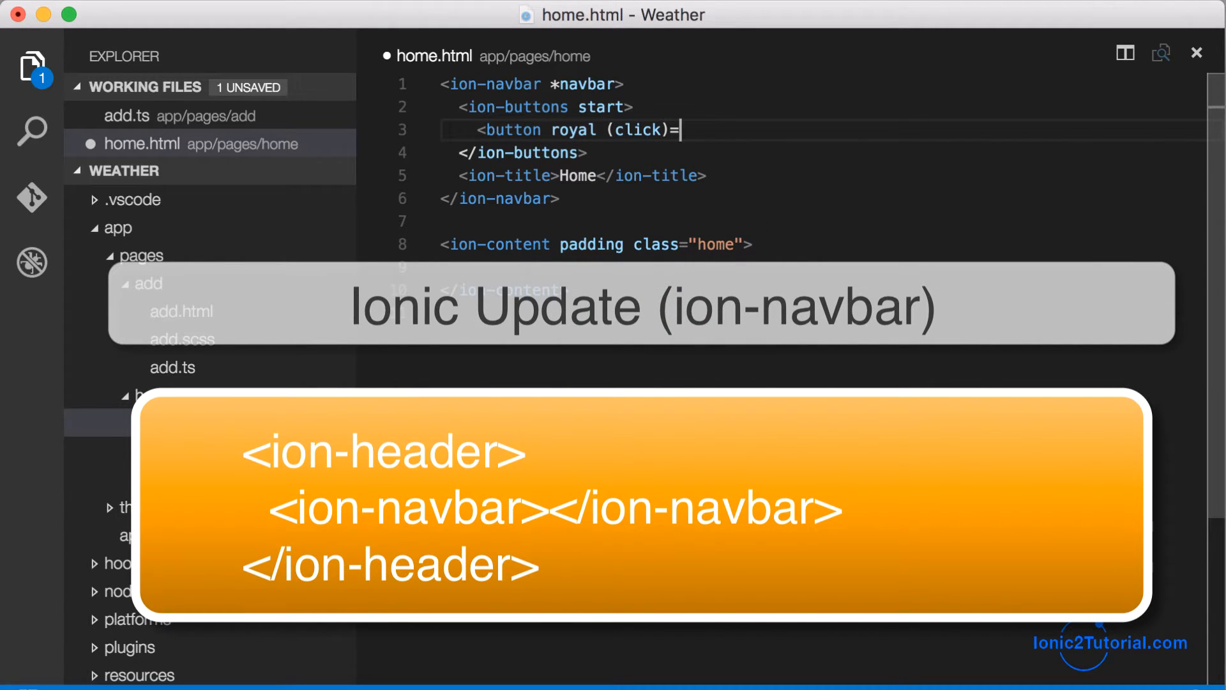
type("\"add")
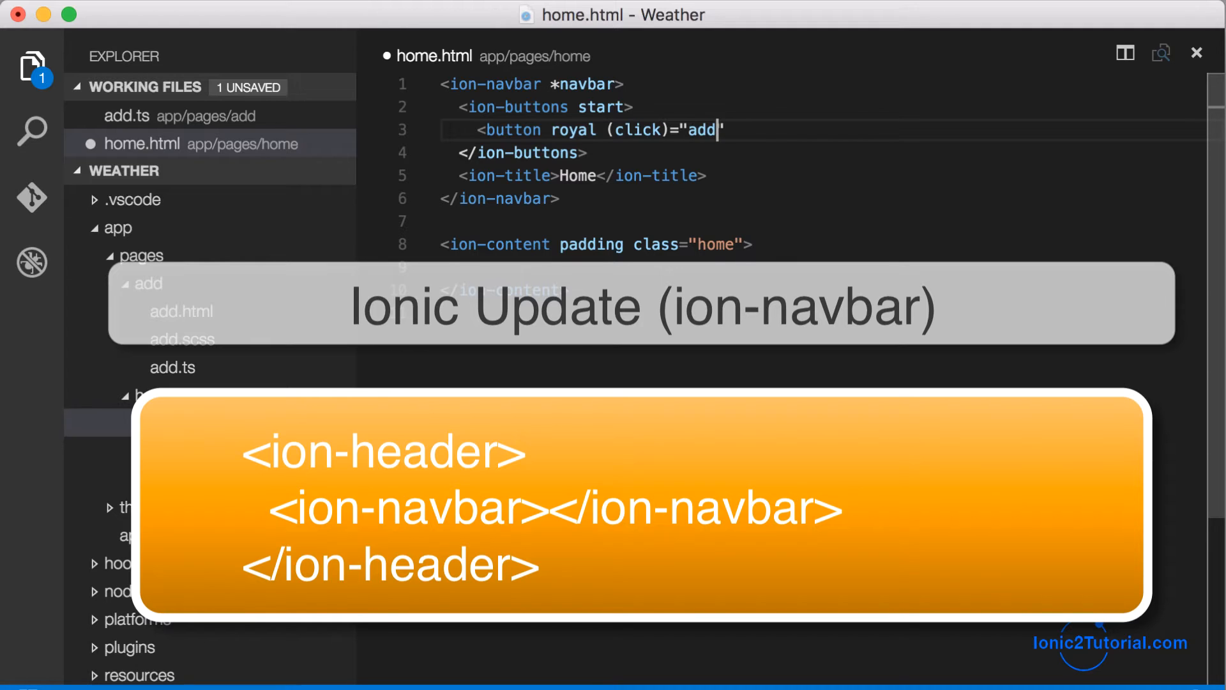
type("Weather()\"")
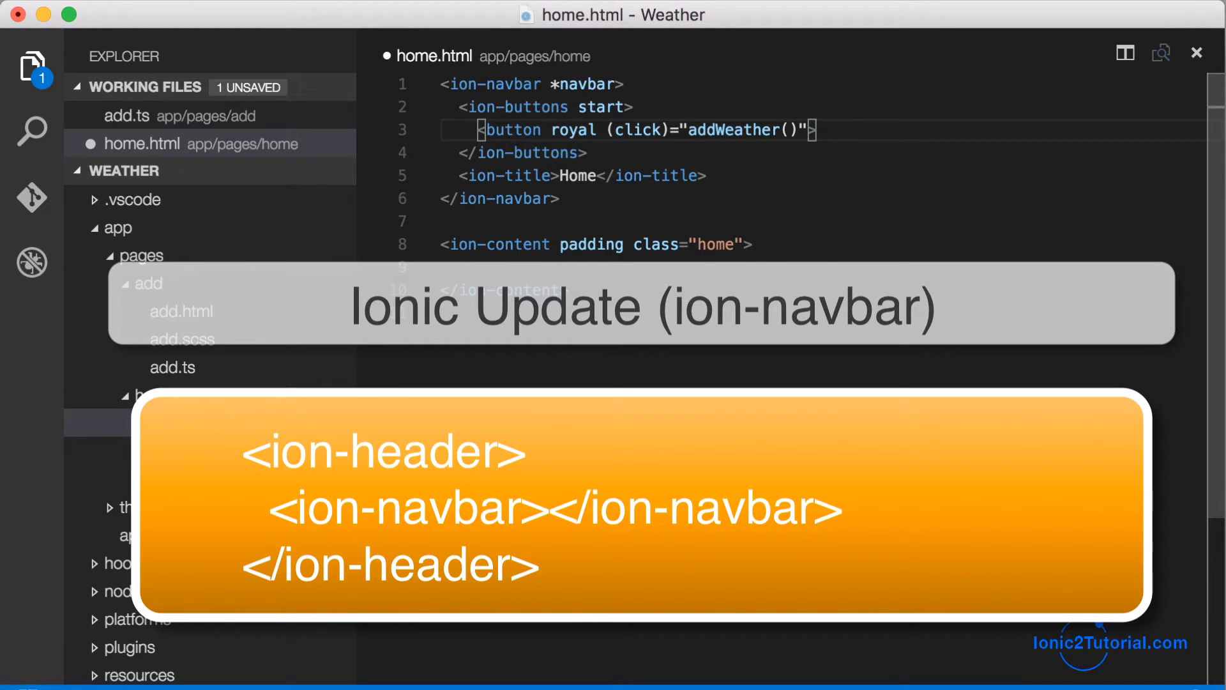
key("Enter")
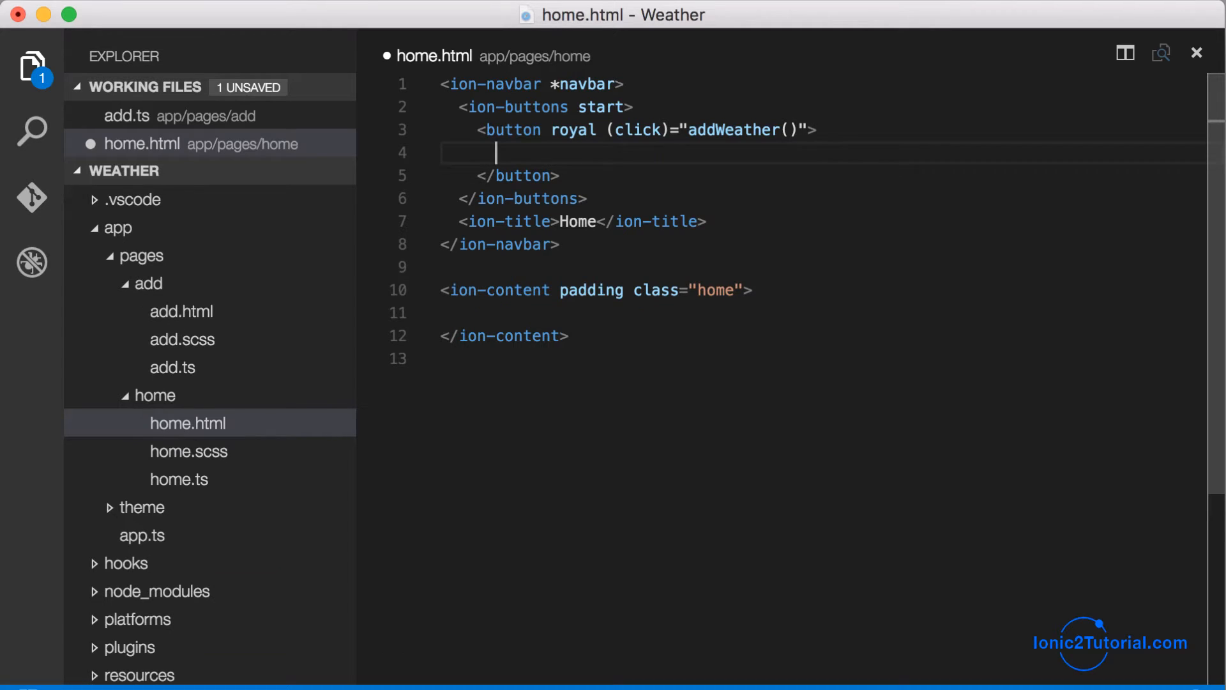
type("Add")
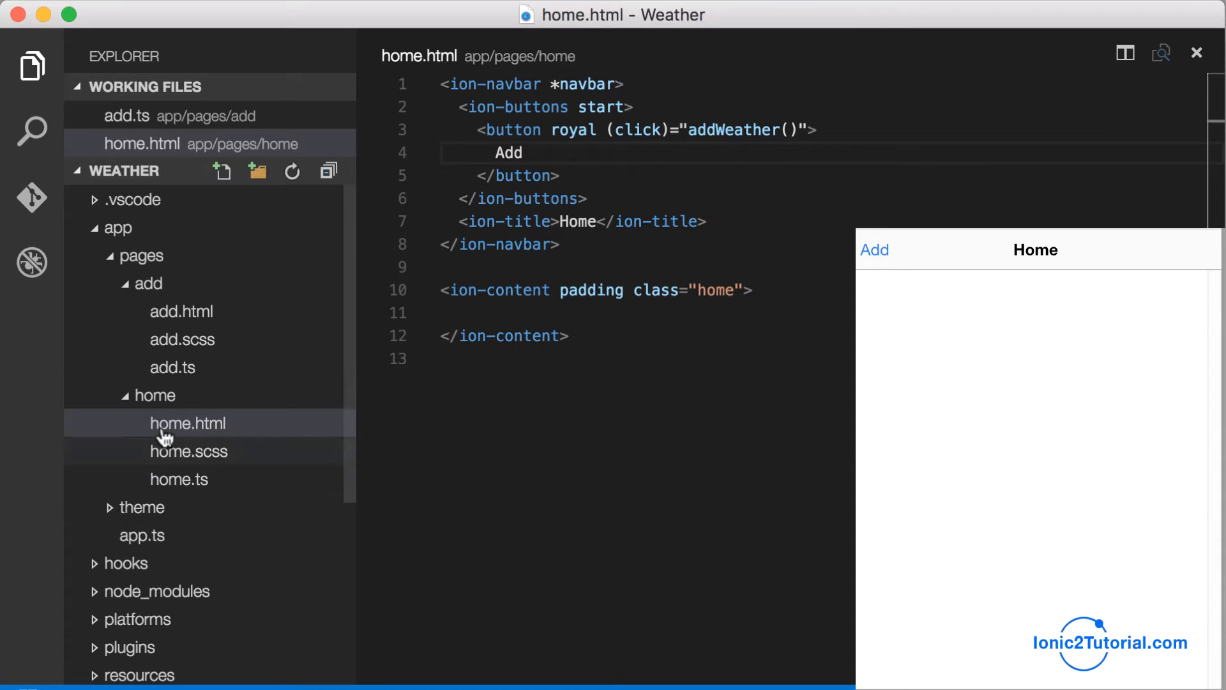
Step: Open home.ts from the home page folder
left_click(179, 479)
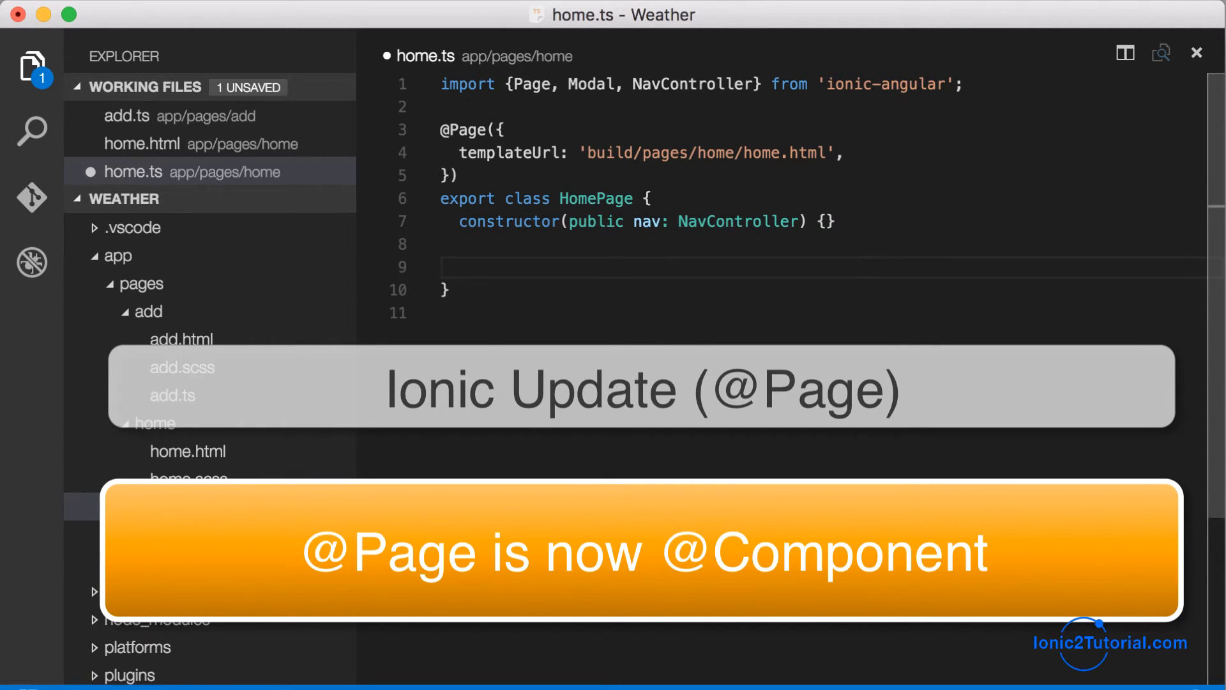
Step: Begin the addWeather() method declaring `let addWeatherModal =`
type("addW")
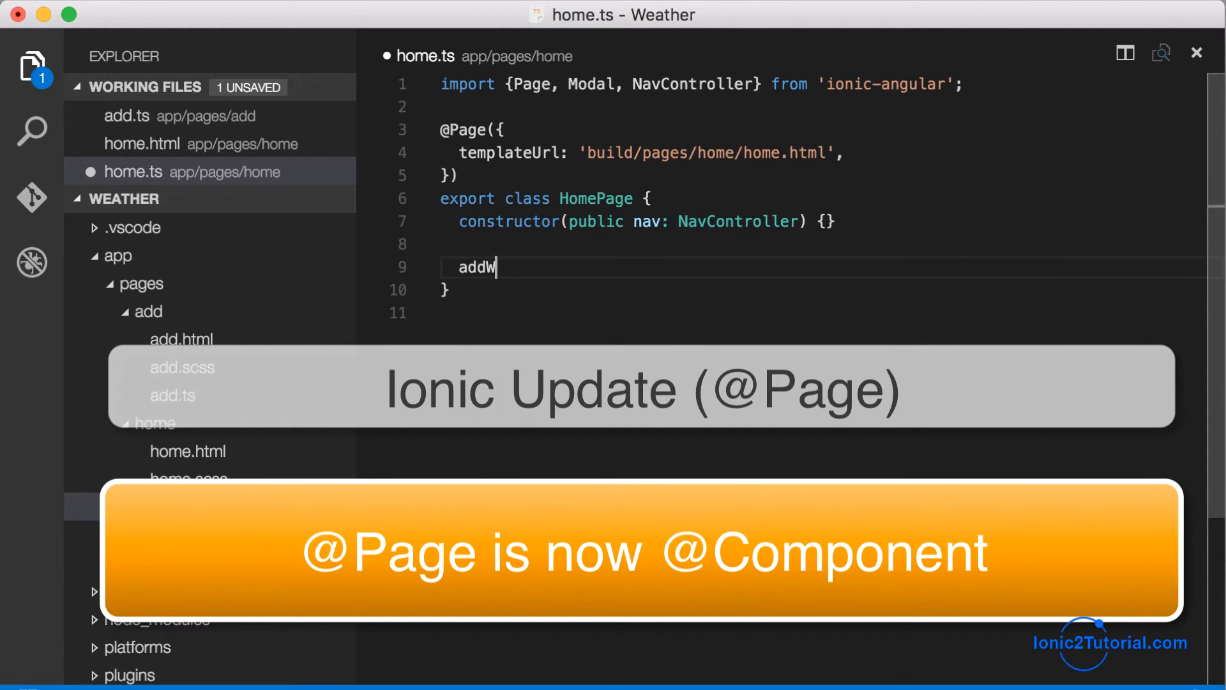
type("eather() {")
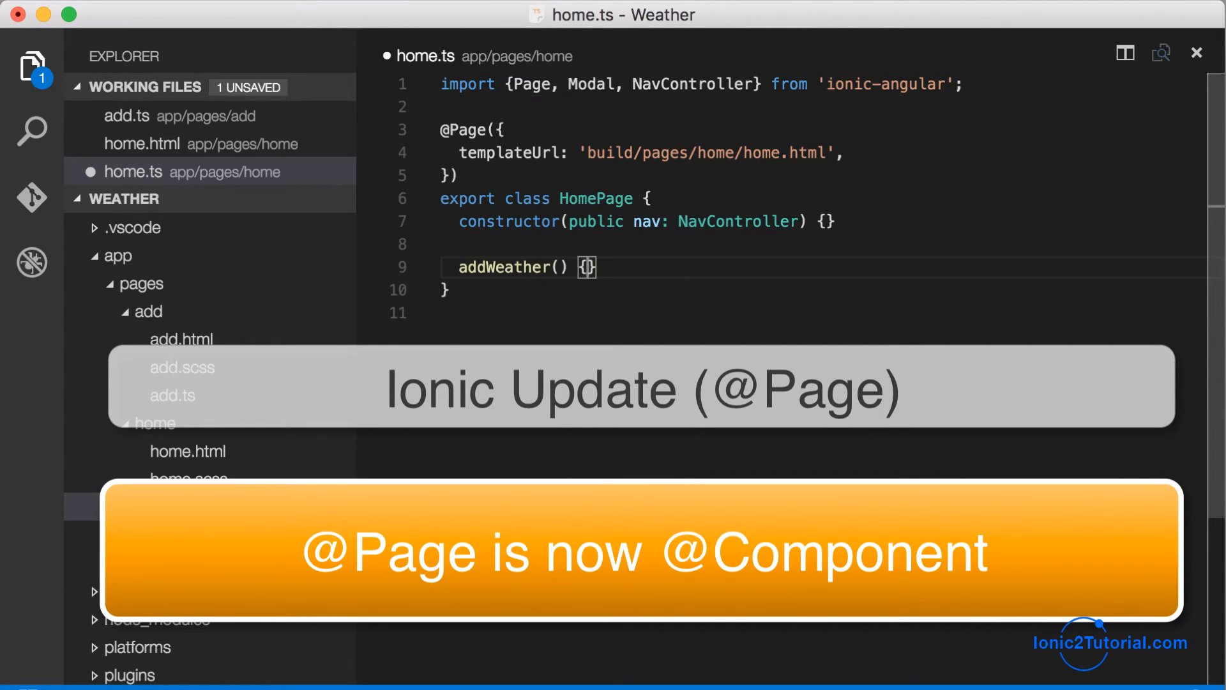
type("let")
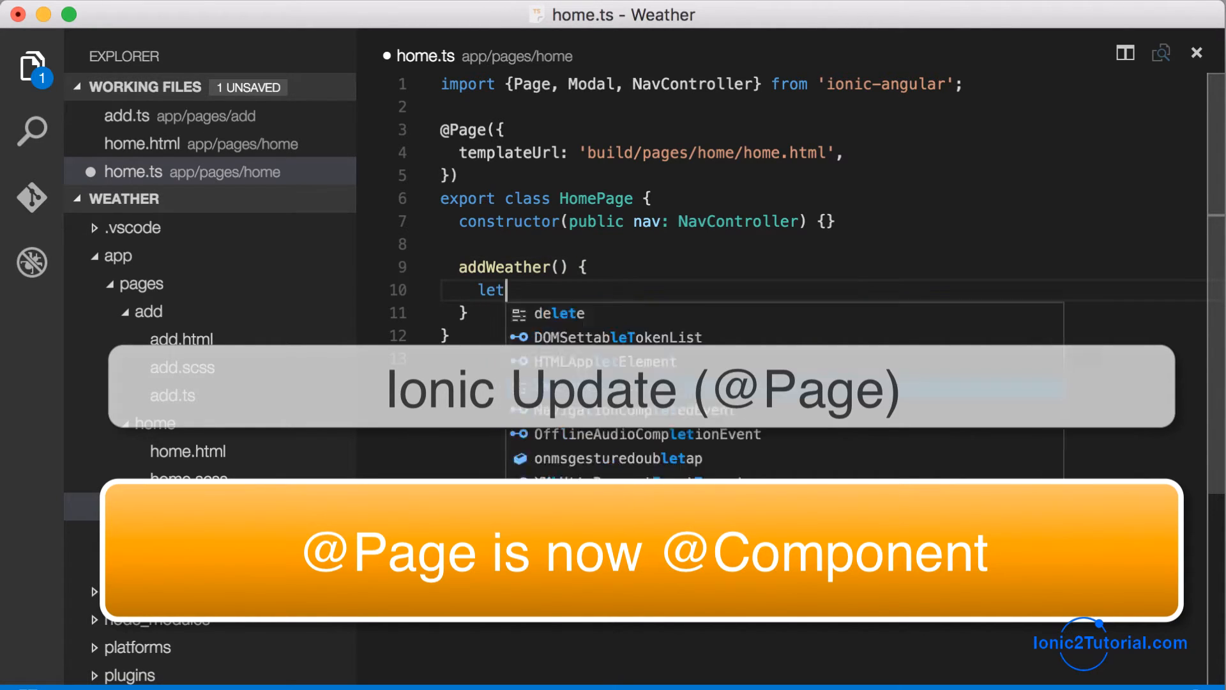
type("addW")
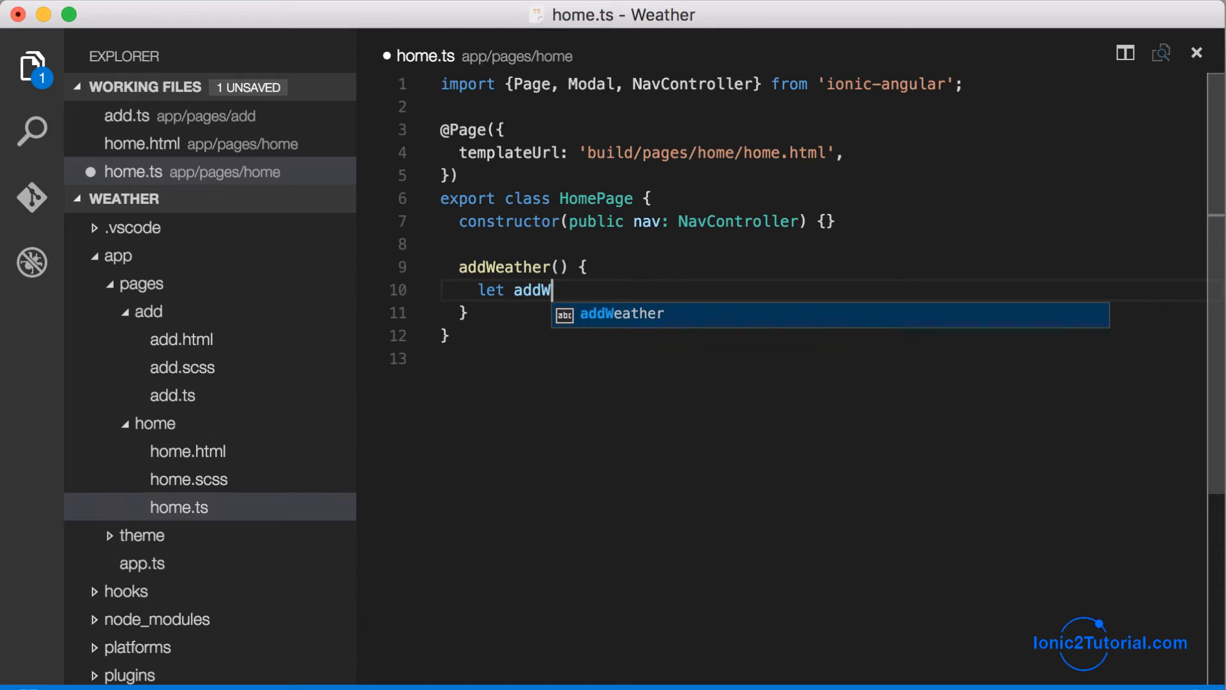
type("eatherModal")
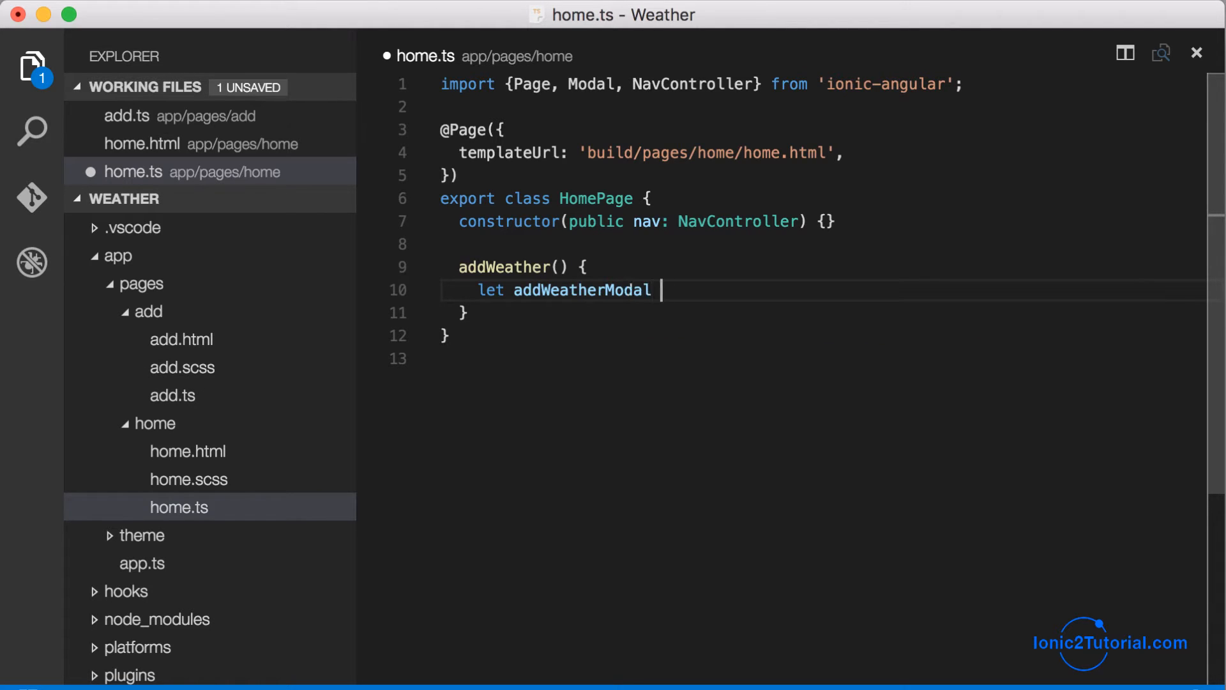
type("=")
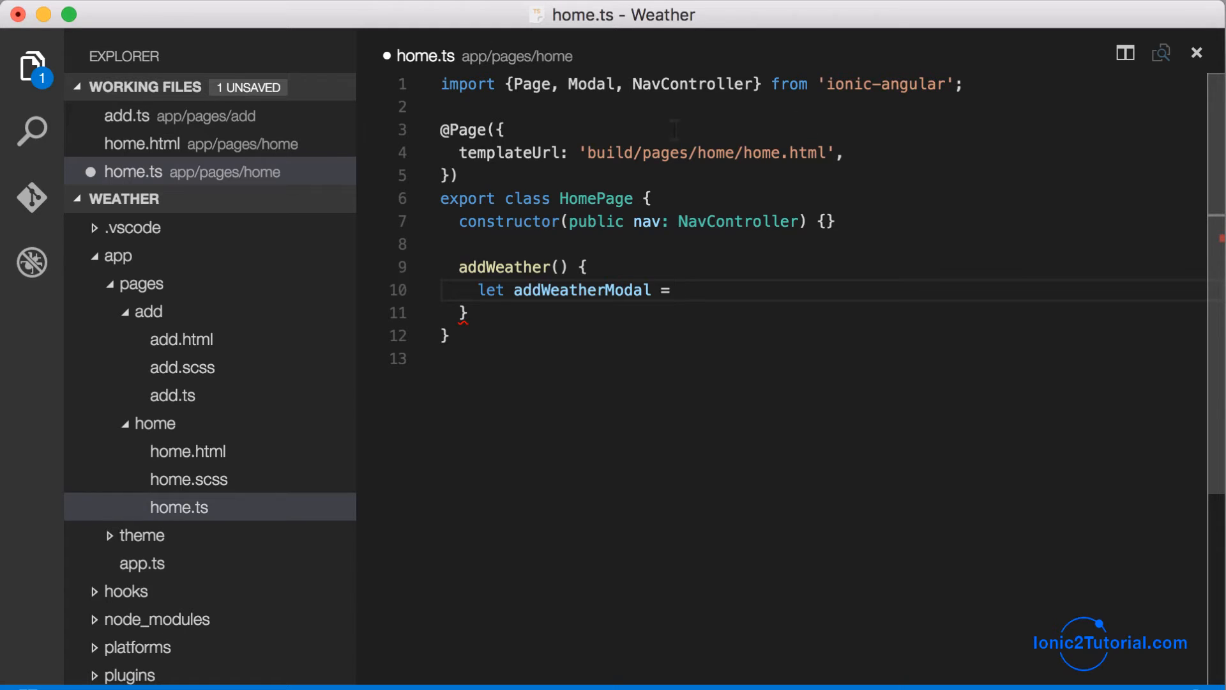
Step: Import Modal and complete the line as `Modal.create(AddPage);`
double_click(590, 85)
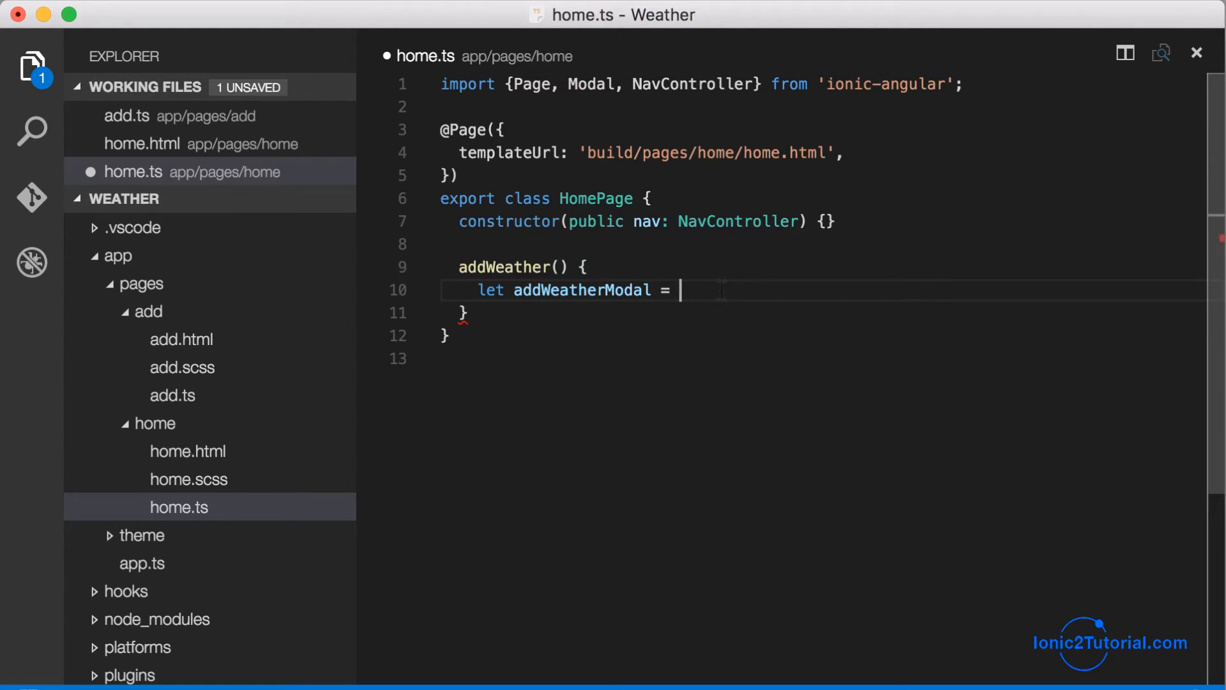
type("Modal")
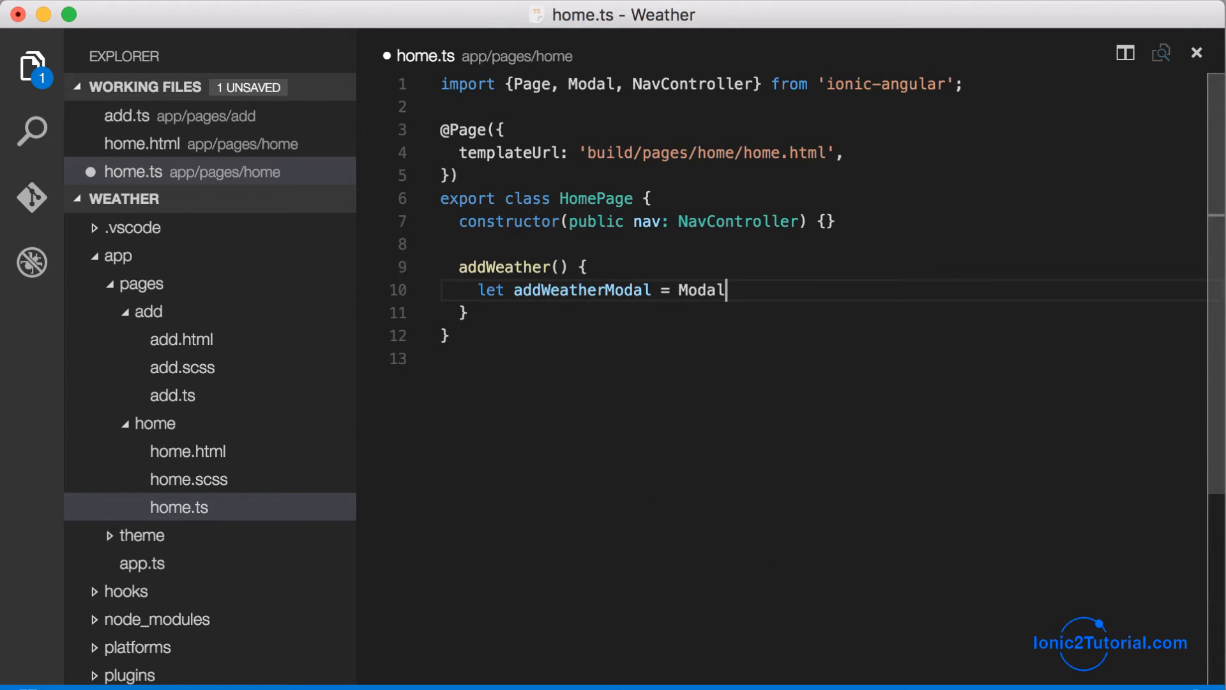
type(".create(")
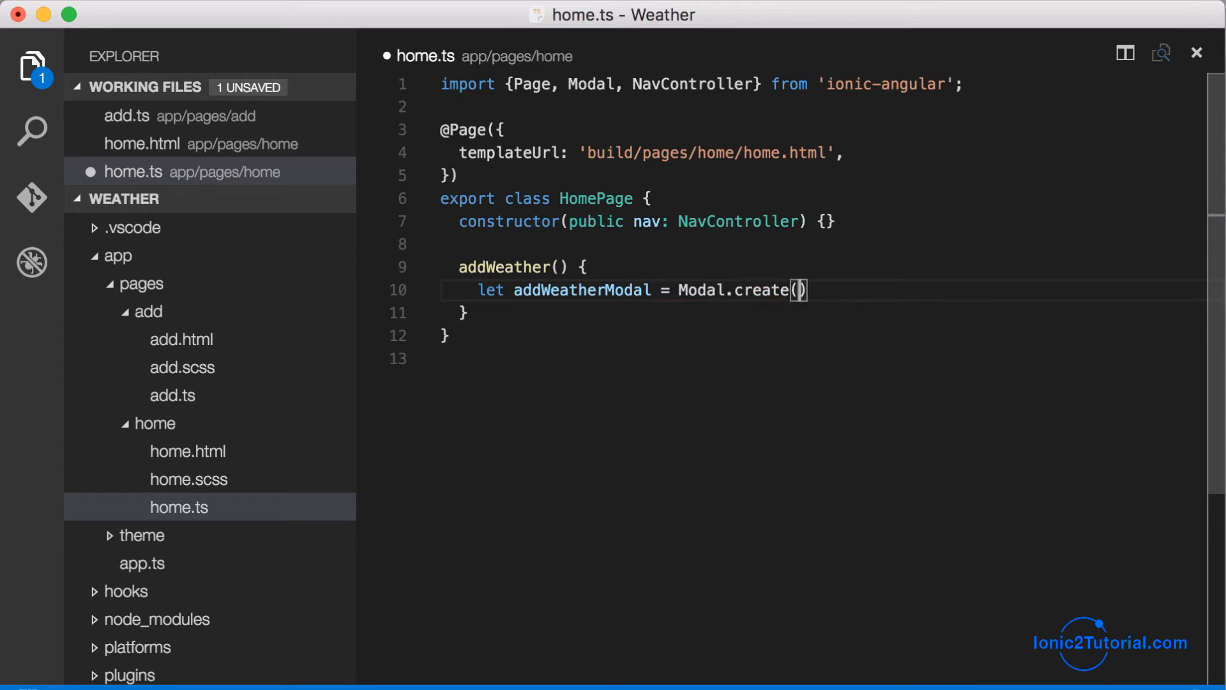
type("AddPa")
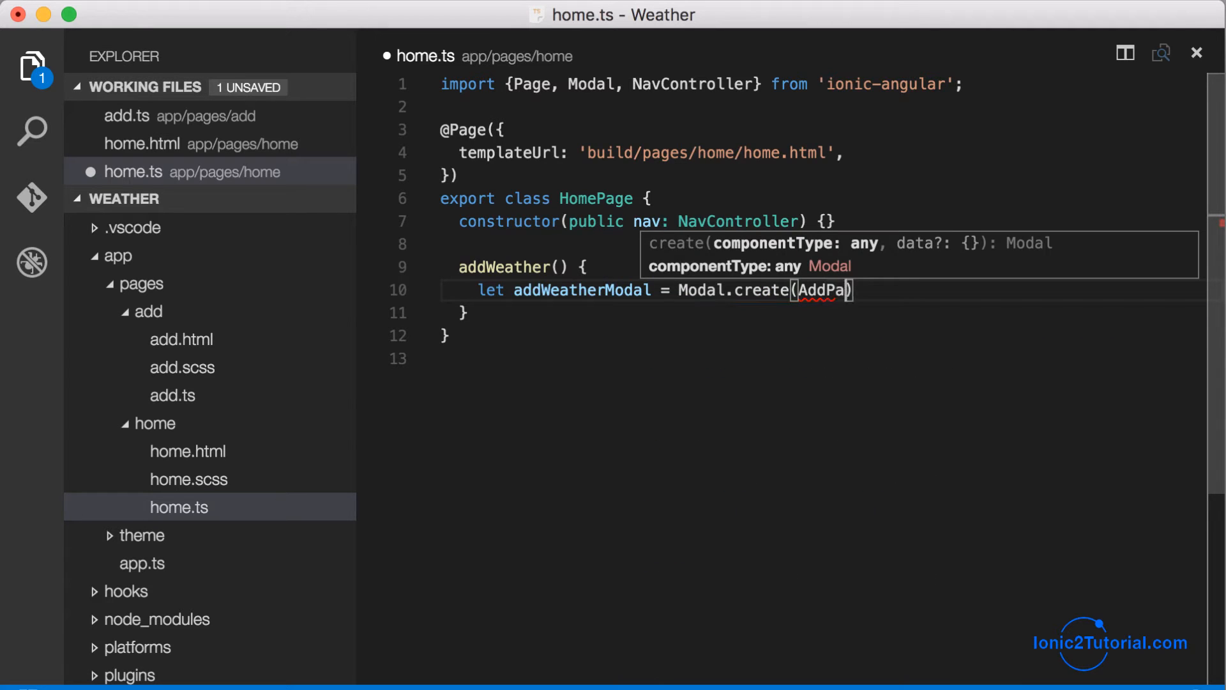
type("ge);")
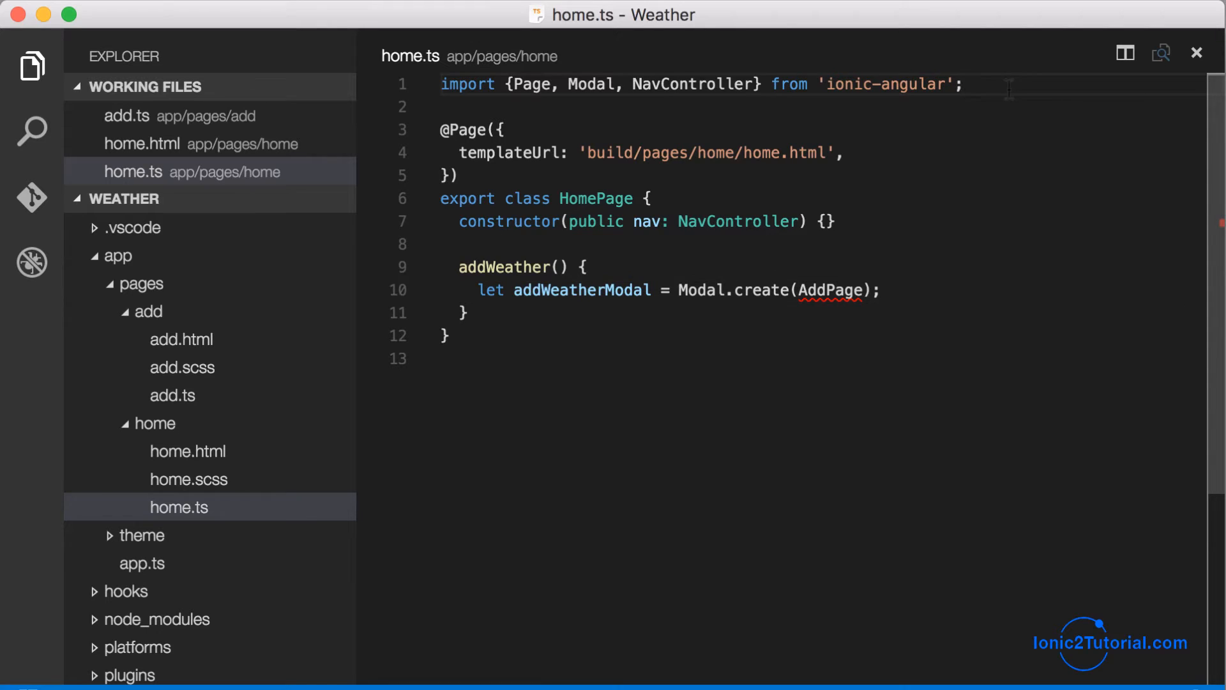
Step: Import AddPage from '../add/add' at the top of home.ts
type("import")
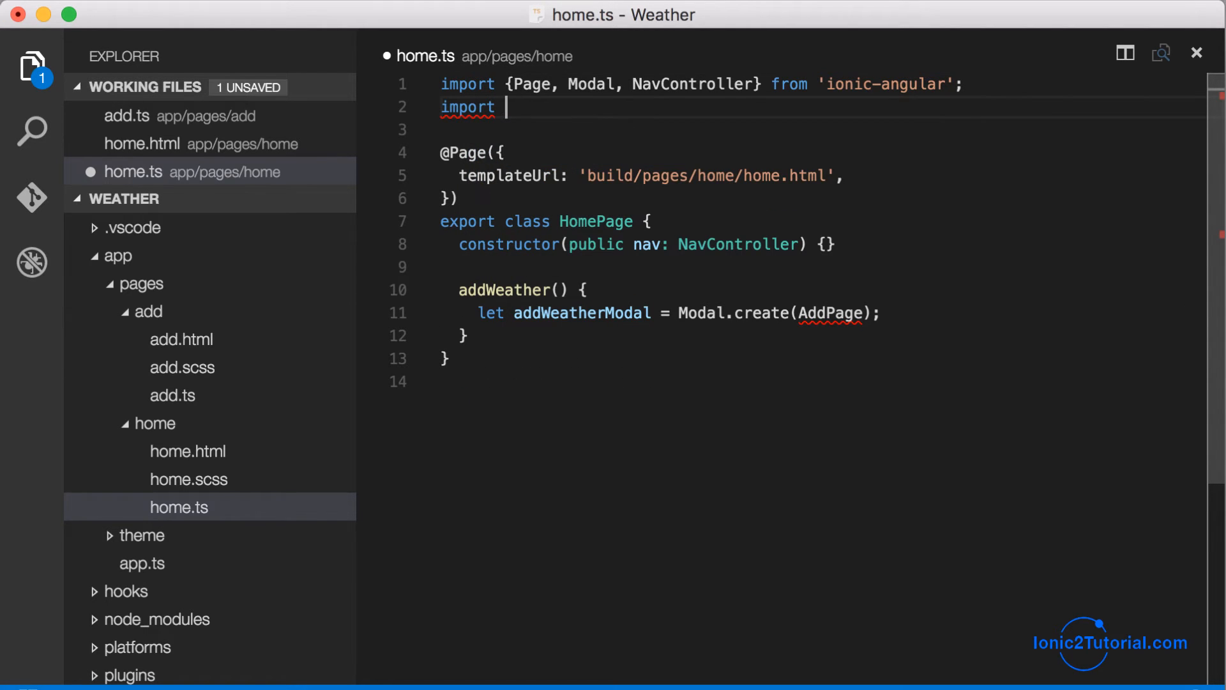
type("{AddPage} from")
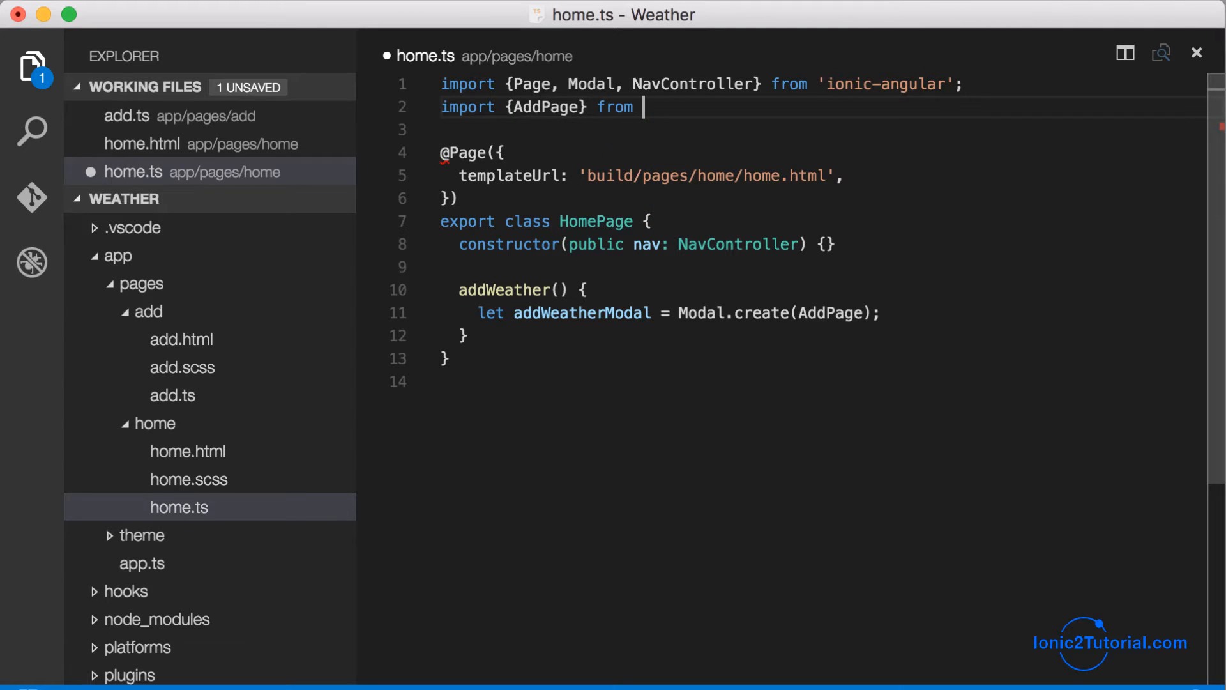
type("''")
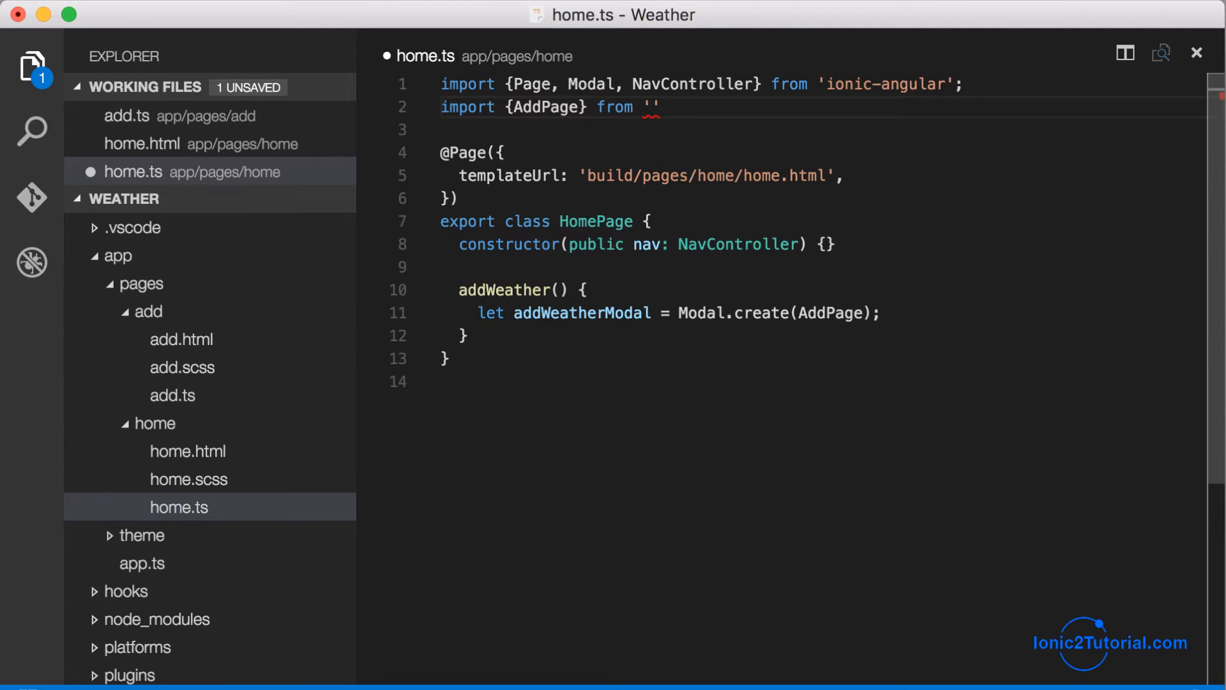
type("..")
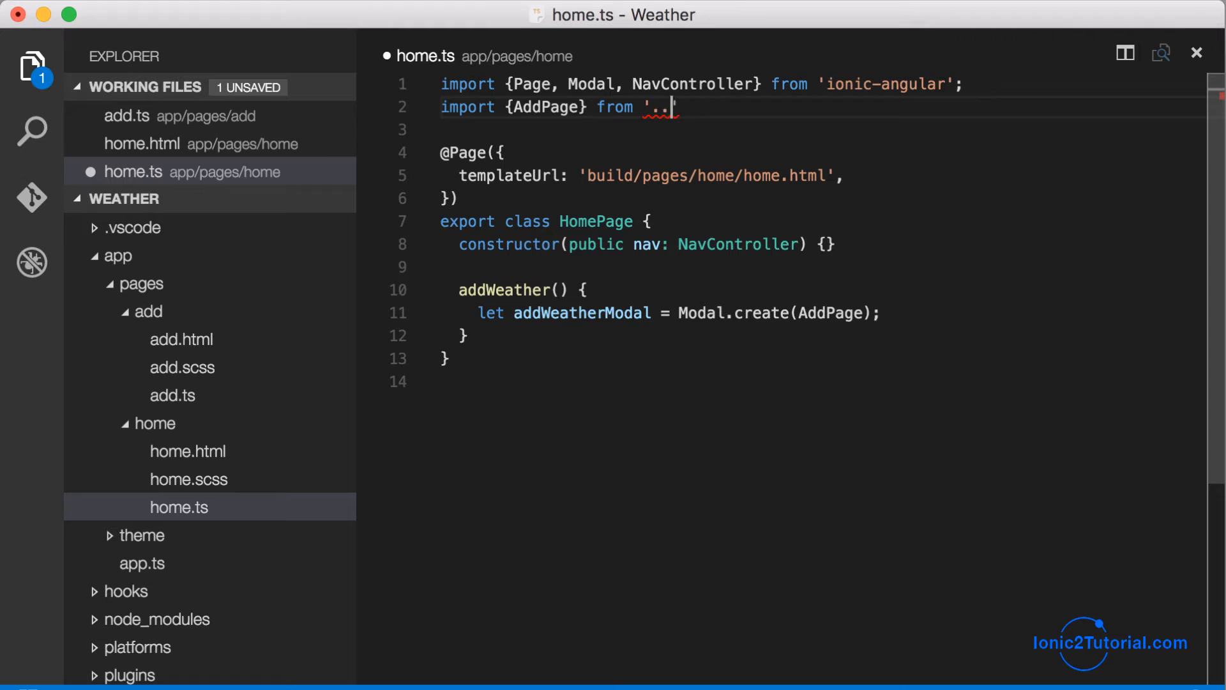
type("/add/")
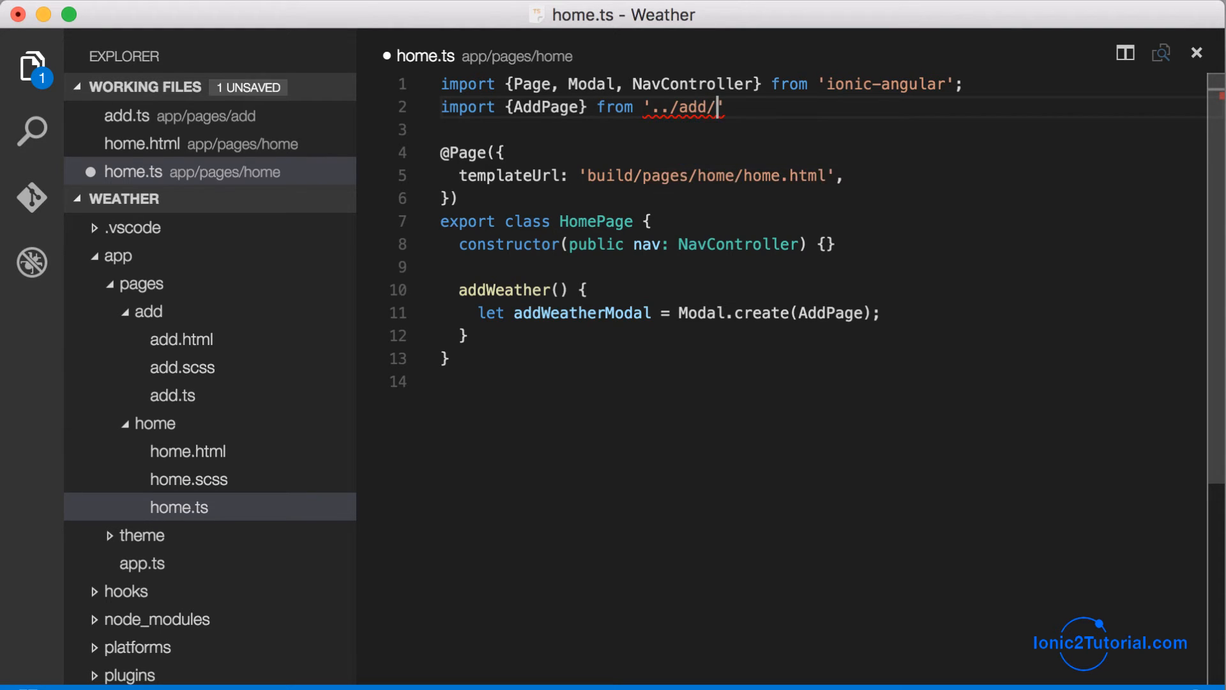
type("add';")
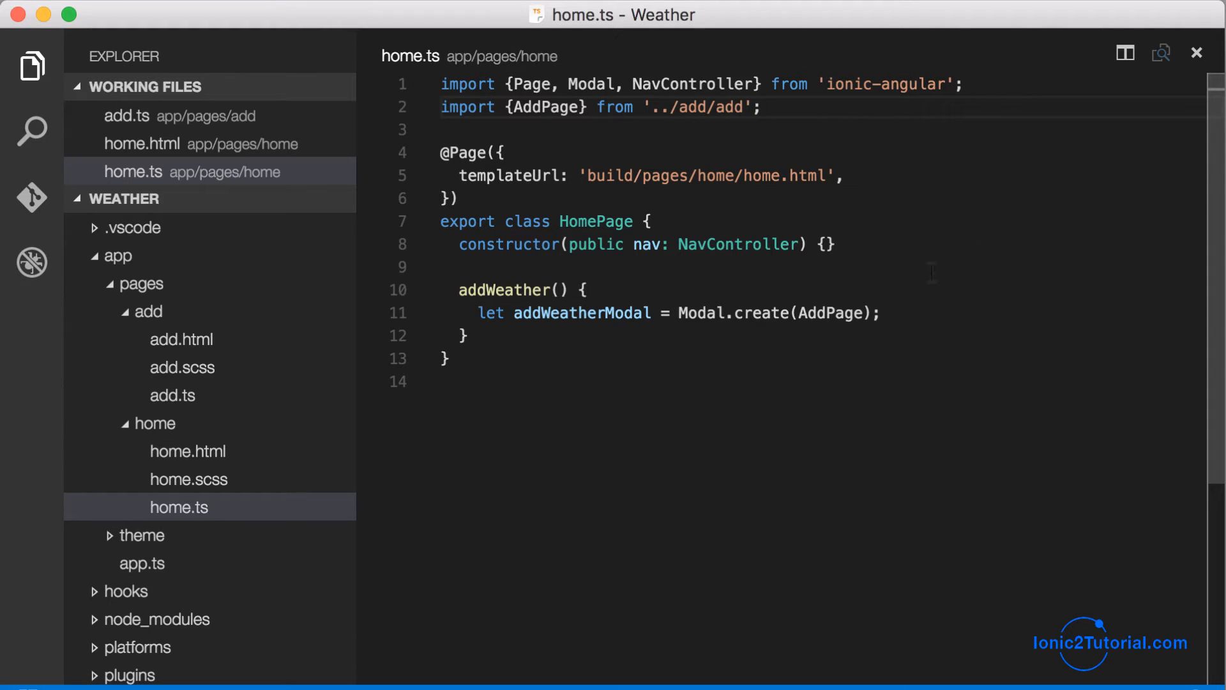
Step: Add `this.nav.present(addWeatherModal)` below the Modal.create line
left_click(905, 312)
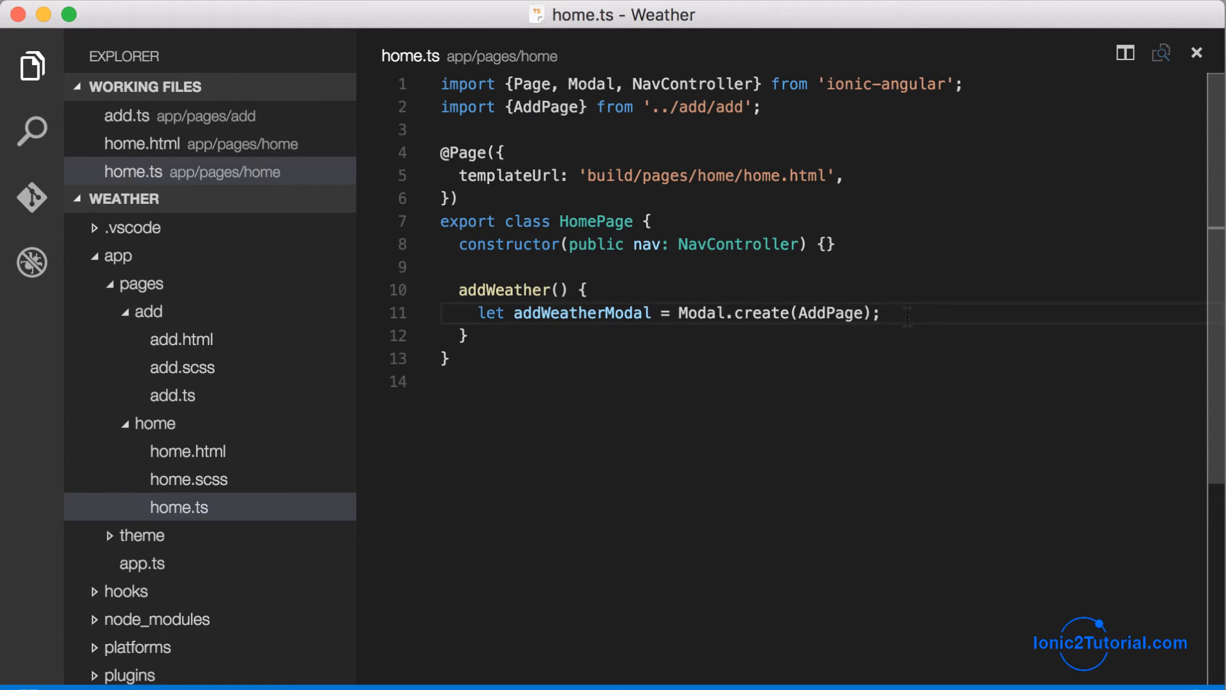
key("Enter")
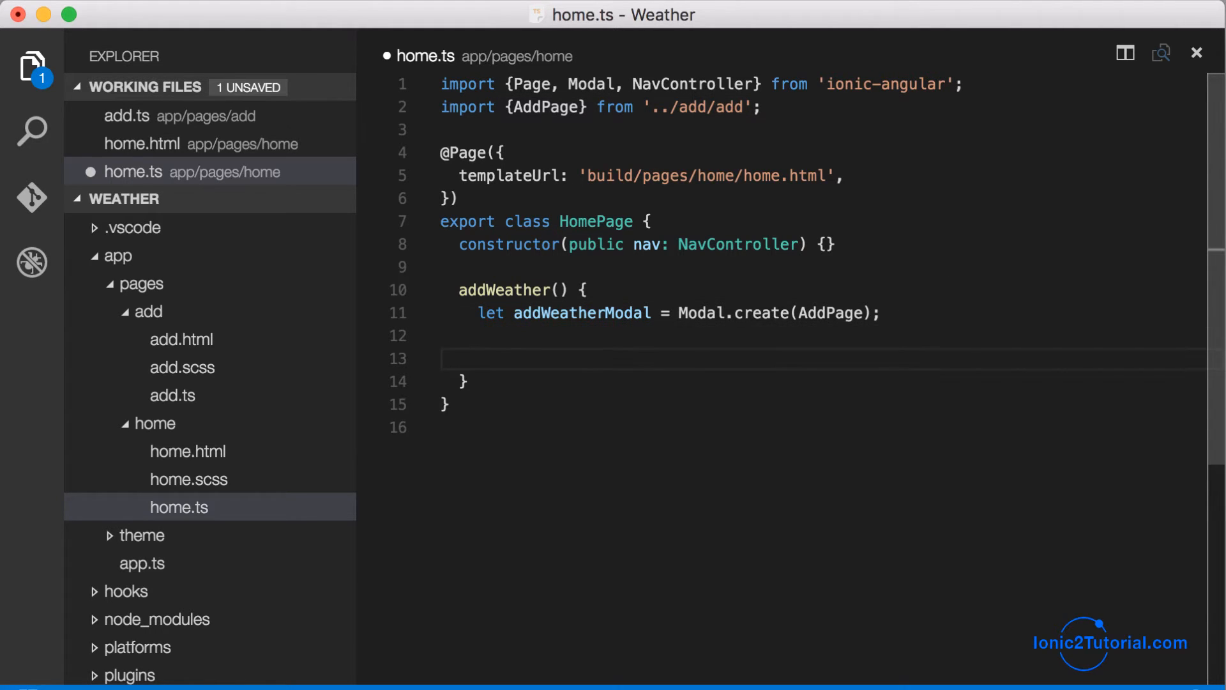
type("this.na")
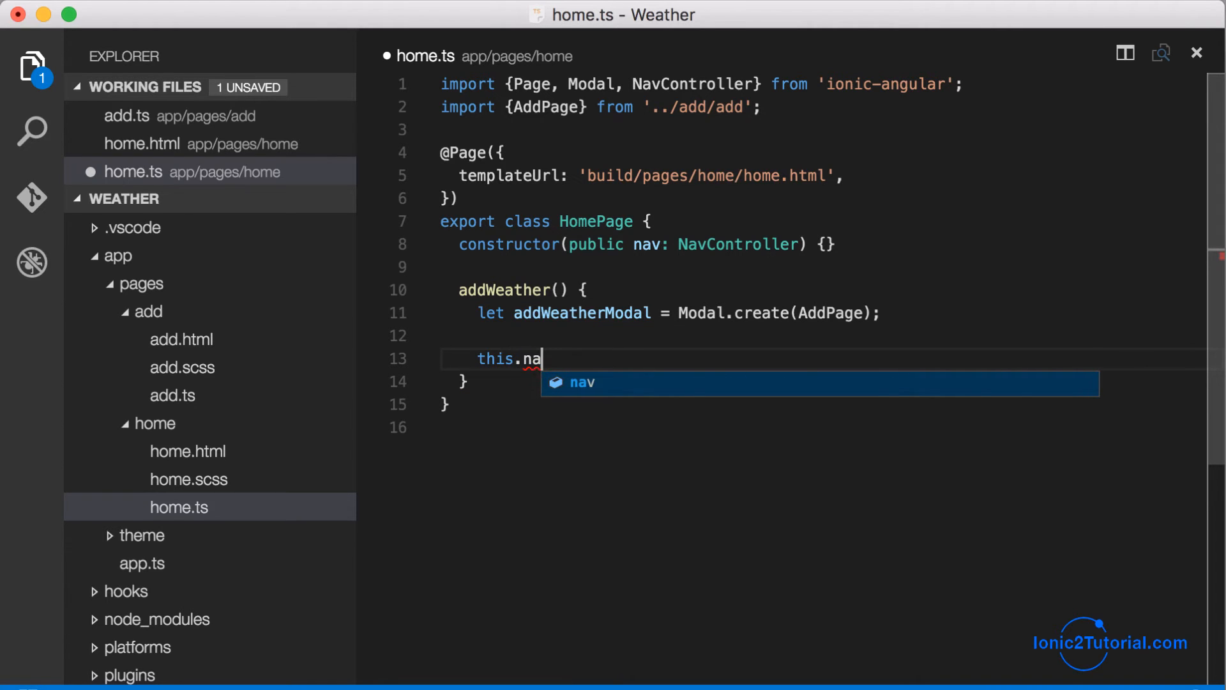
type("v.present(")
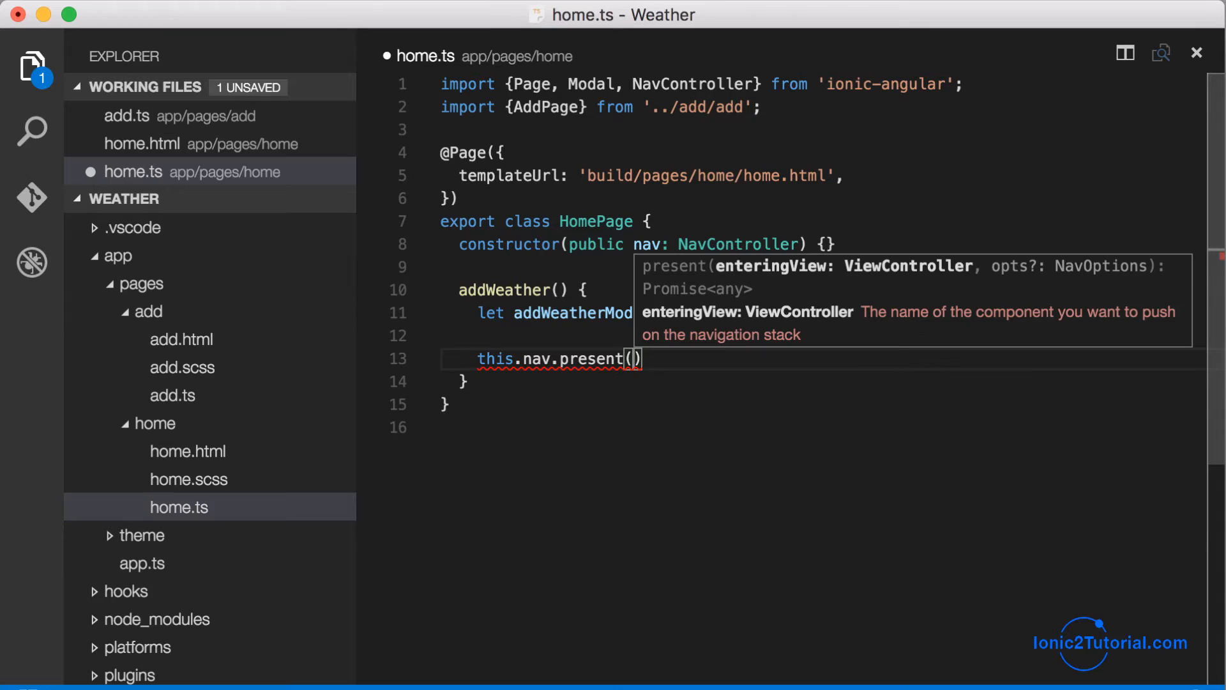
type("addWeatherModal")
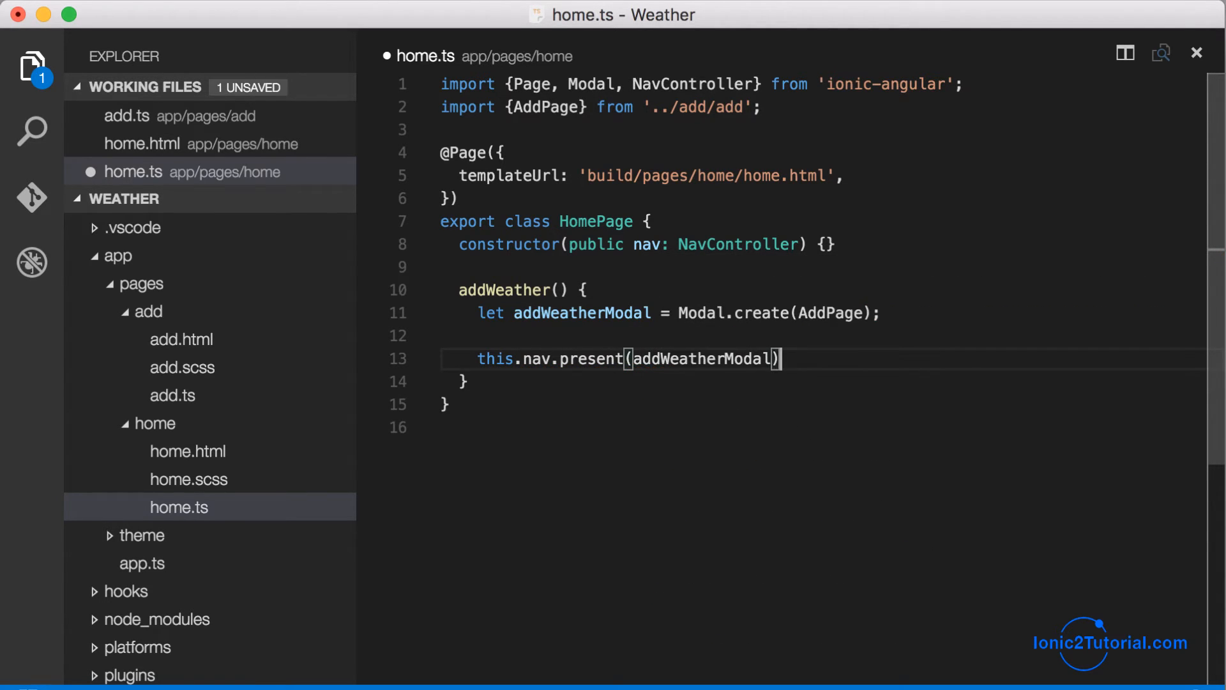
left_click(181, 340)
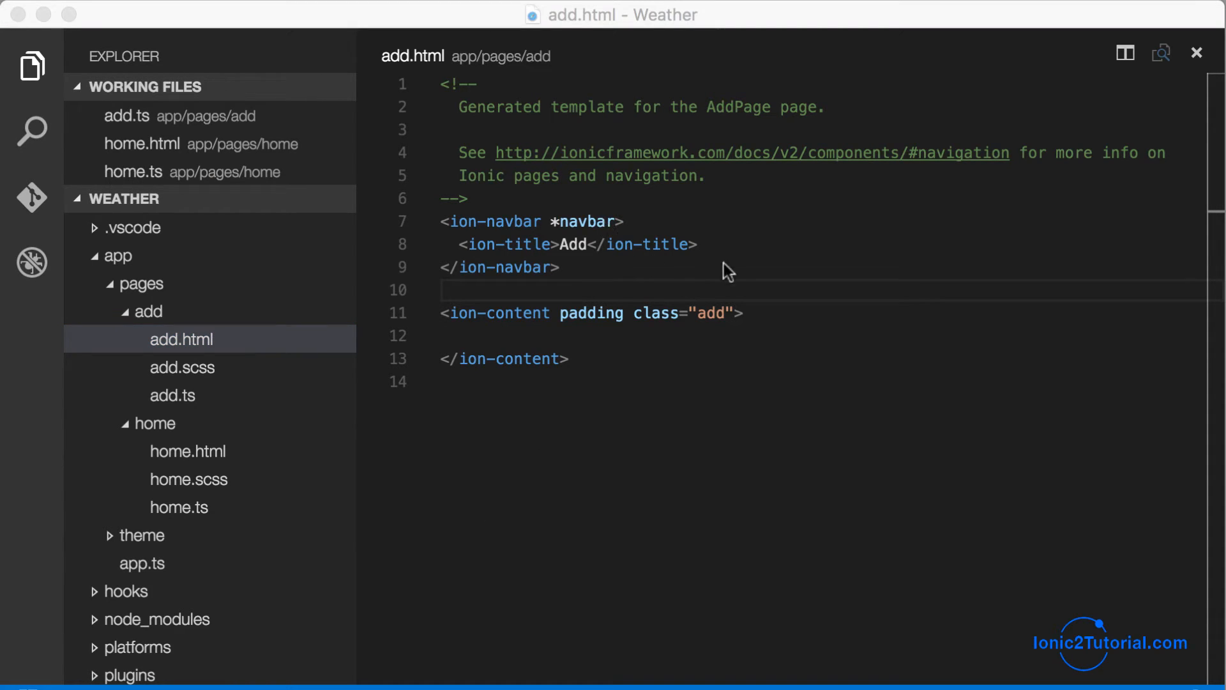
Step: Add an end-side `<ion-buttons>` royal button calling dismiss() to the add.html navbar
left_click(591, 244)
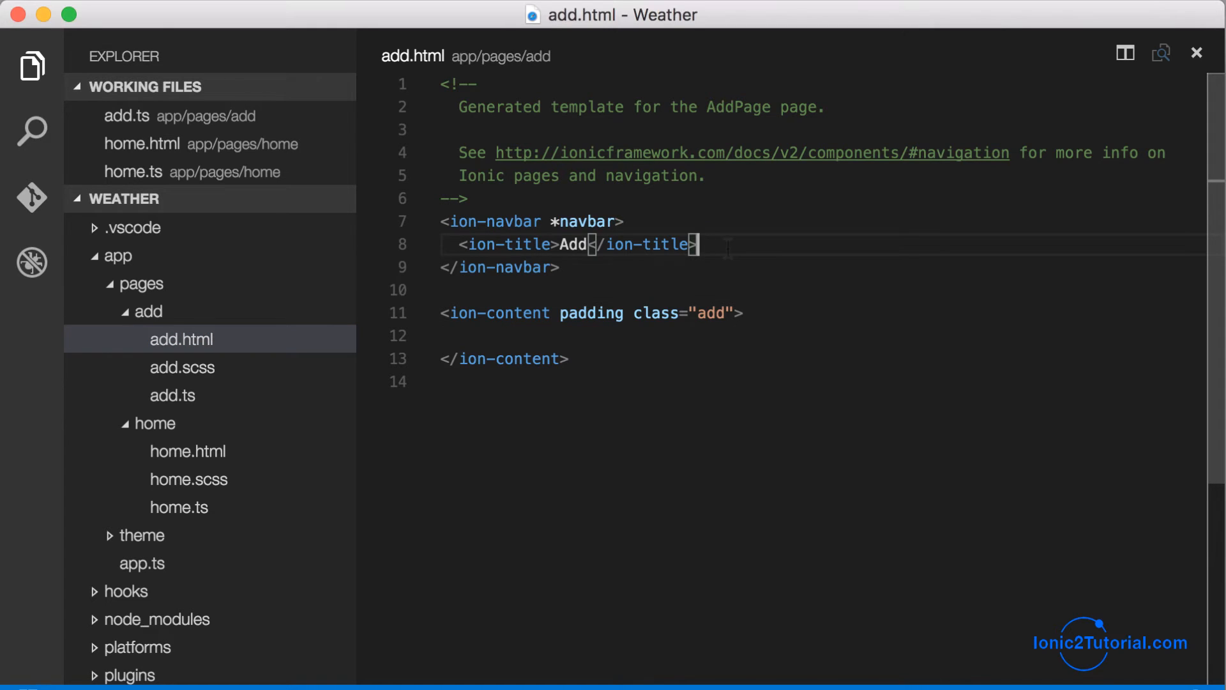
double_click(574, 244)
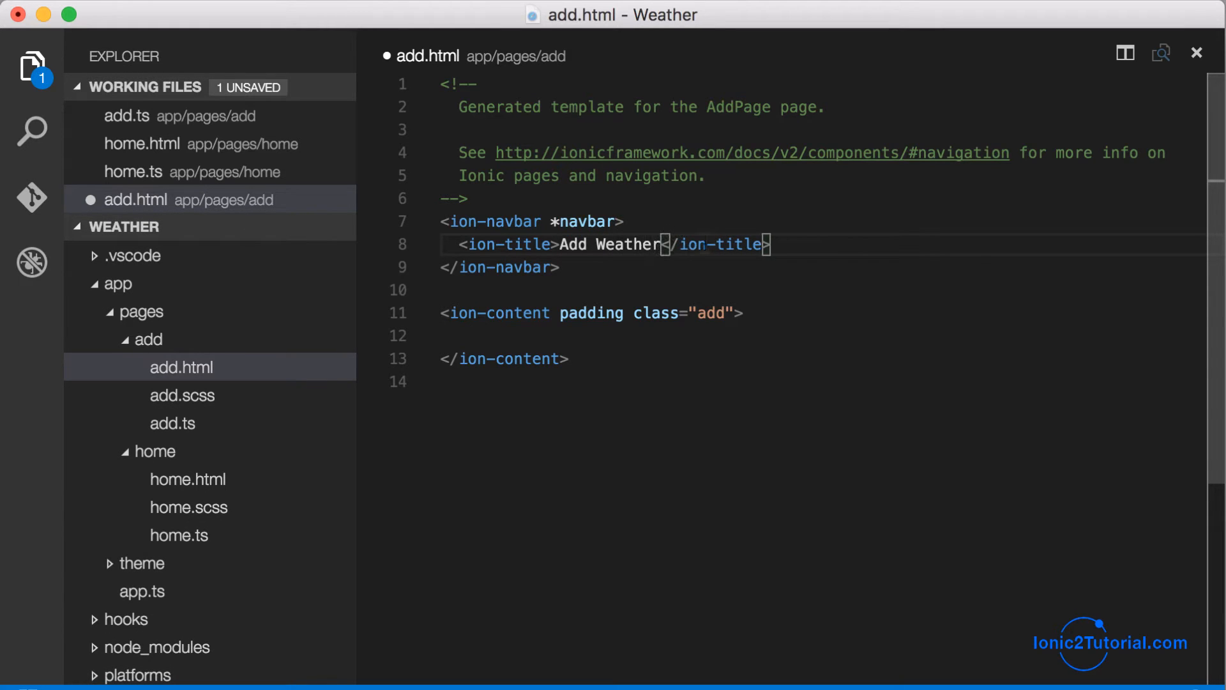
type("<")
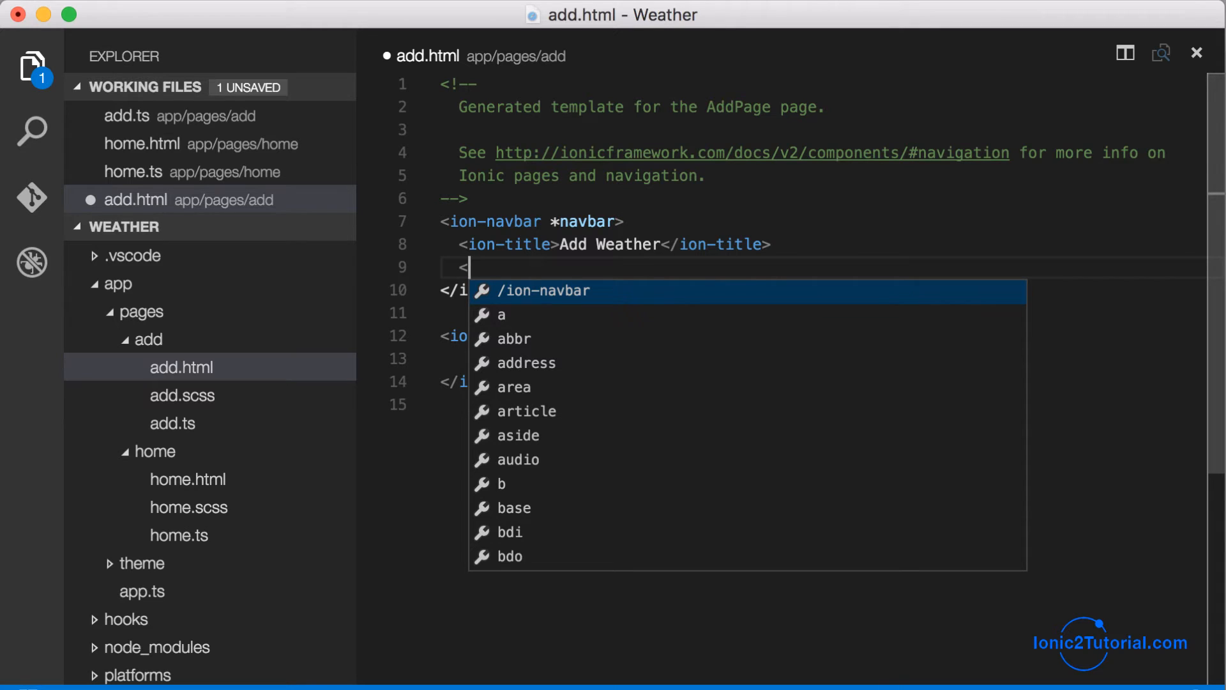
type("ion-buttons end>")
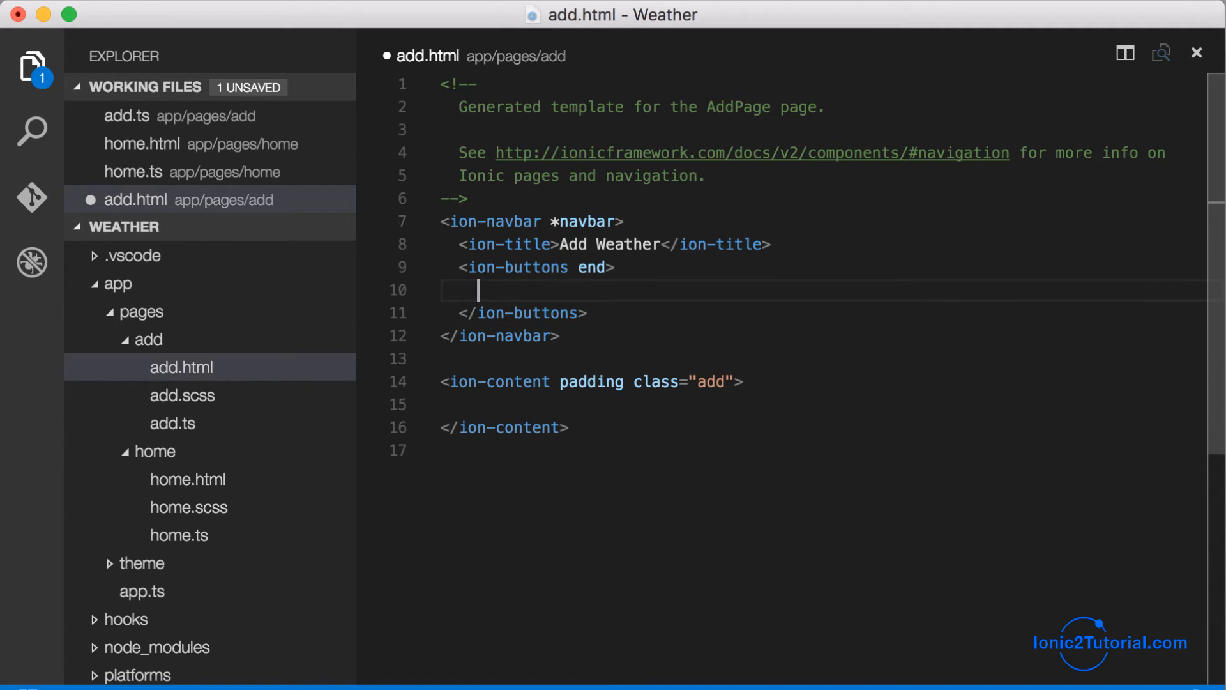
type("<button")
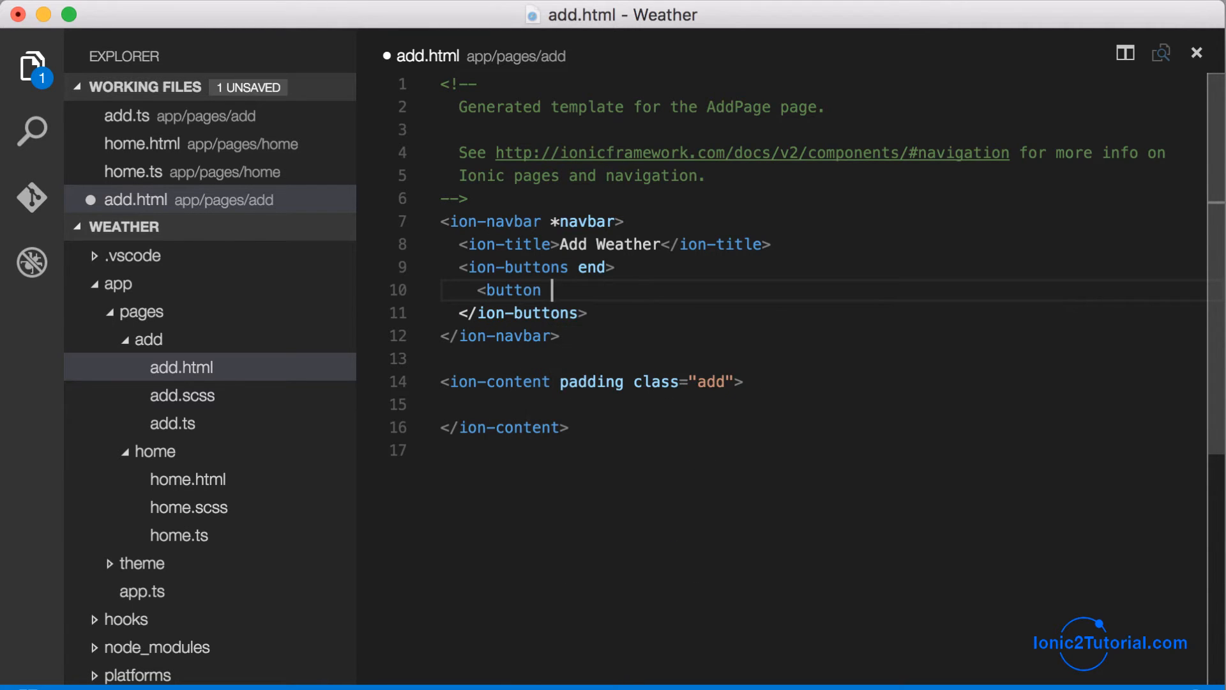
type("royal")
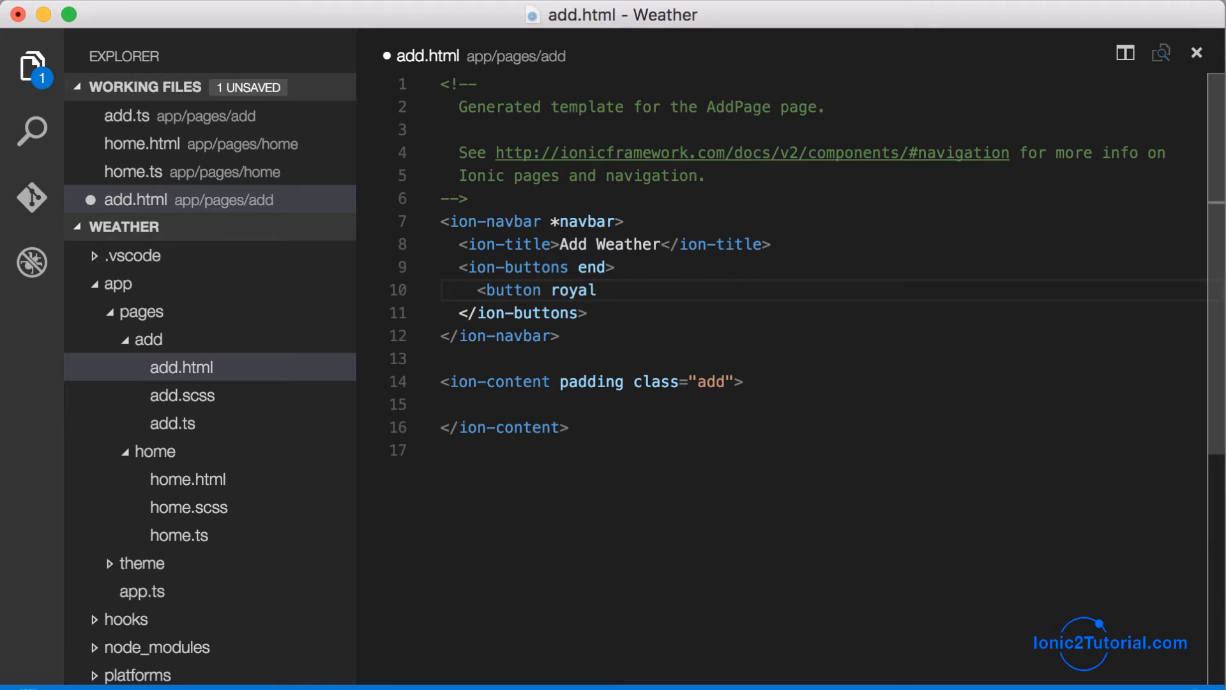
type("(click)=\"")
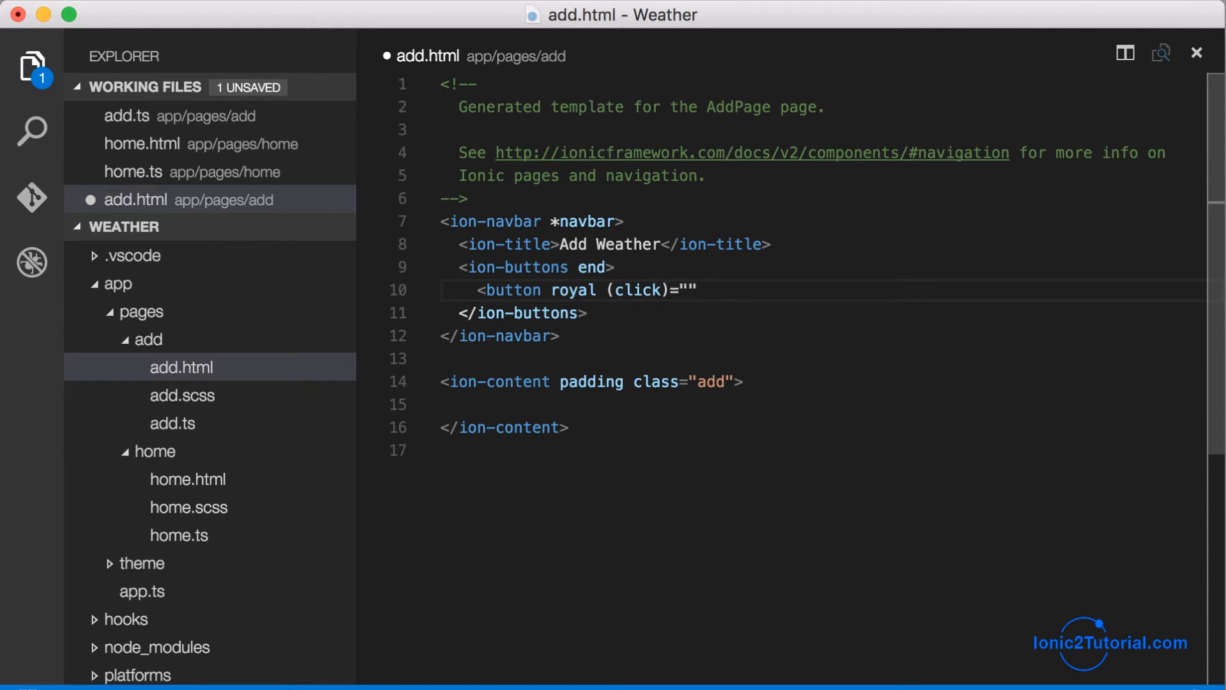
type("d")
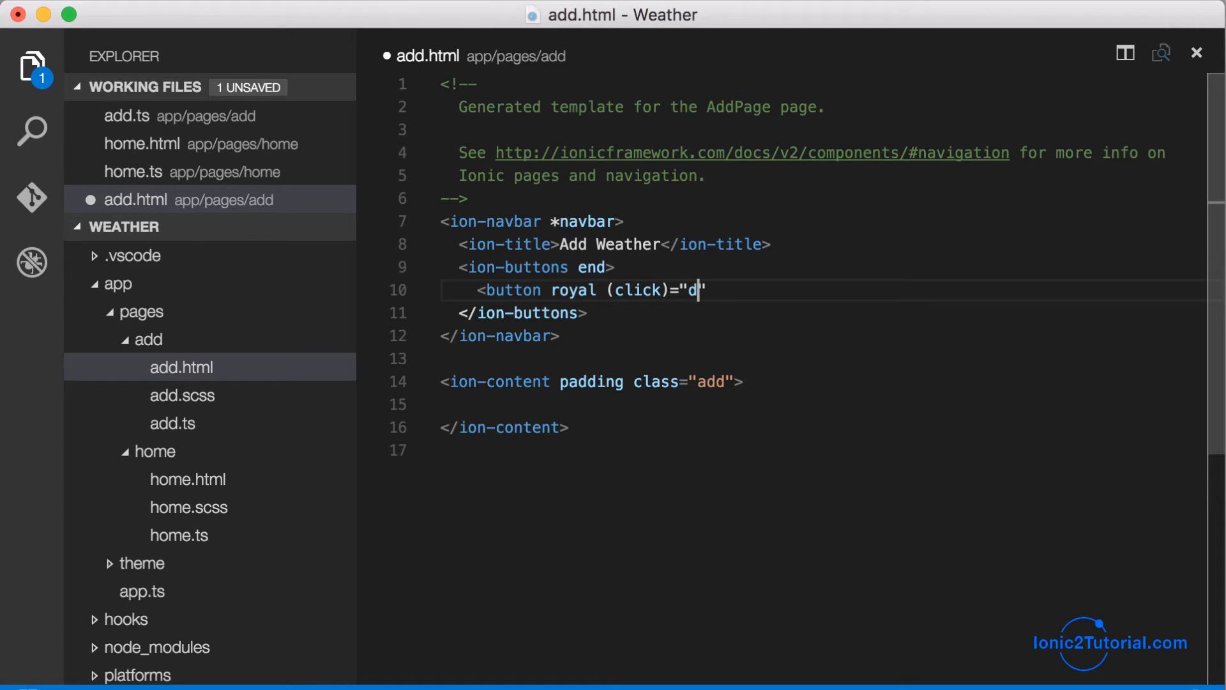
type("ismiss()")
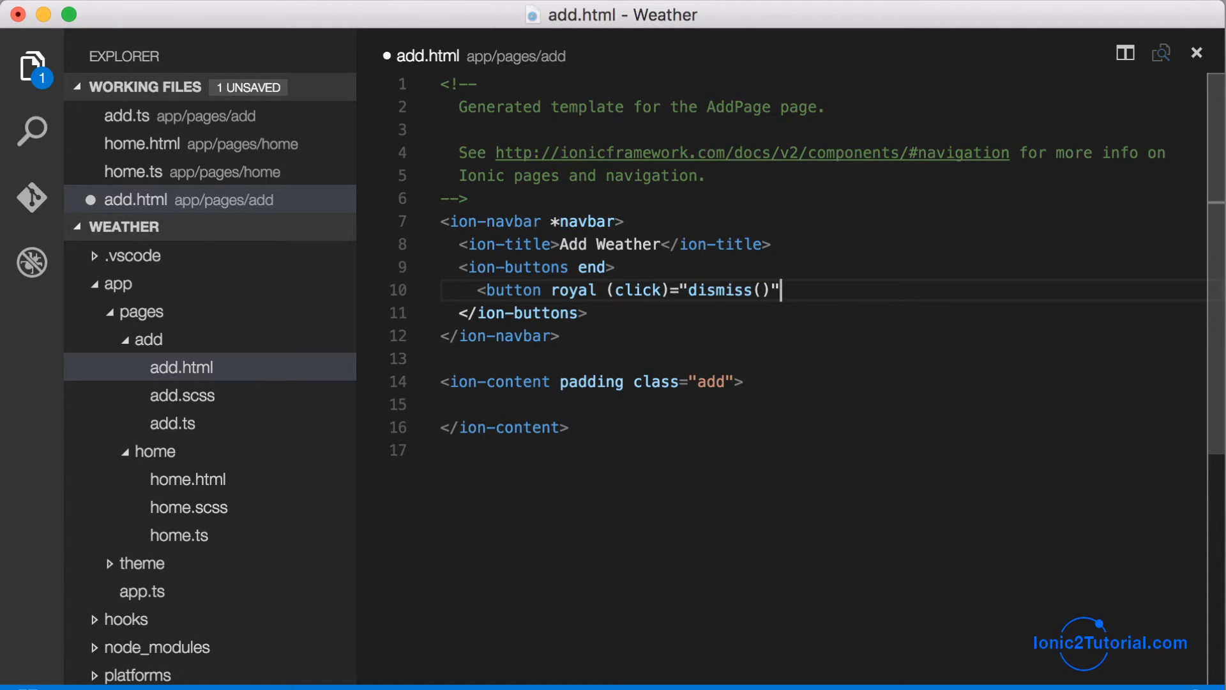
type(">")
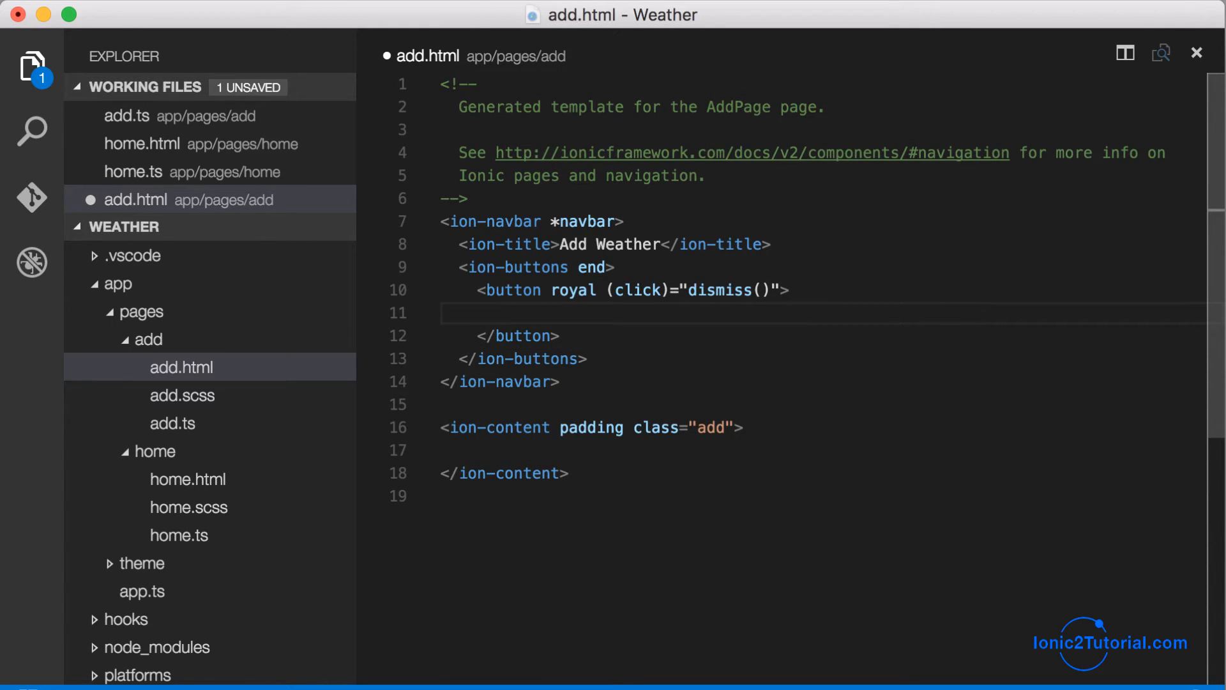
Step: Give the button an `<ion-icon name="close-circle">` and save add.html
type("<ion-")
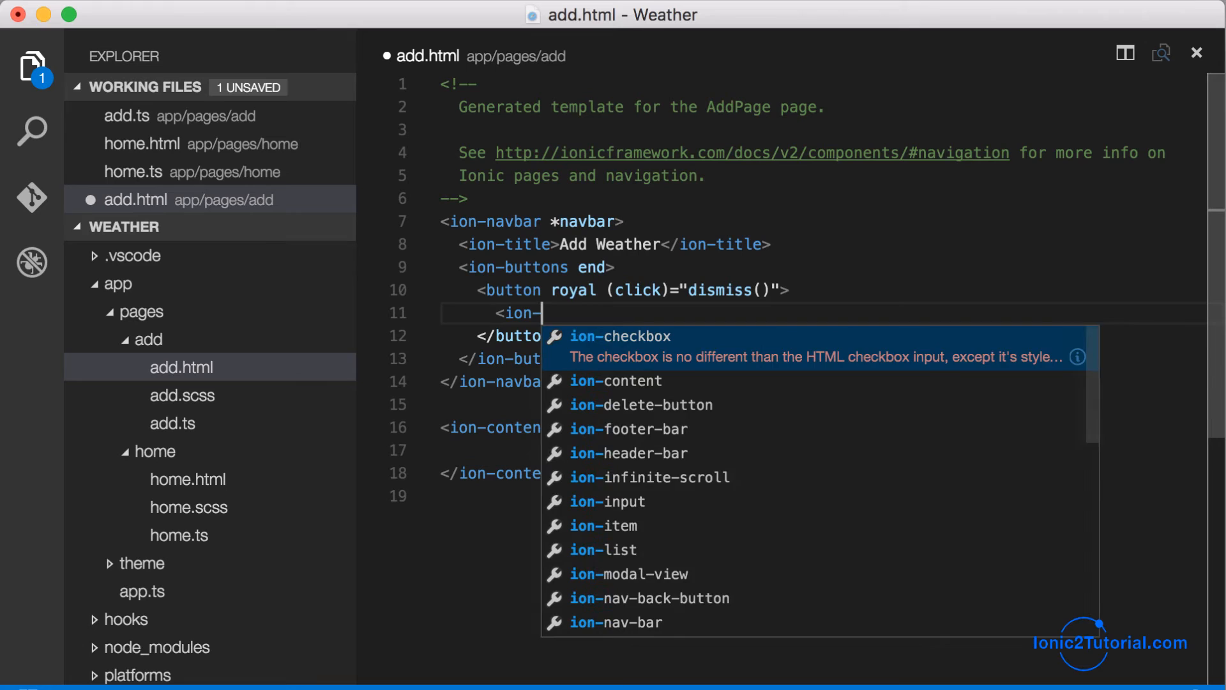
type("icon name=")
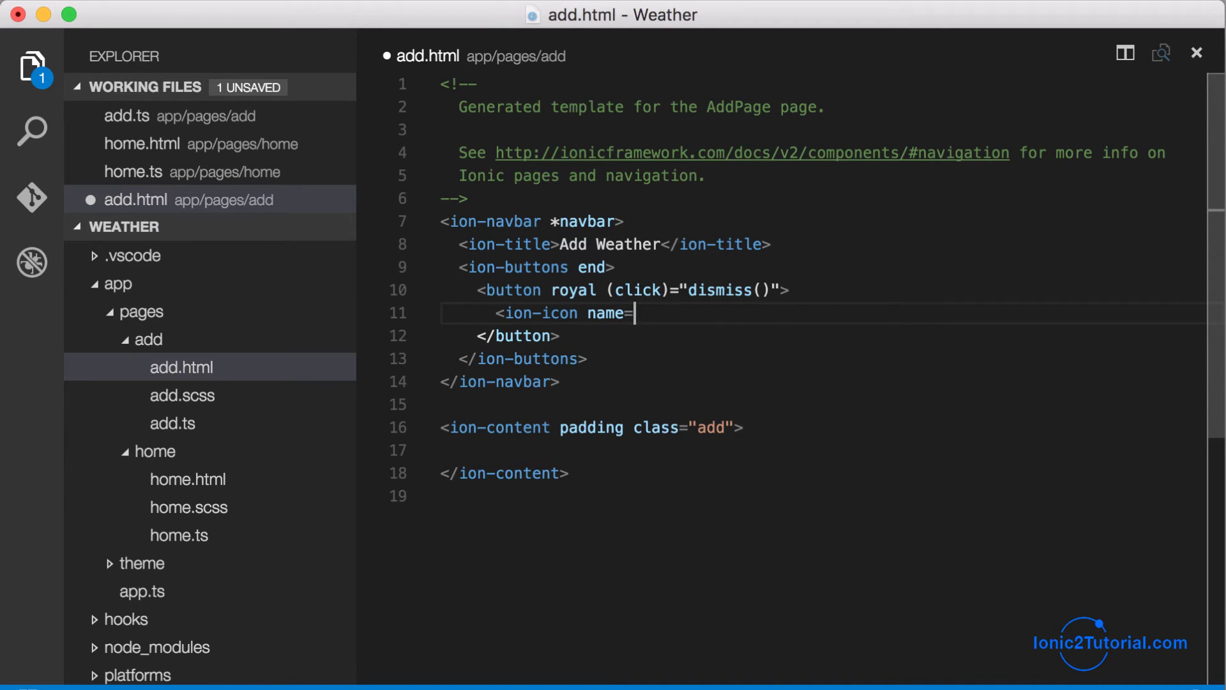
type("\"close-ci")
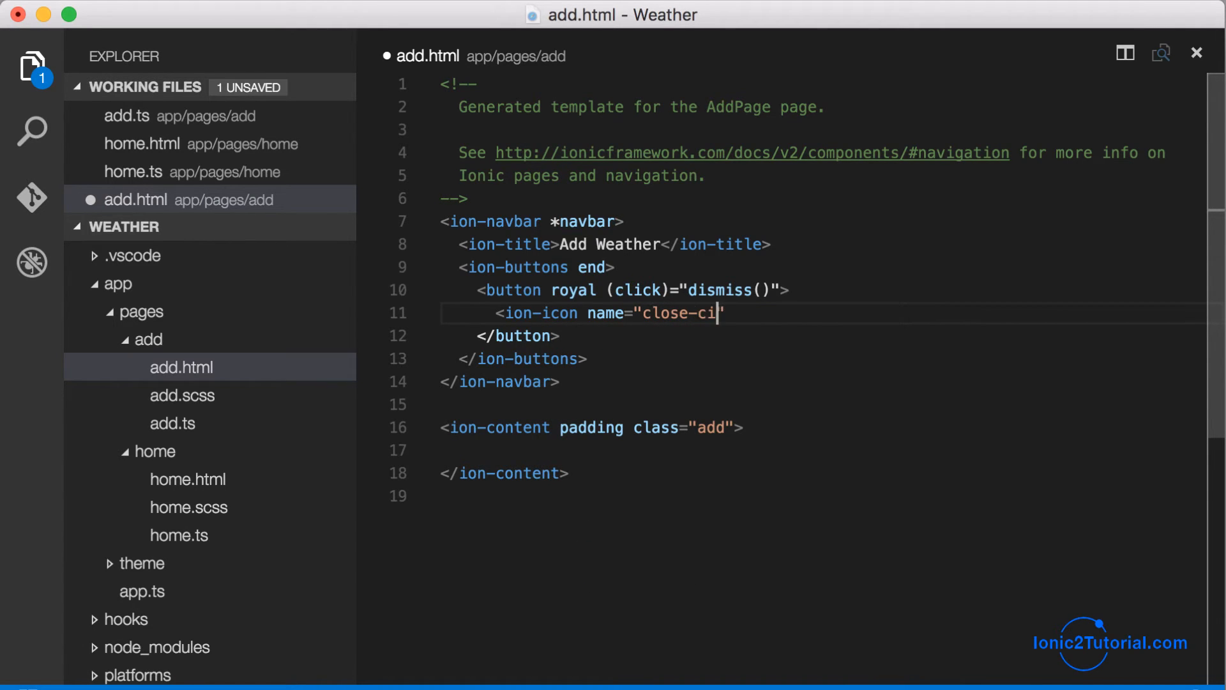
type("rcle\"")
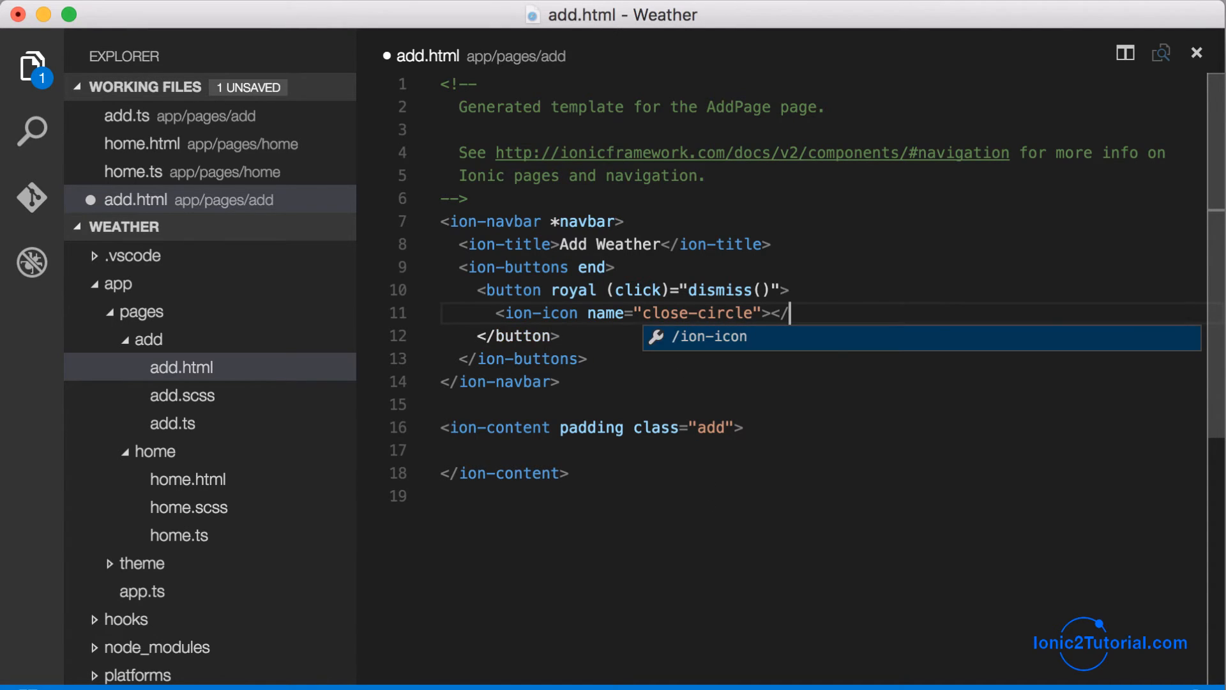
key("Tab")
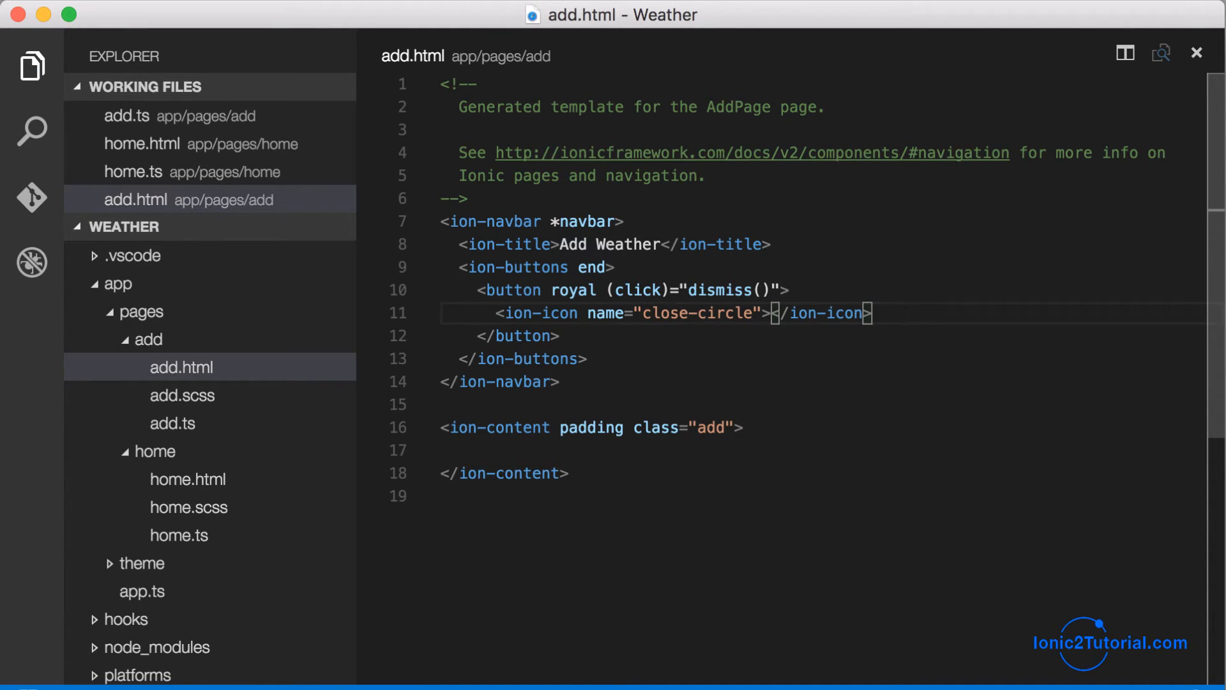
double_click(720, 290)
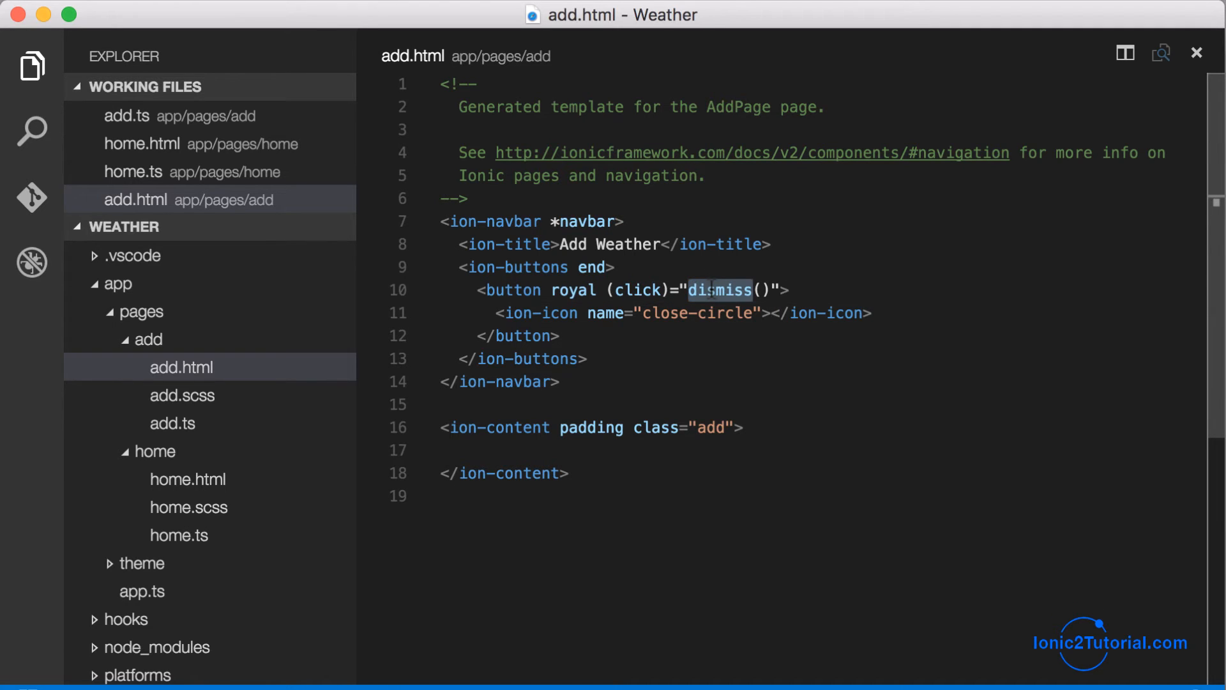
left_click(171, 423)
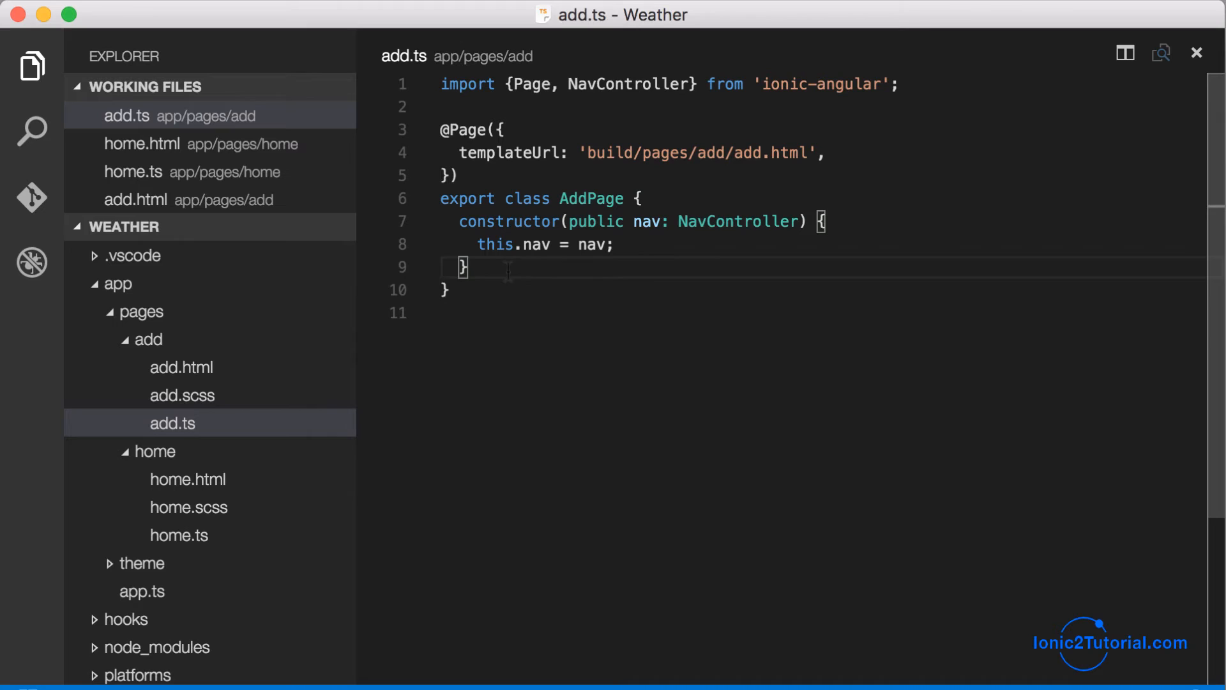
Step: Add a dismiss() method and inject ViewController as view instead of NavController
type("dismiss() {}")
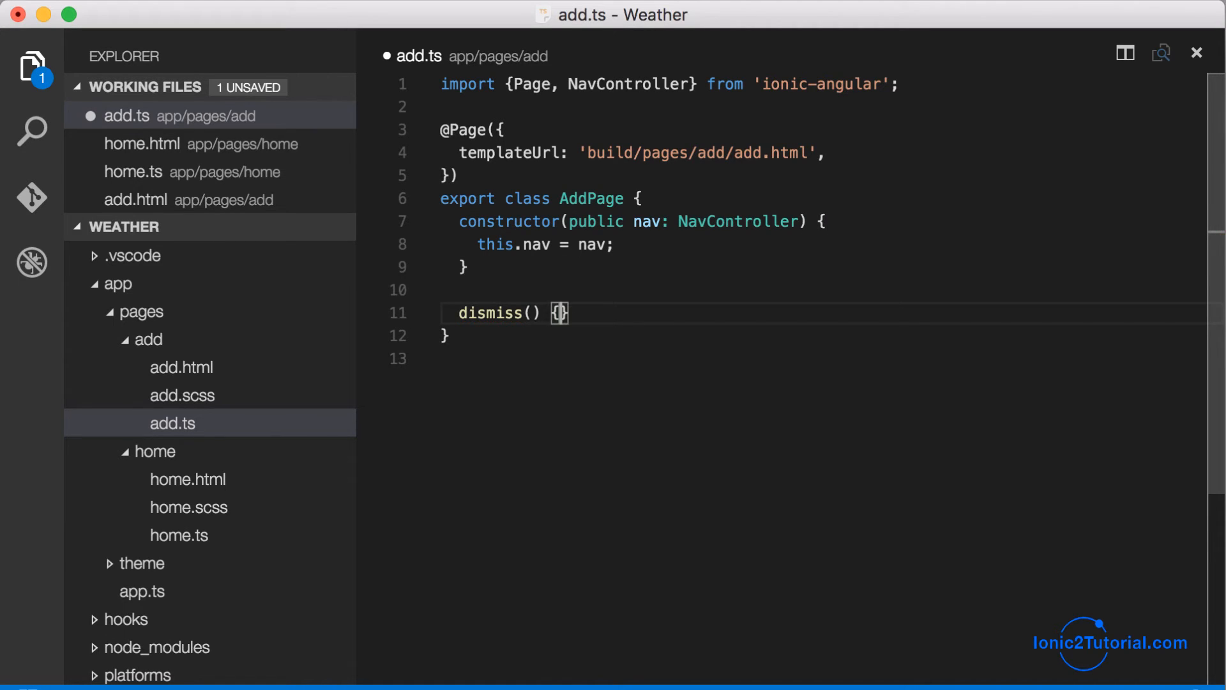
key("Enter")
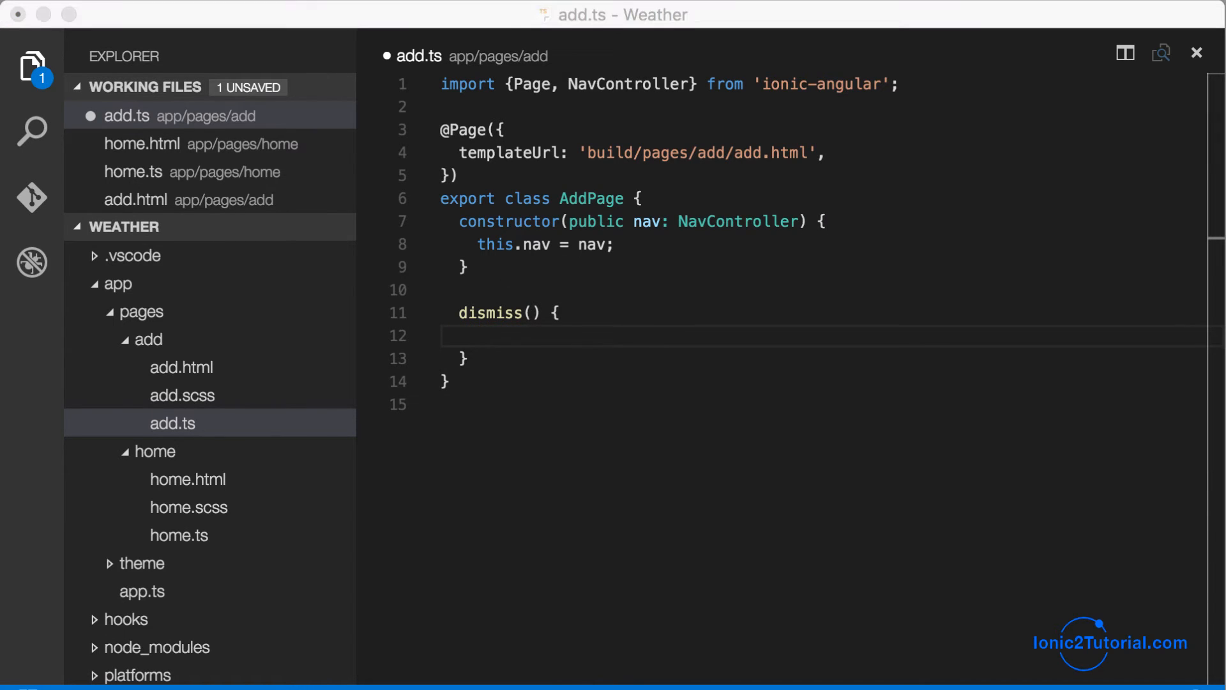
mouse_move(539, 359)
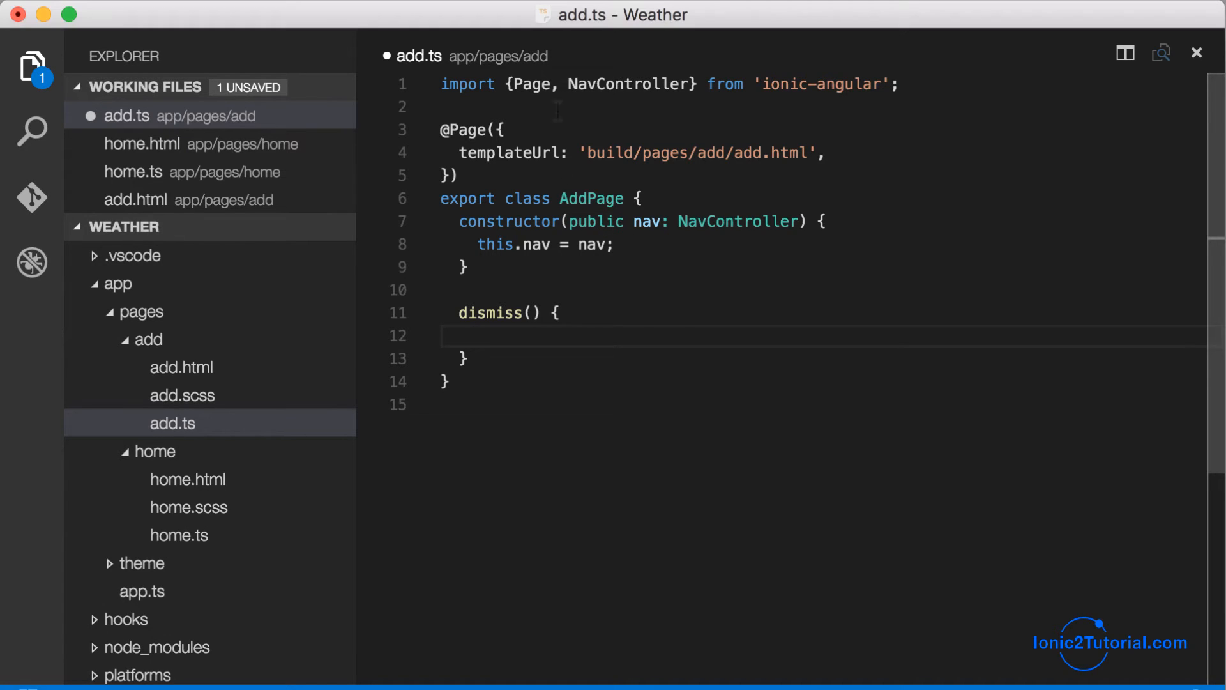
double_click(628, 85)
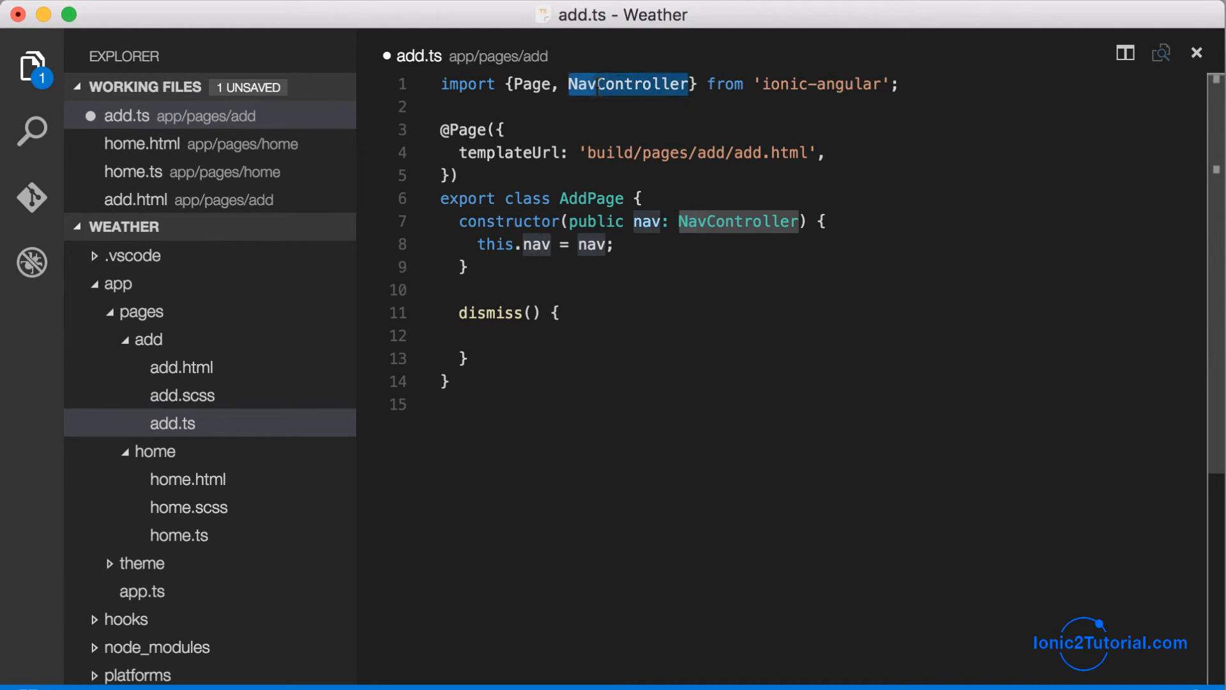
type("ViewController")
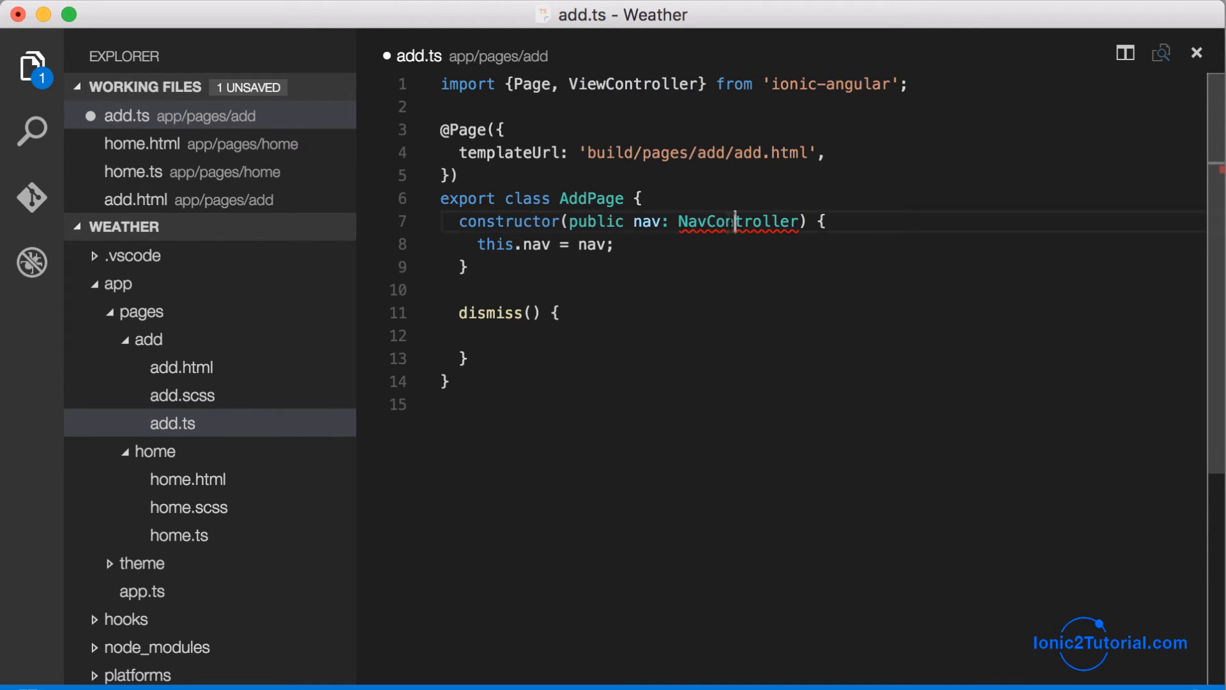
type("v: ViewController")
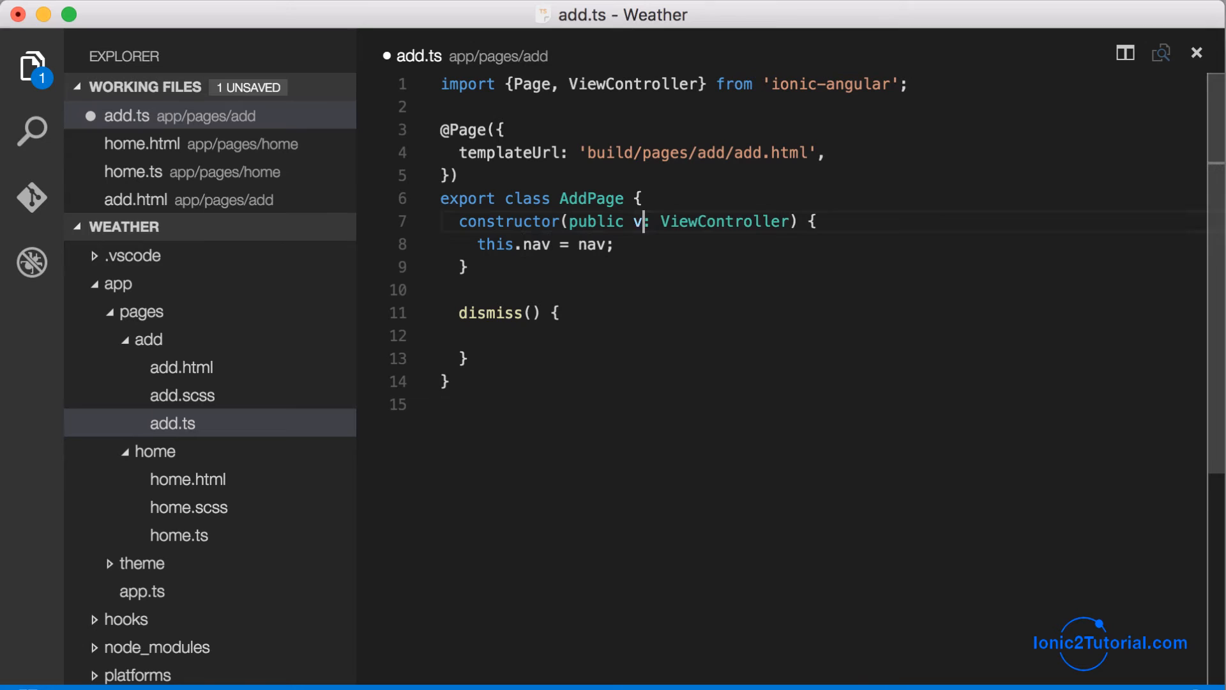
type("iew")
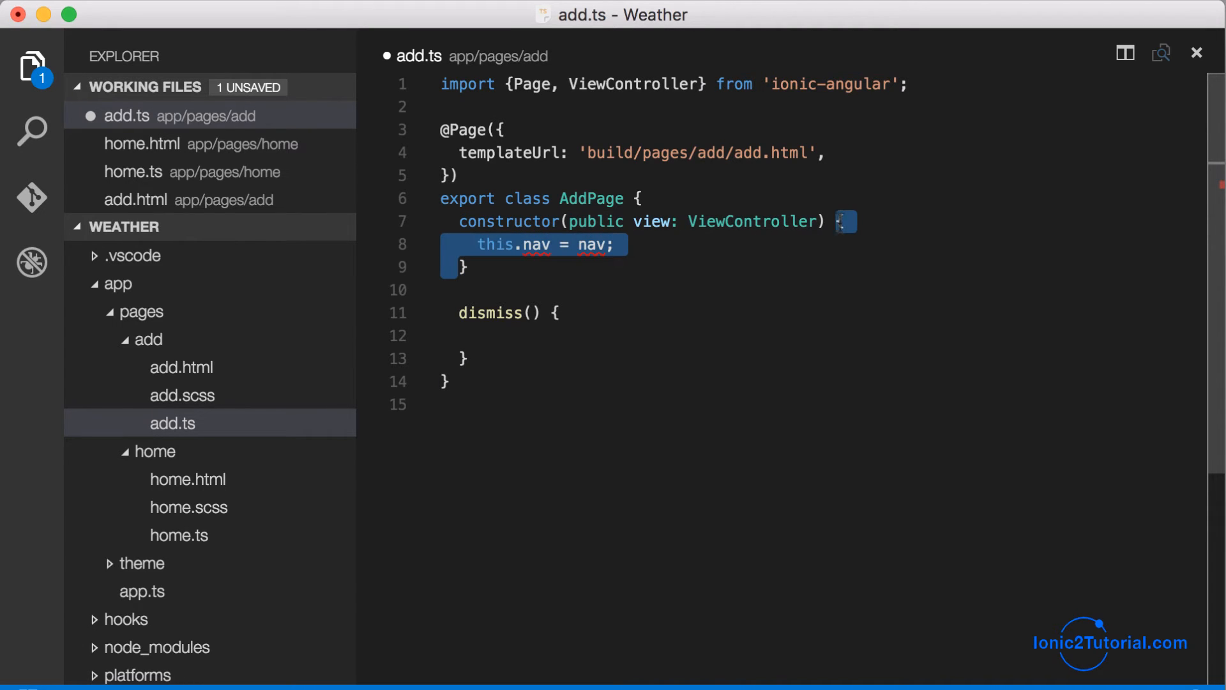
key("Delete")
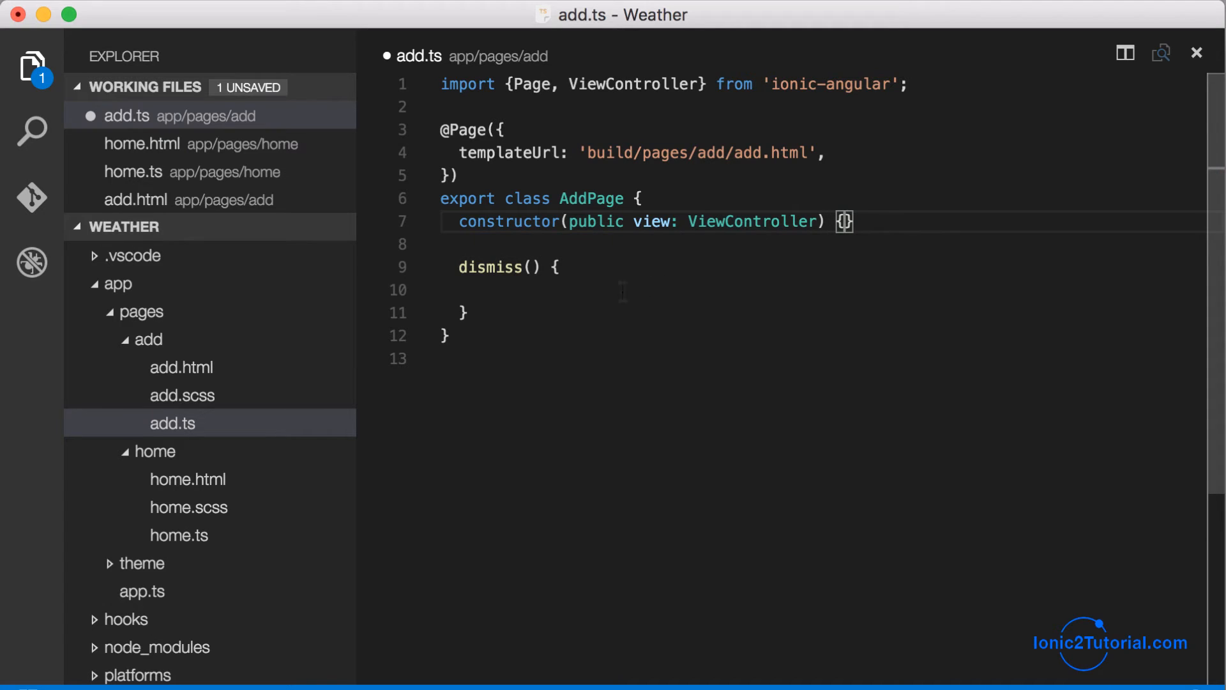
Step: Make dismiss() call `this.view.dismiss();` and save add.ts
type("t")
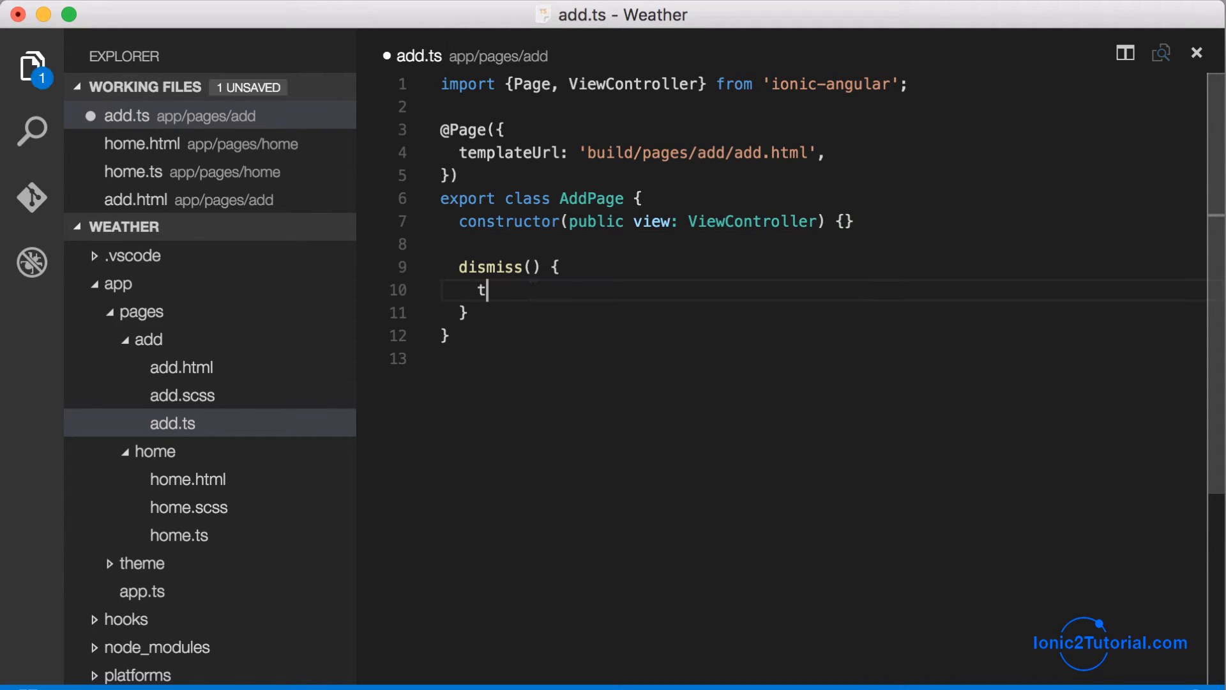
type("his.view")
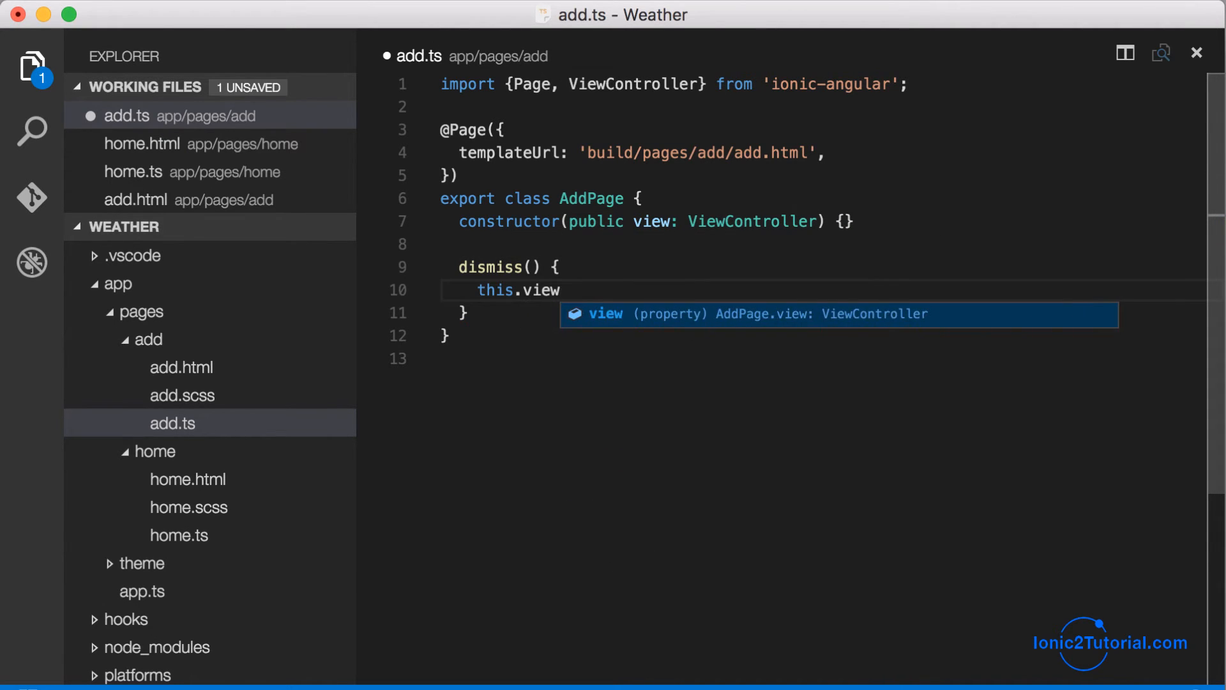
type(".dis")
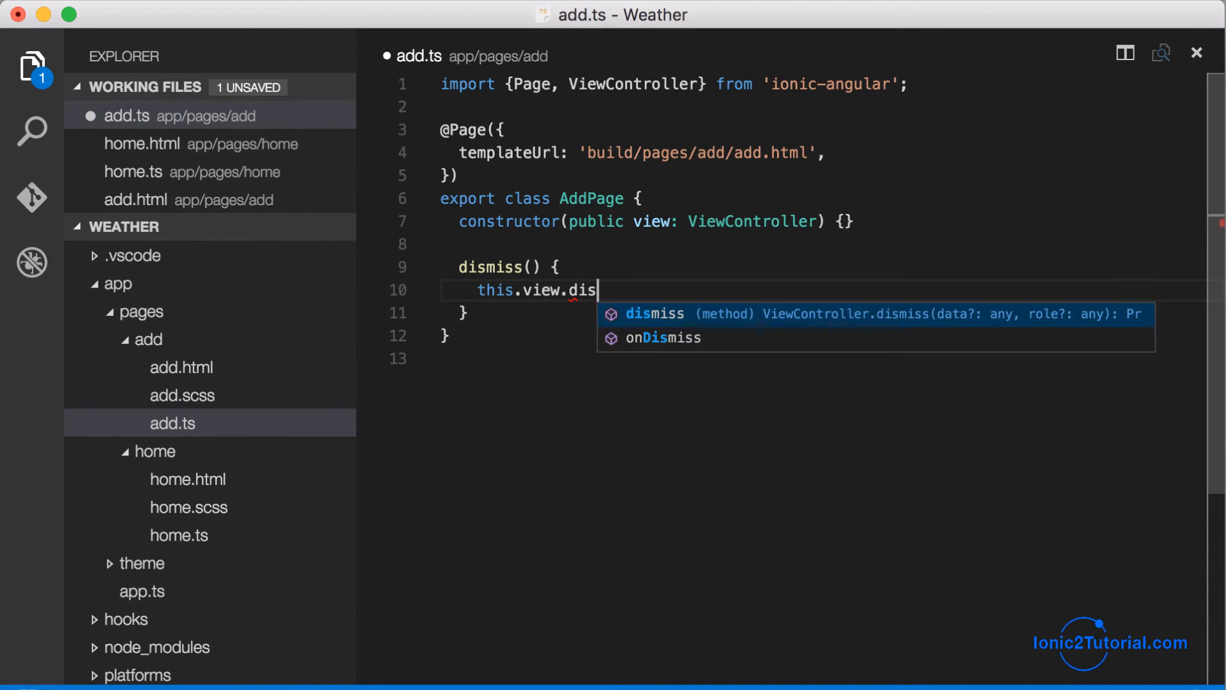
type("miss();")
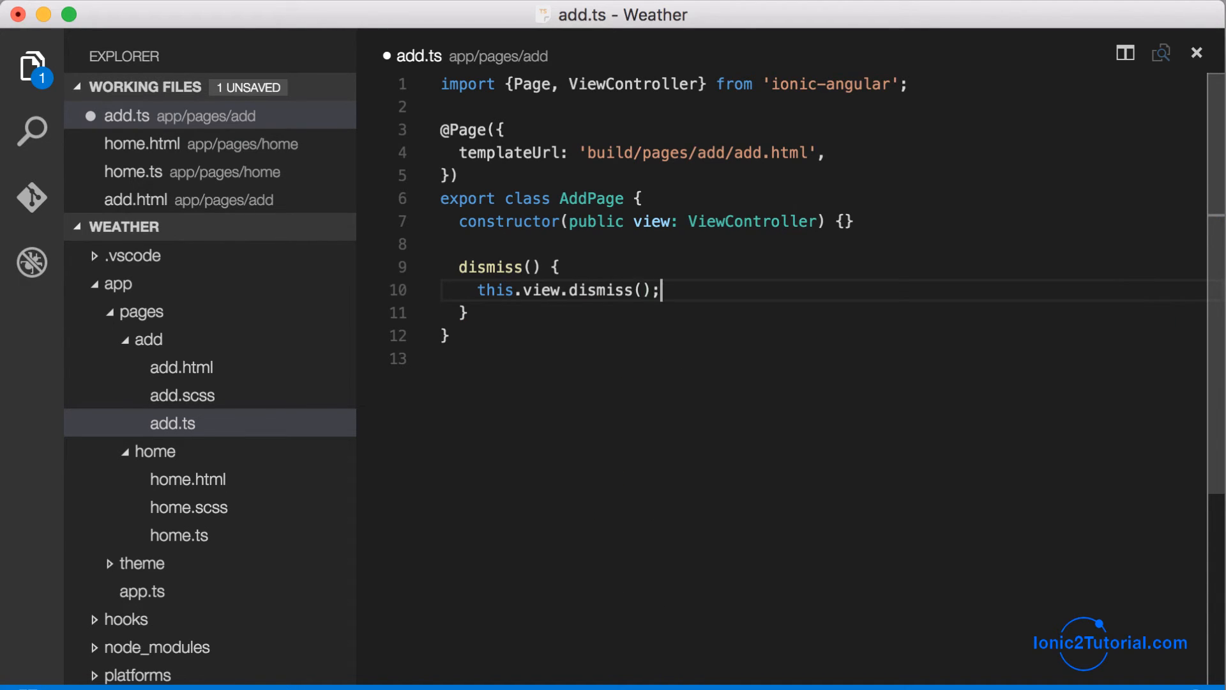
key("Cmd+S")
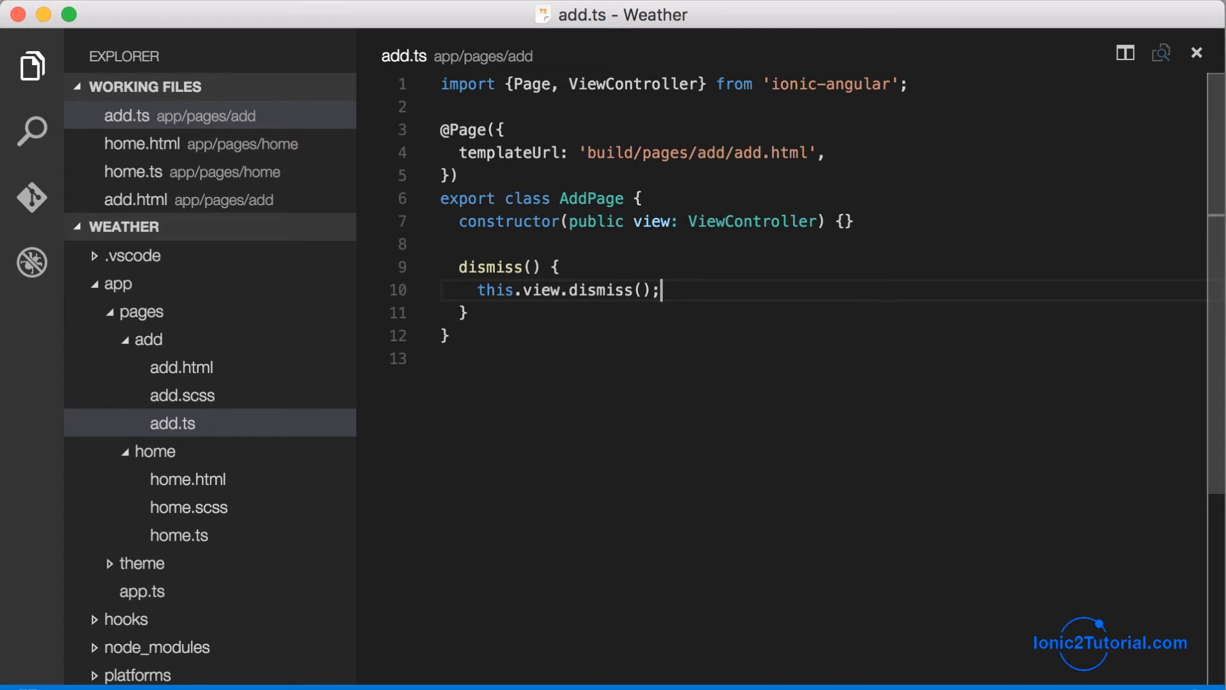
left_click(181, 368)
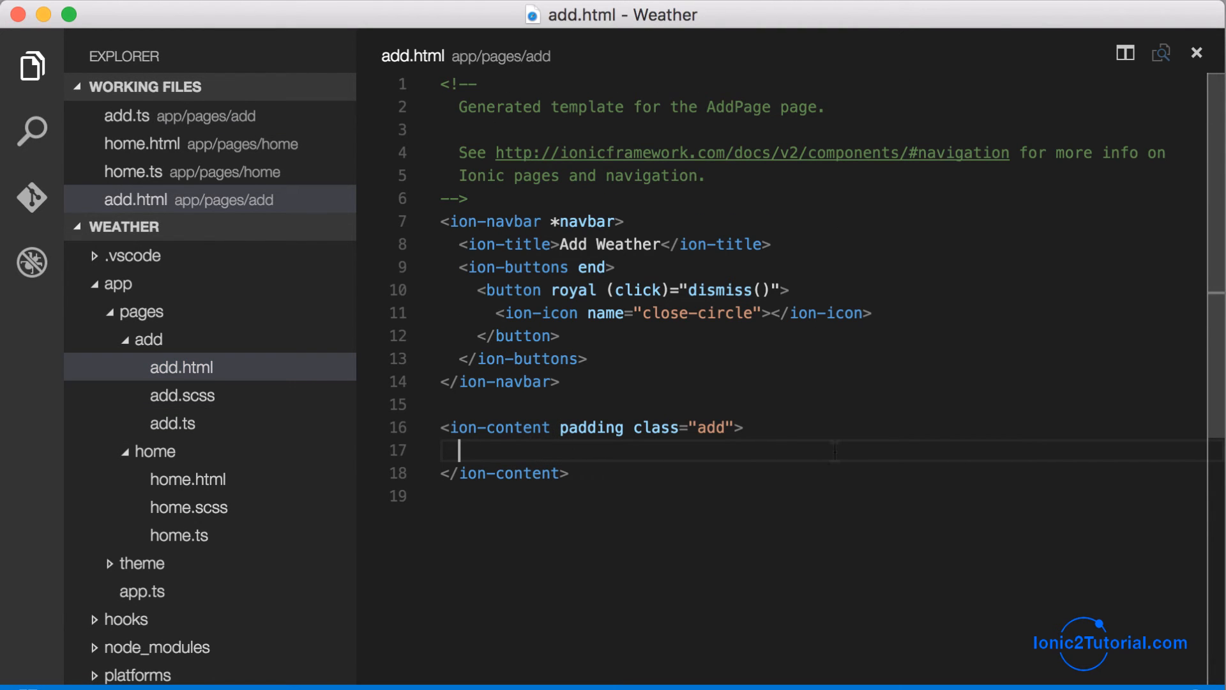
Step: Add an ion-list with one ion-item inside add.html's ion-content
type("<")
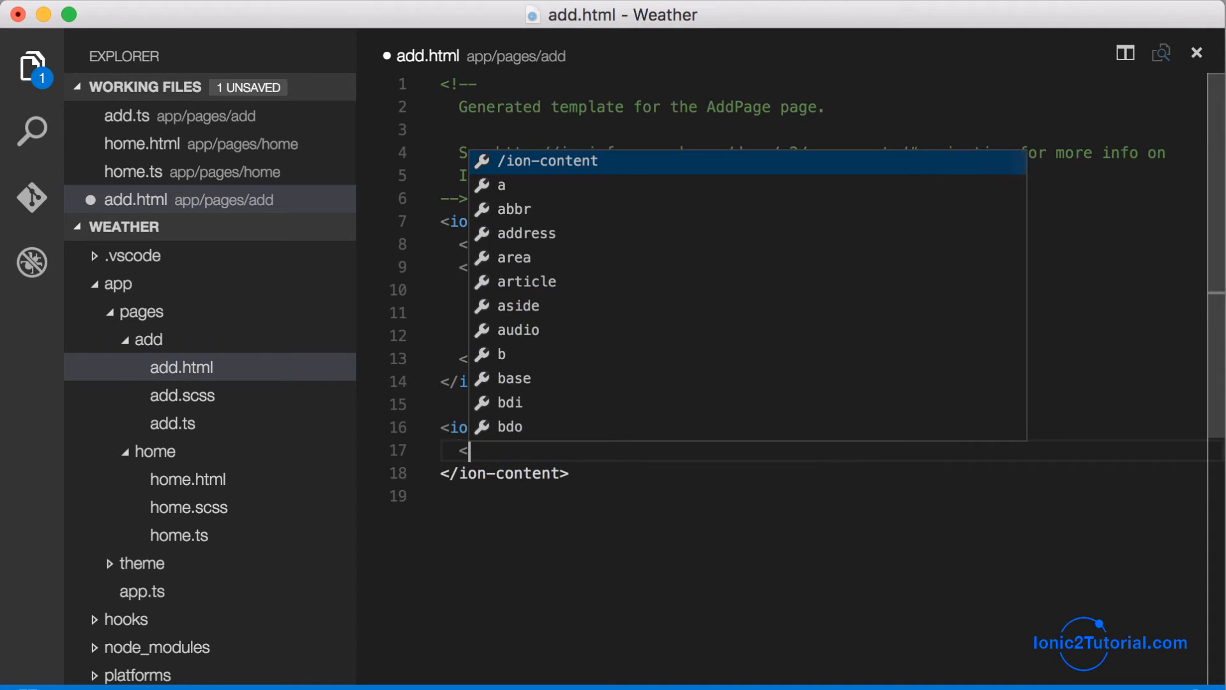
type("ion")
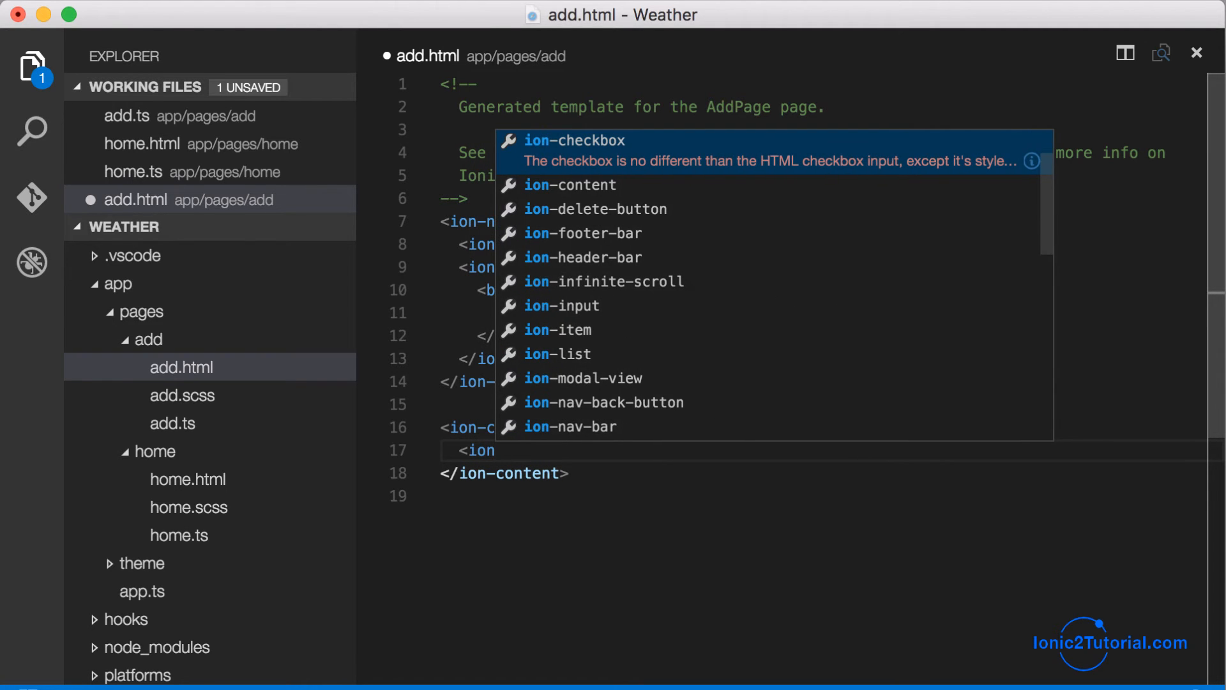
type("-list>")
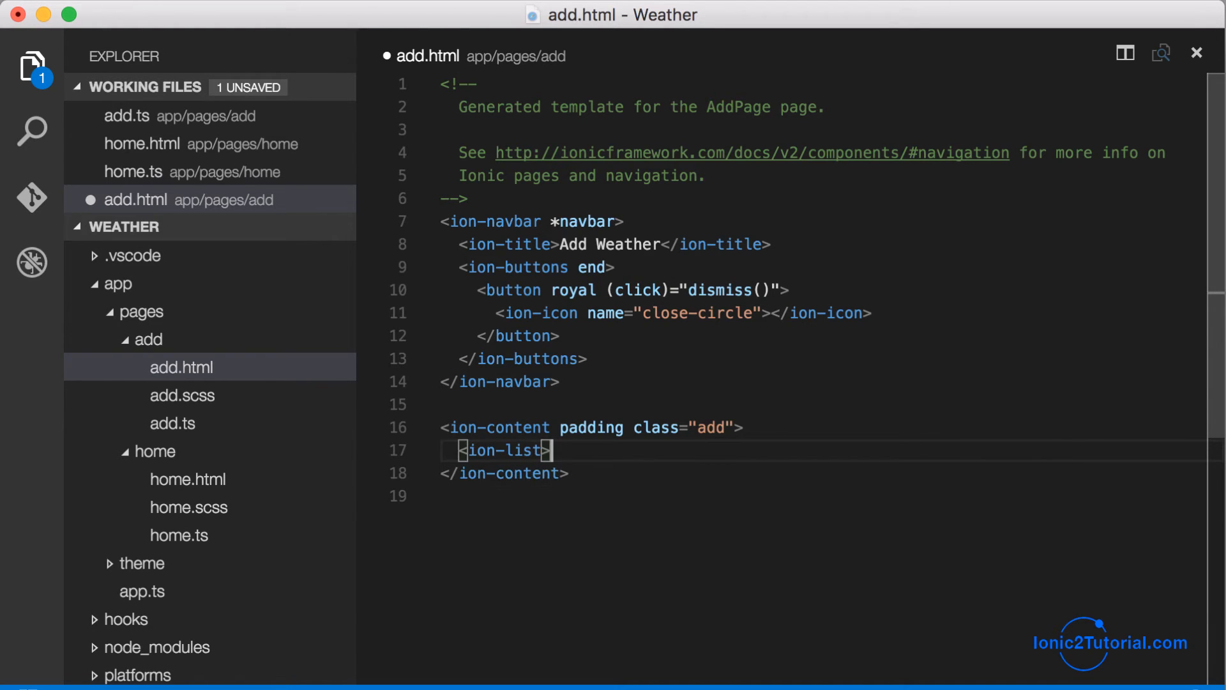
key("Enter")
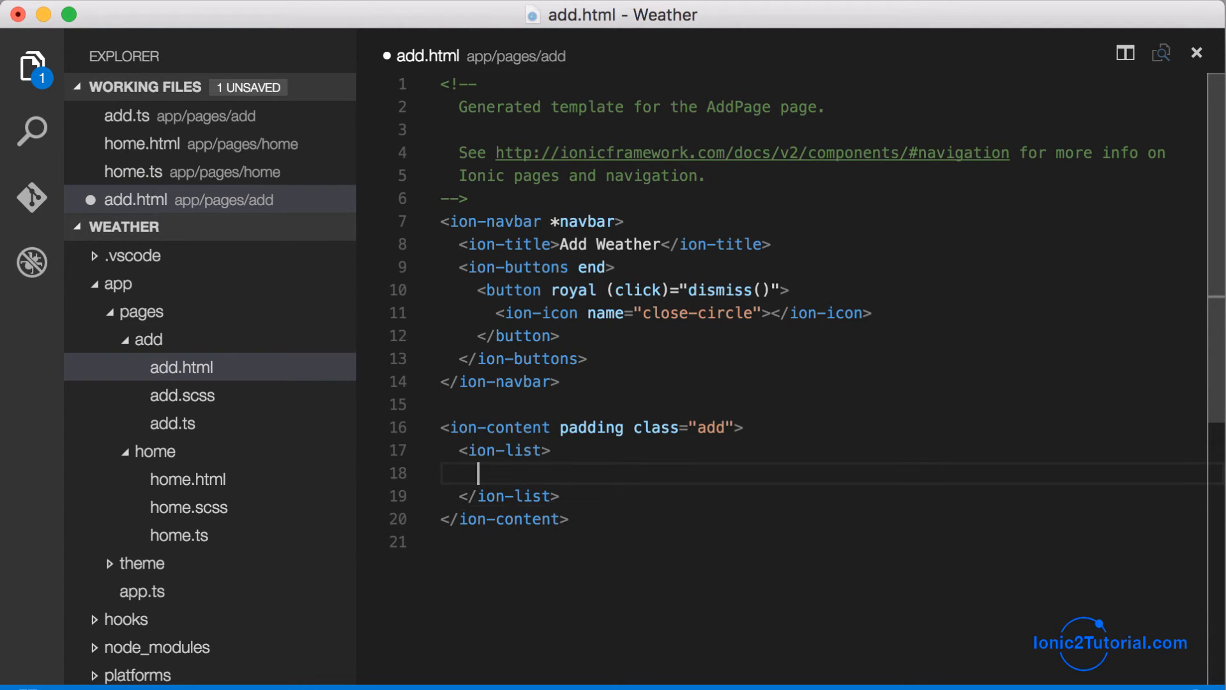
type("<ion-item")
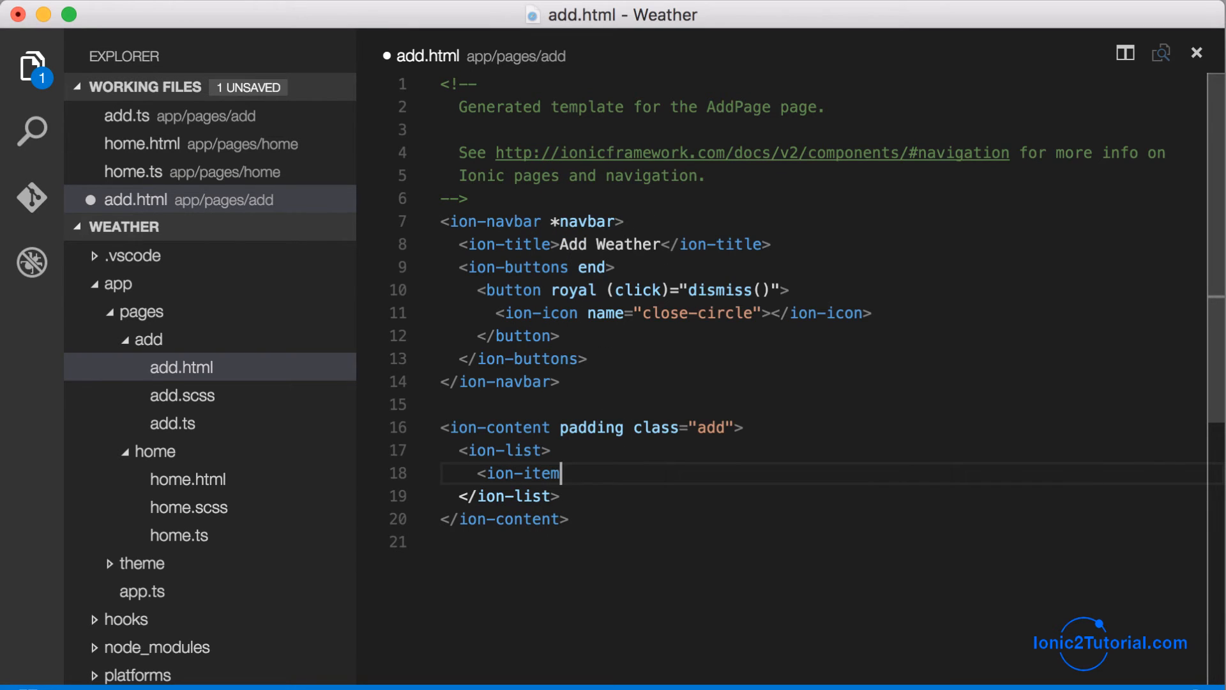
type(">")
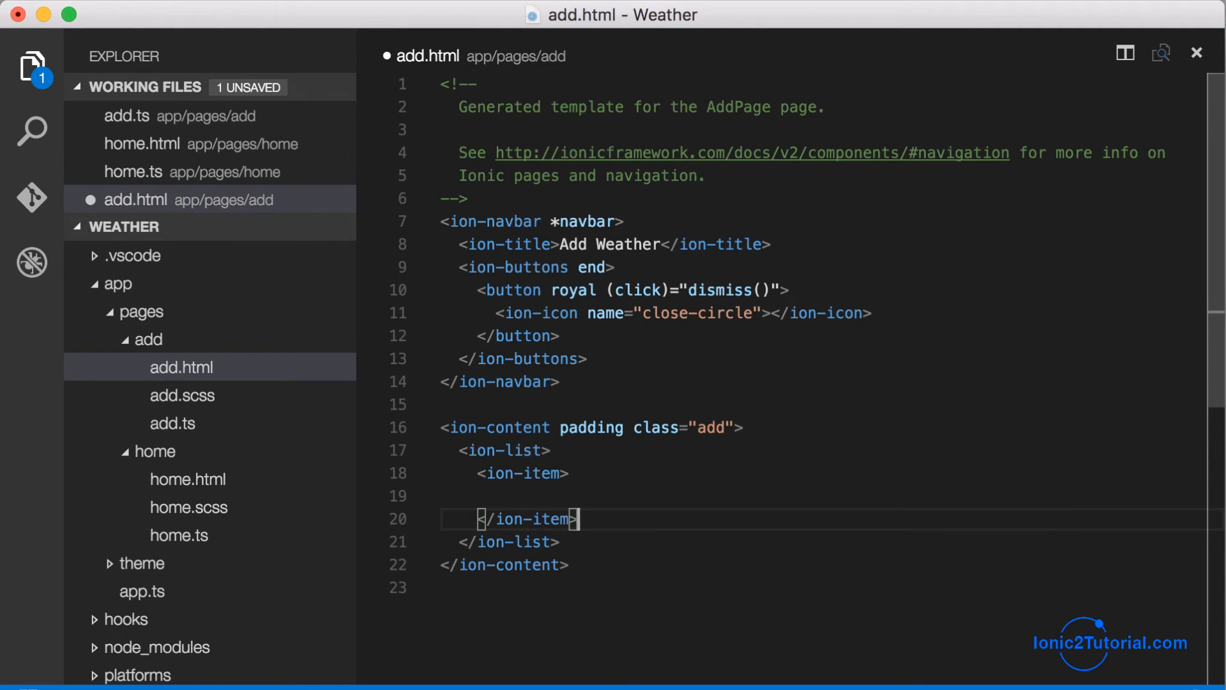
Step: Add `<ion-label stacked>City</ion-label>` inside the item and begin the next element
type("<")
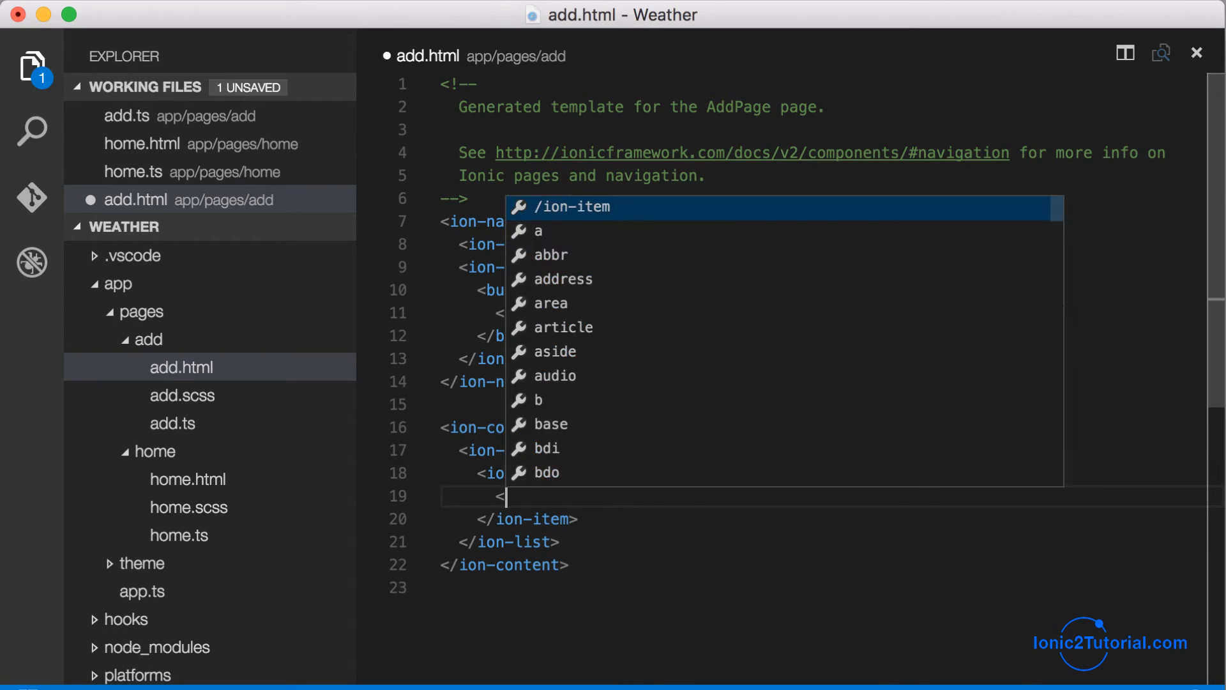
type("ion-lab")
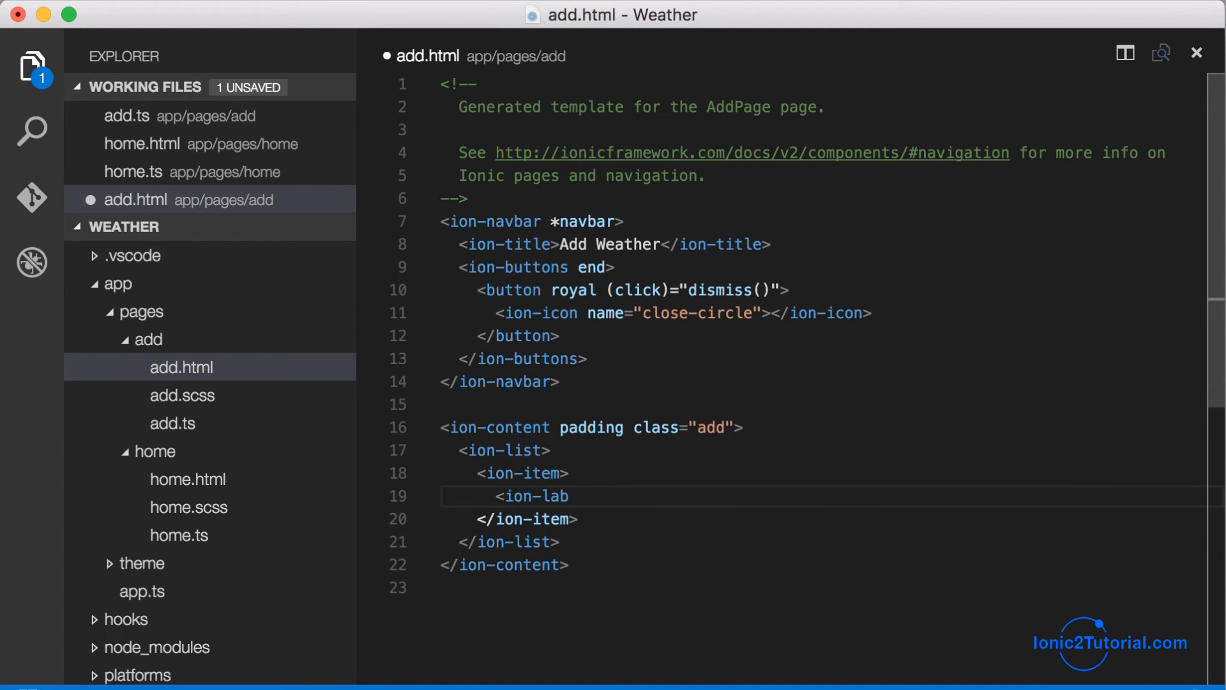
type("el stacked>C")
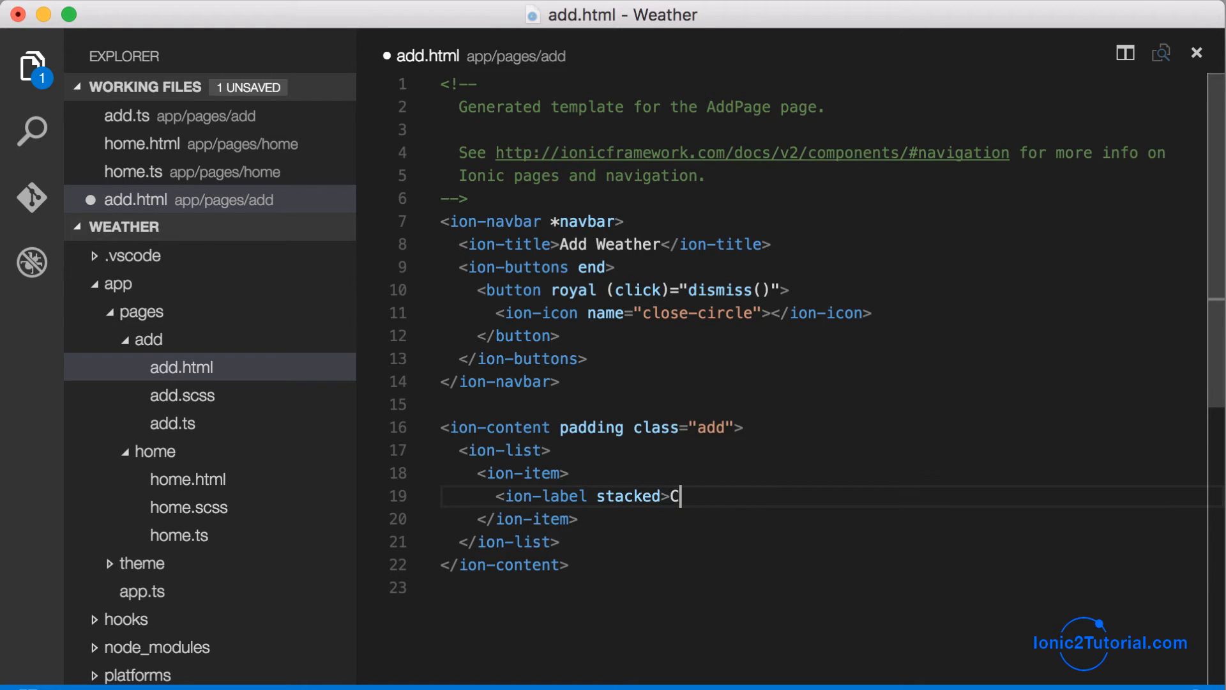
type("ity</ion-label>")
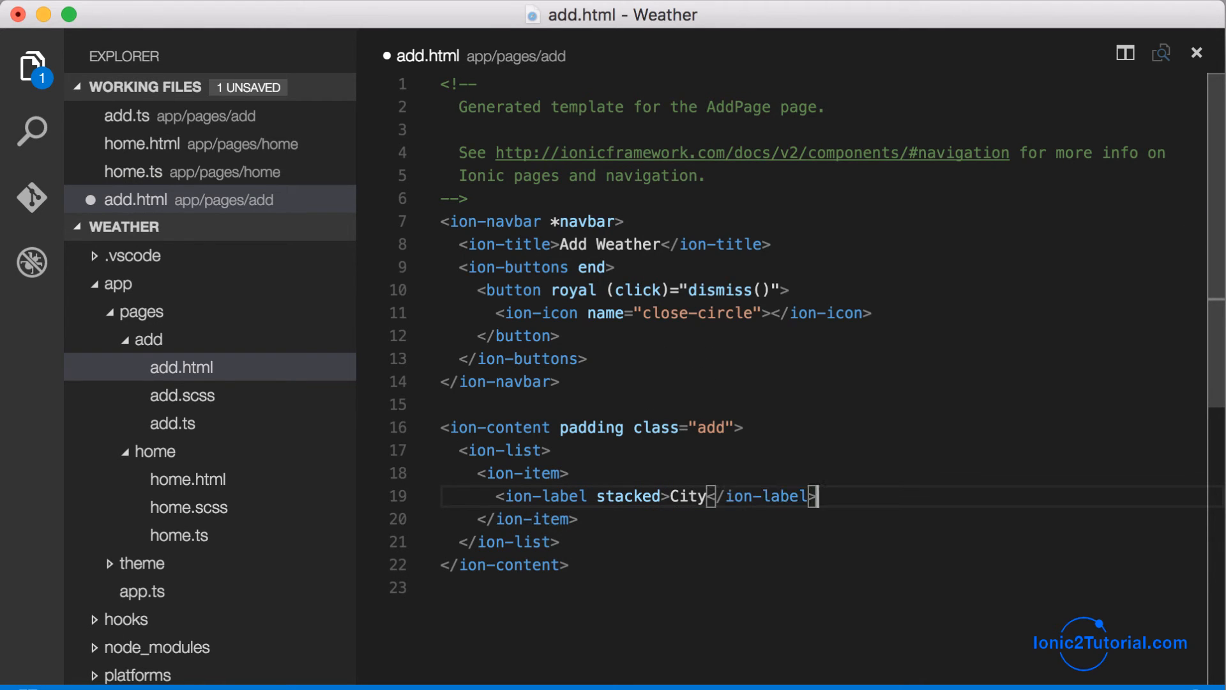
type("<ion-item>")
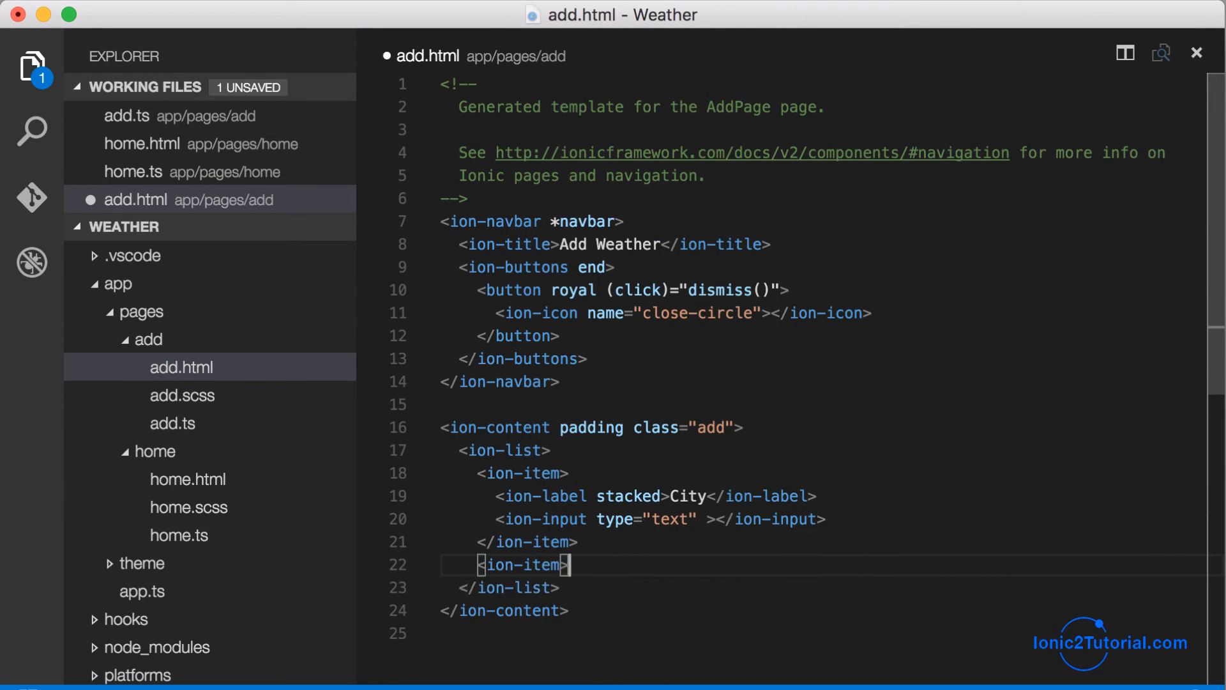
Step: Add an ion-option for United States with value us inside the Country select
type("<ion-option value=\"us")
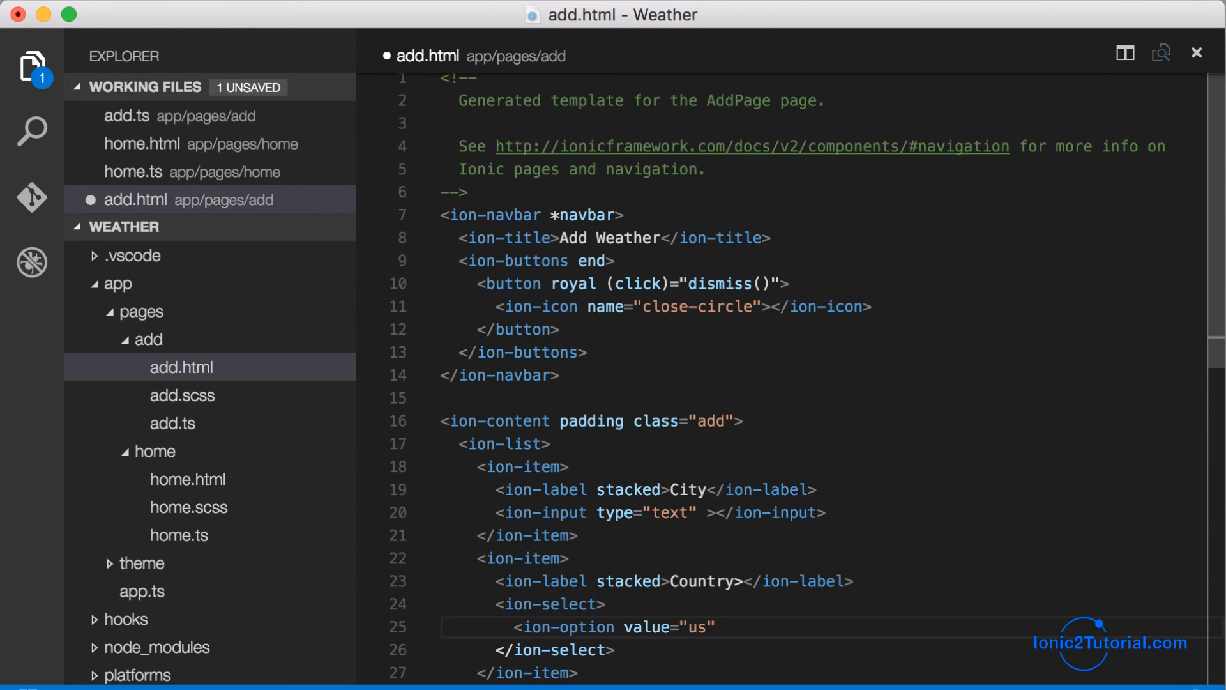
type("United States")
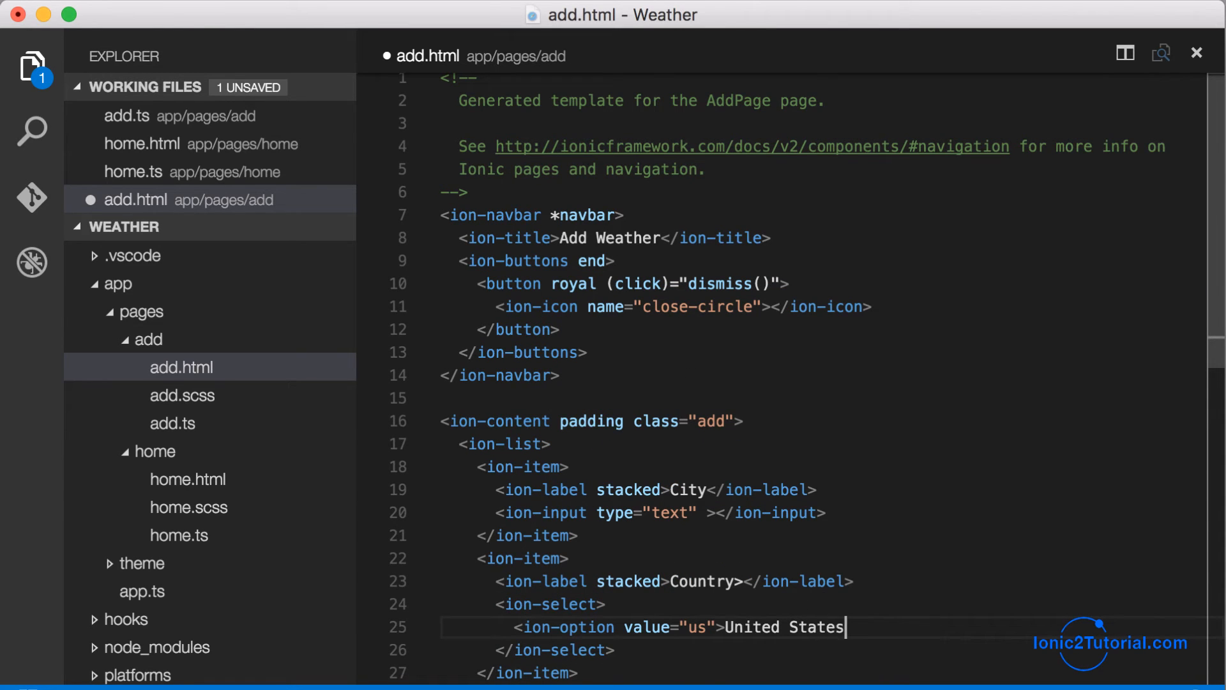
type("</ion-option>")
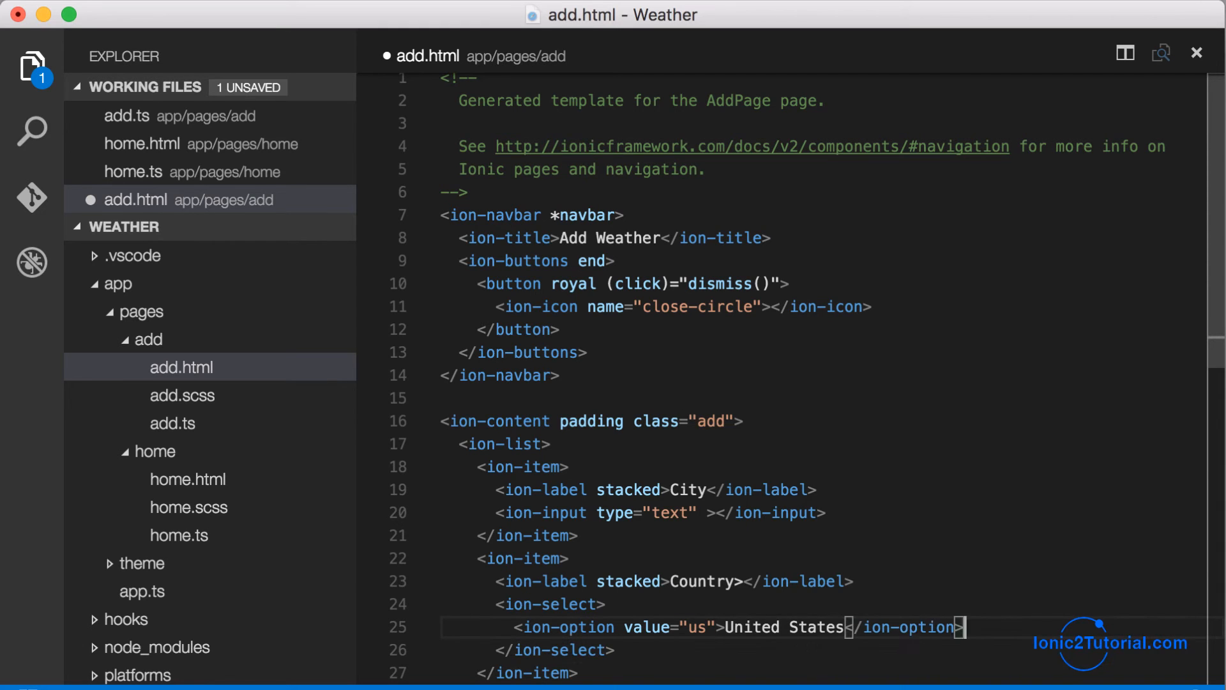
type("ion-op")
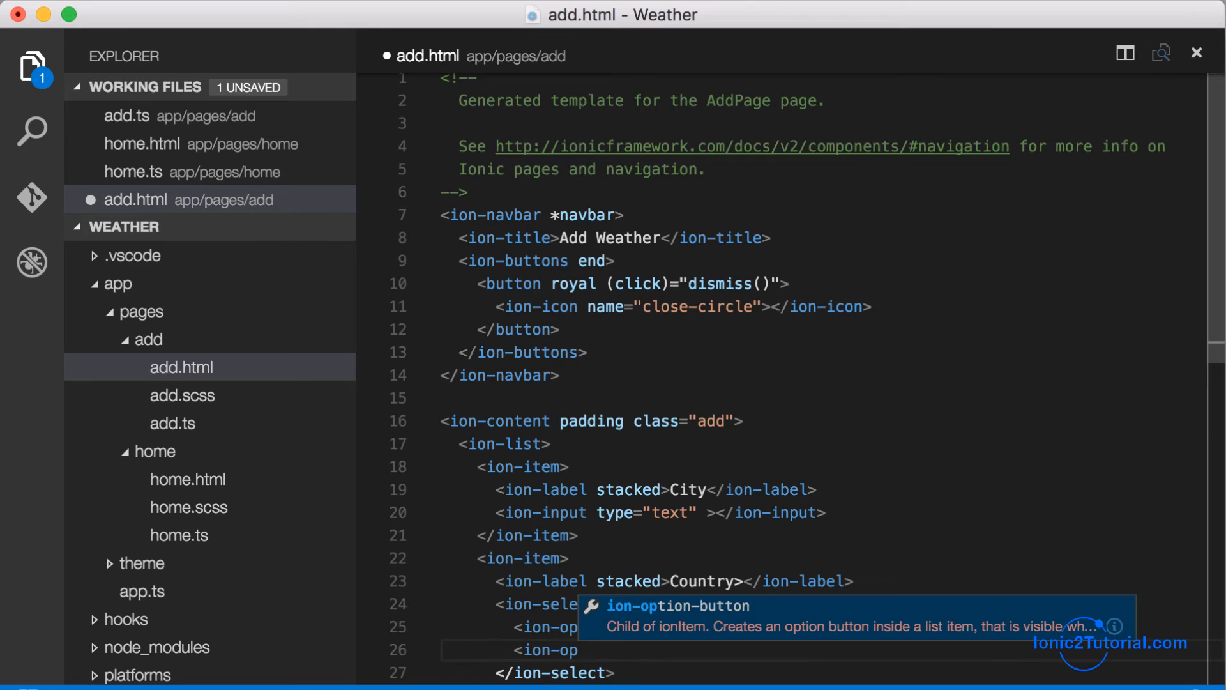
Step: Add a second ion-option for United Kingdom with value uk
type("ion-option-butt")
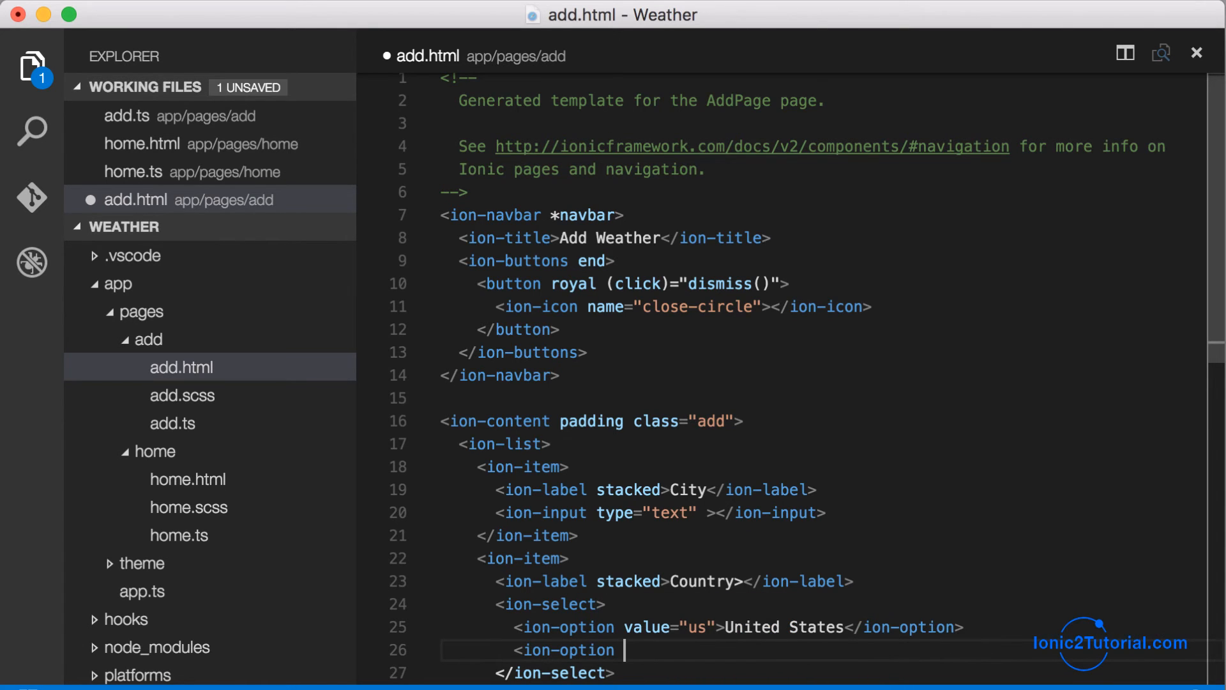
type("value=\"uk\"")
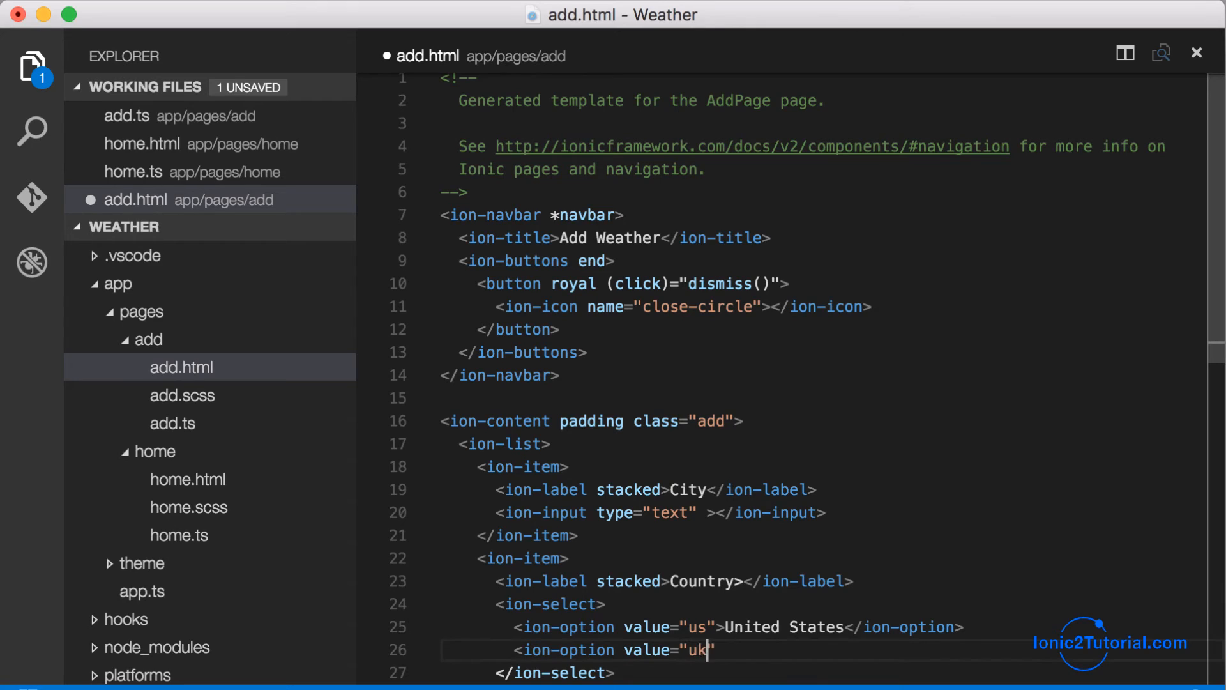
type("\">United Kingdo")
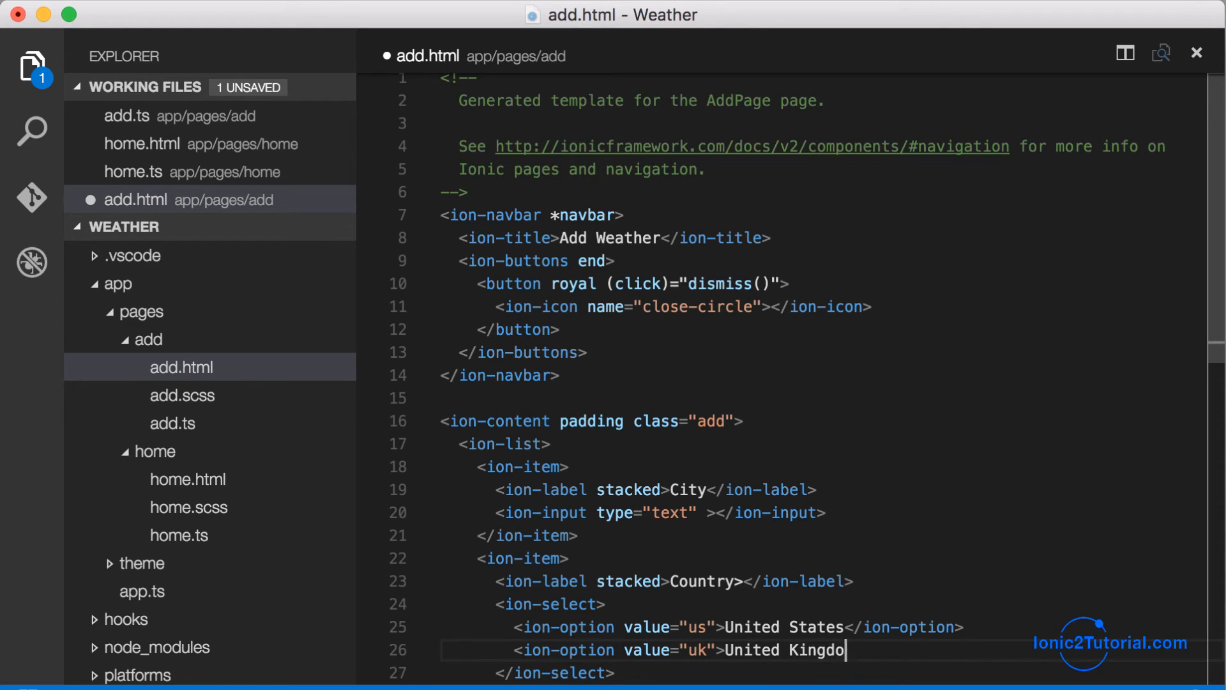
type("m</ion-option>")
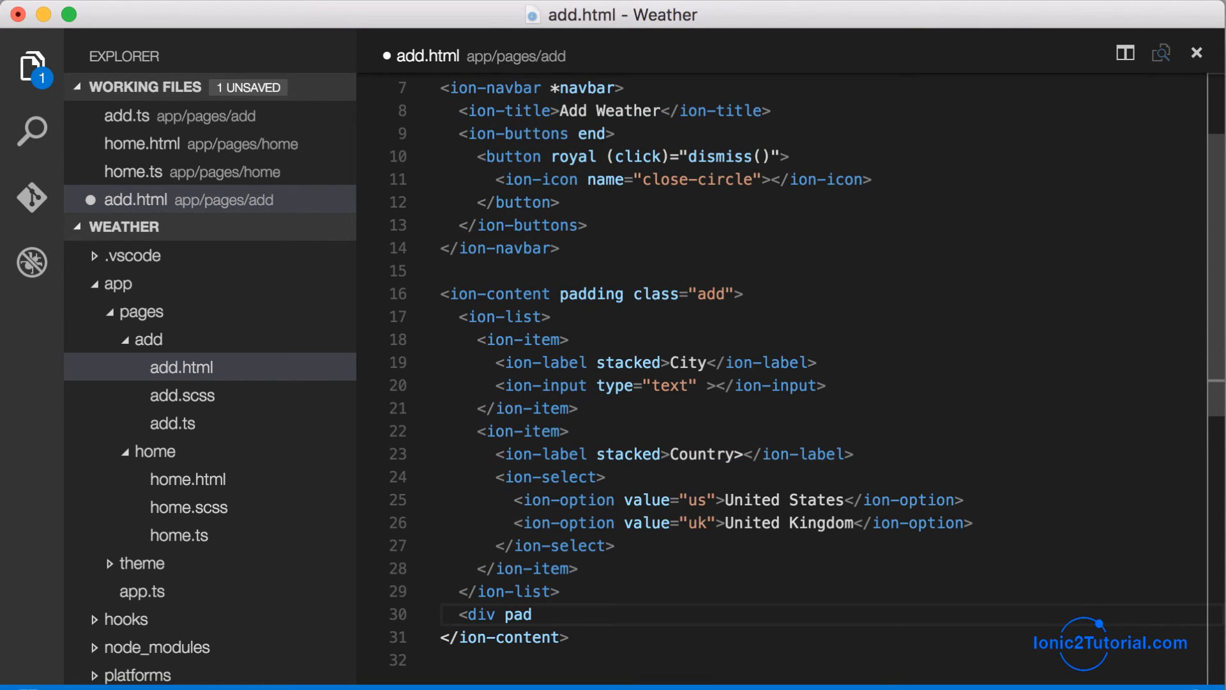
Step: Add a padded div below the list with a block Add Weather button calling dismiss()
type("<")
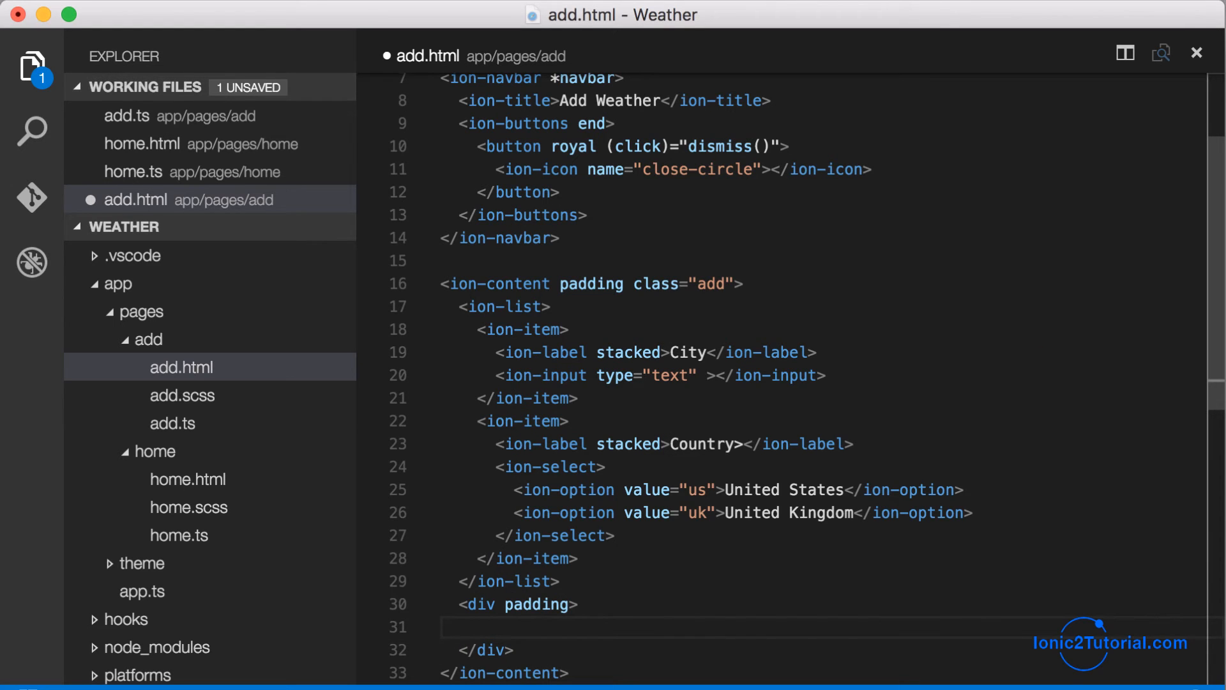
type("<button")
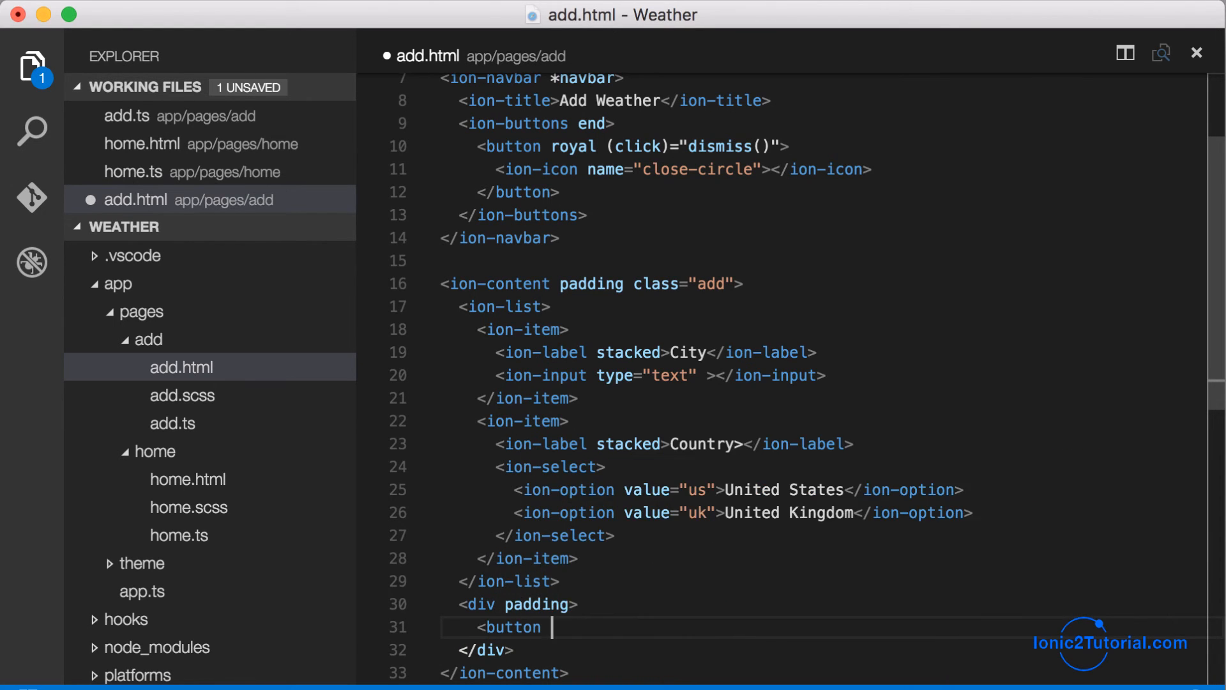
type("block (click)=\"\"")
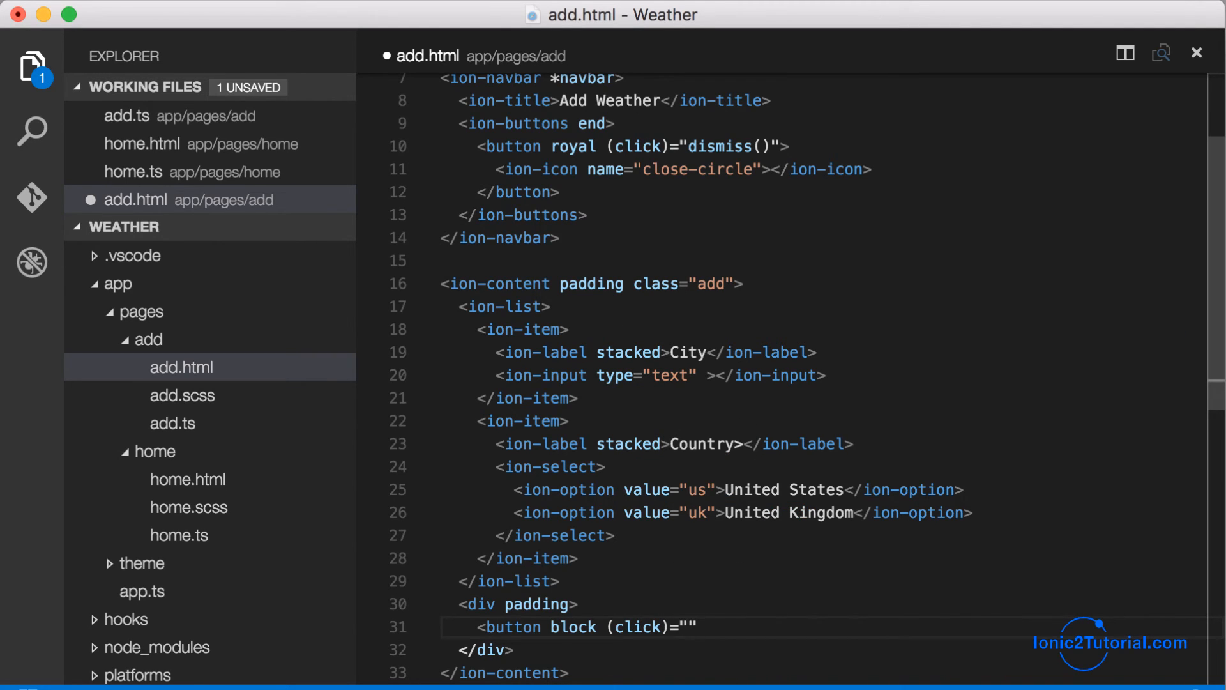
type("dismiss")
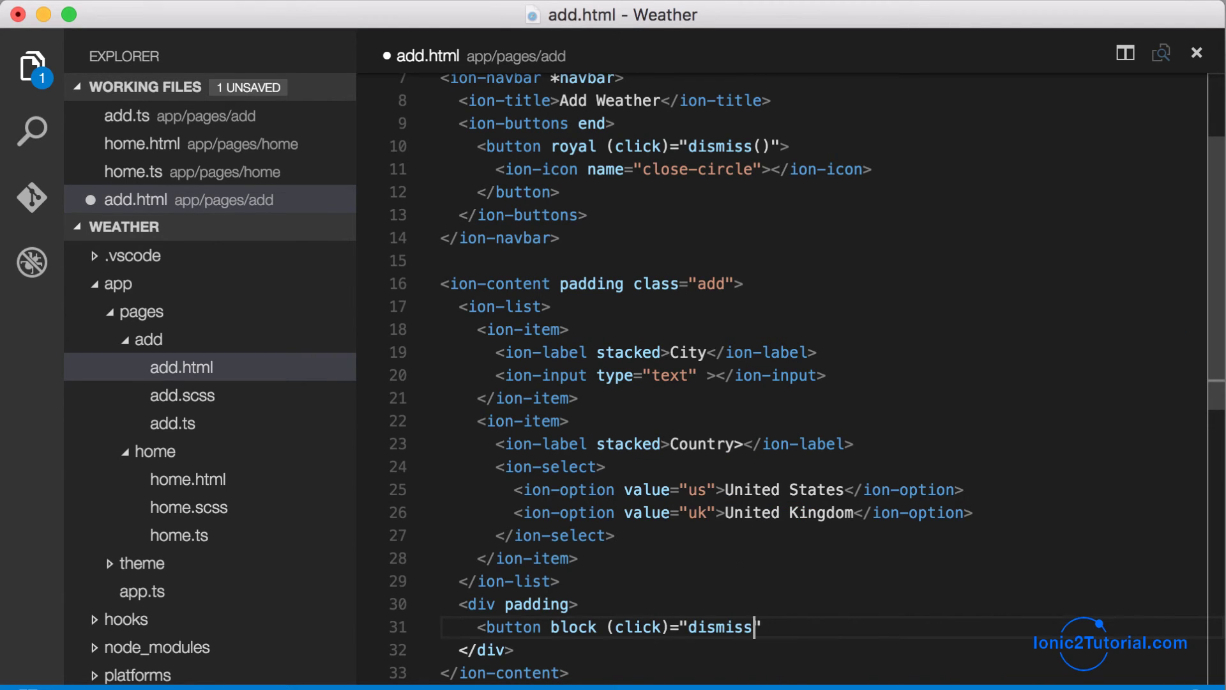
type("()")
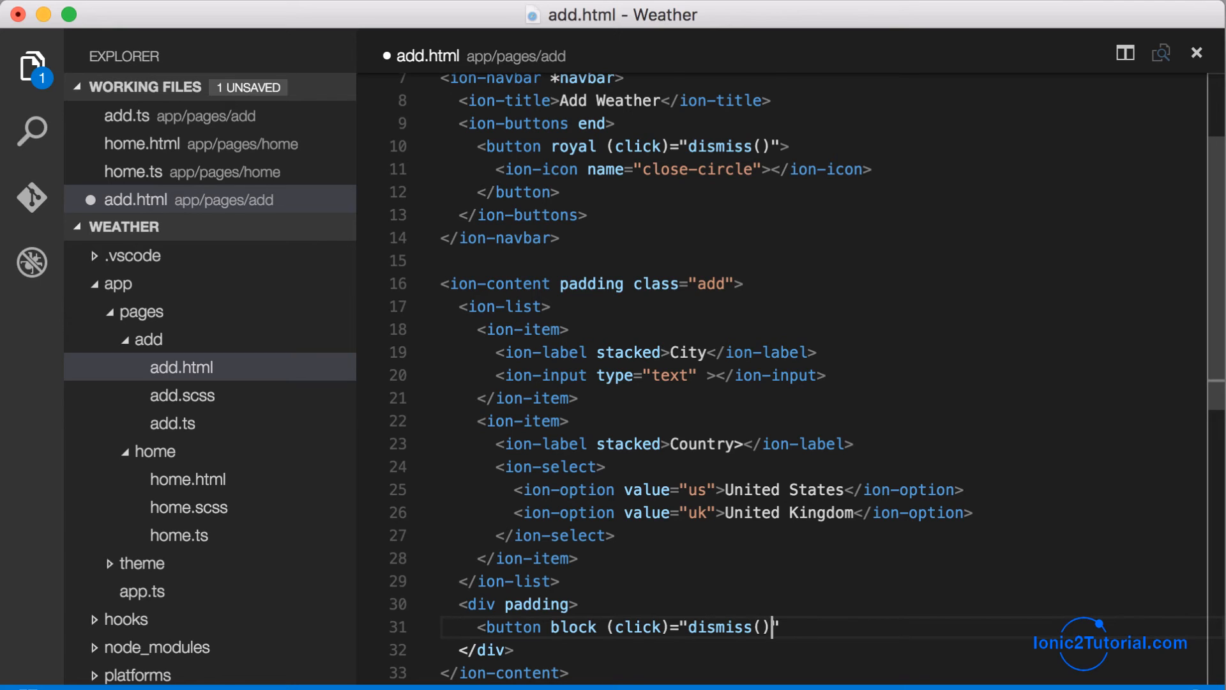
type(">")
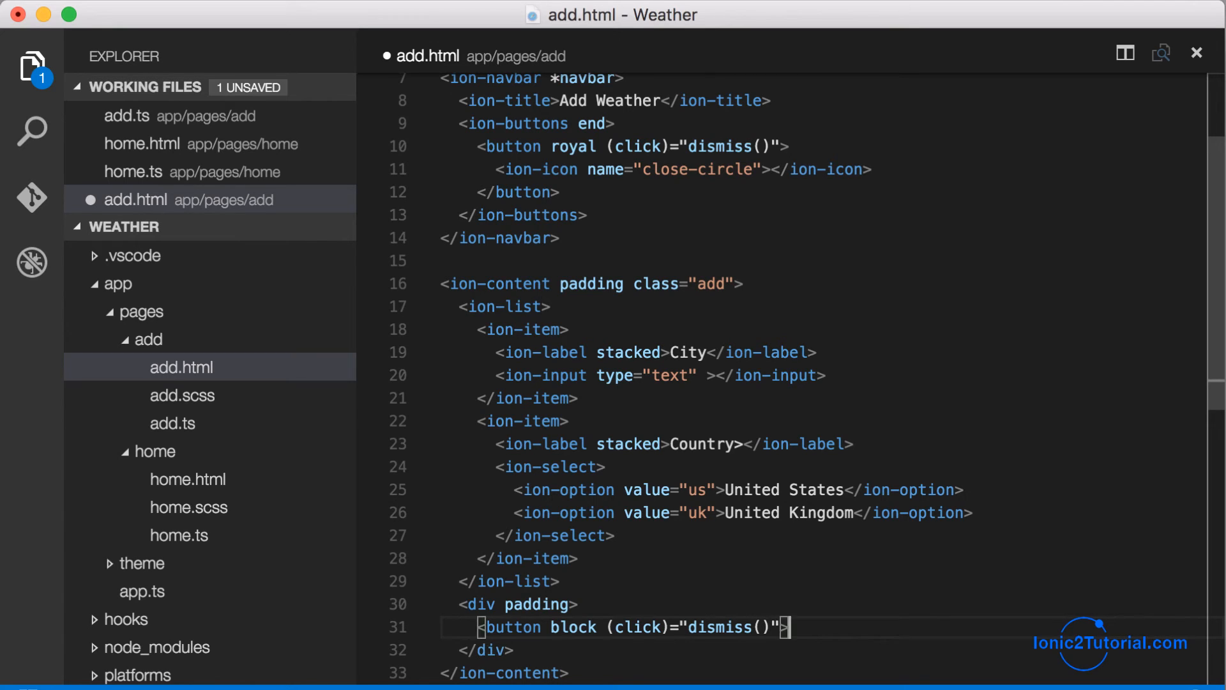
type("Add Weat")
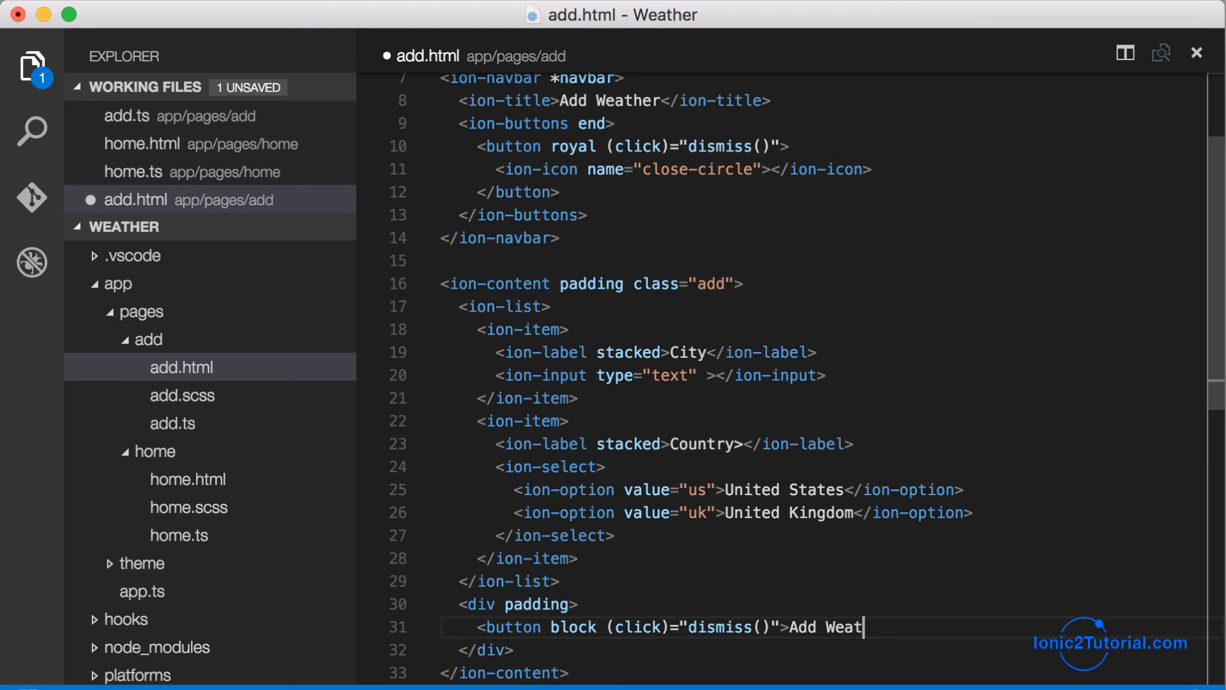
type("her</button>")
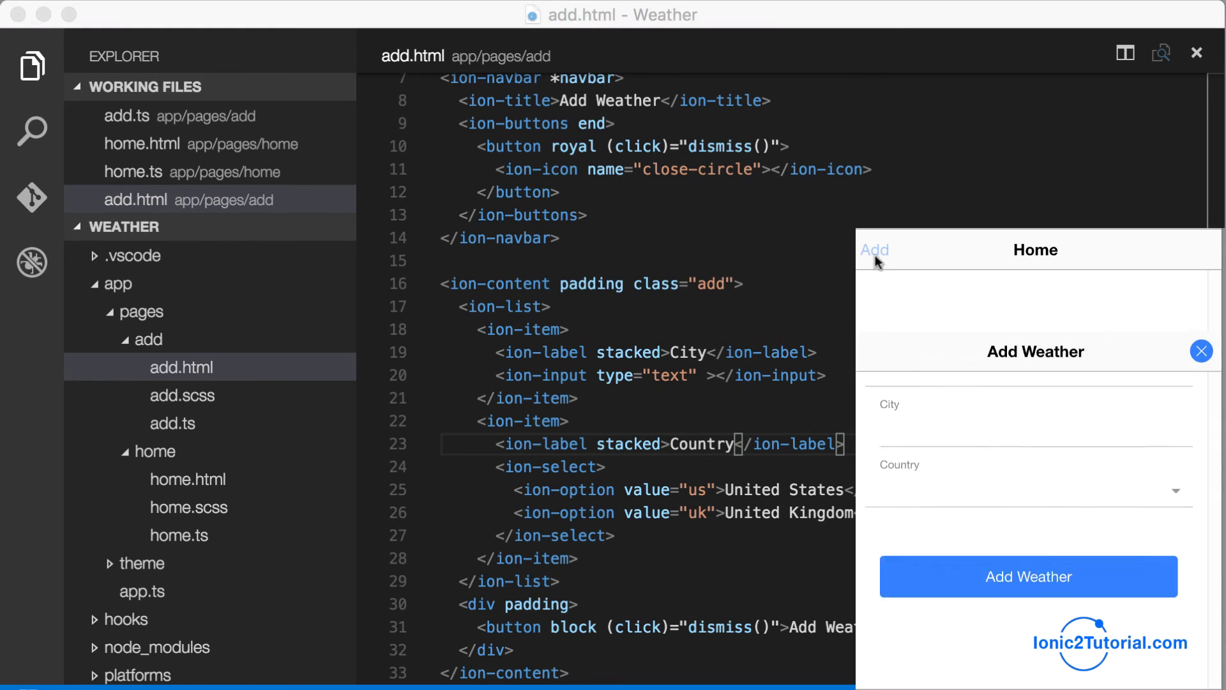
Step: Test the Country select in the preview, choosing United States then United Kingdom
left_click(1035, 479)
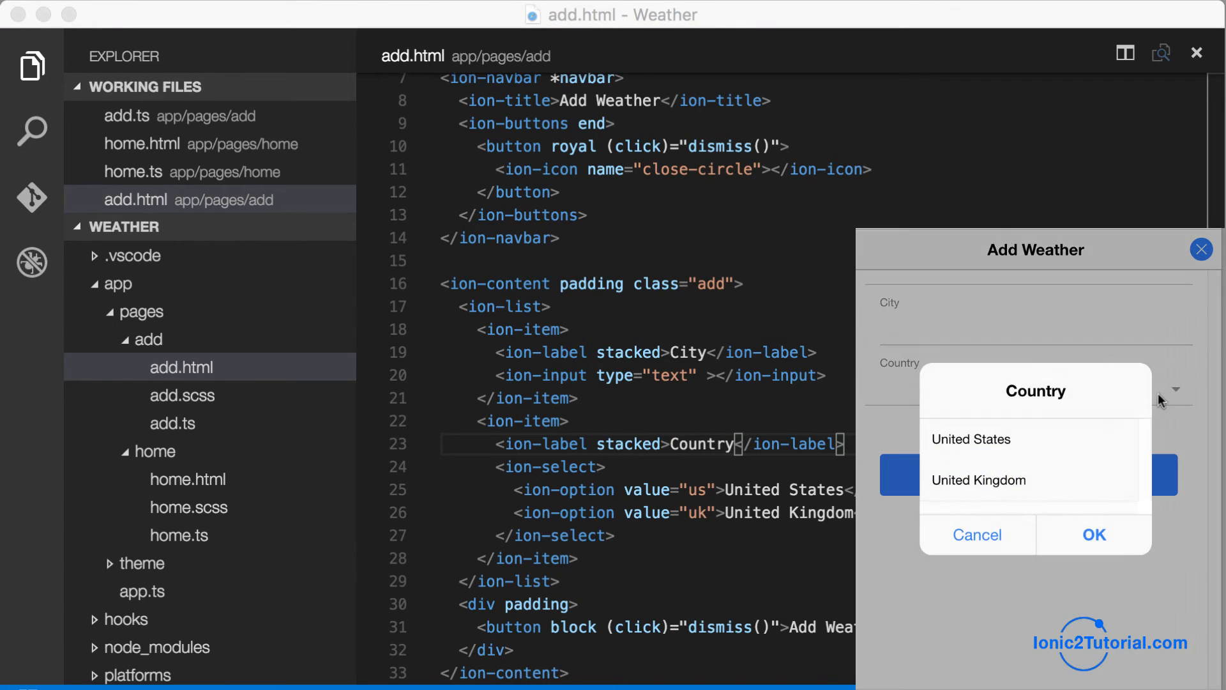
left_click(971, 439)
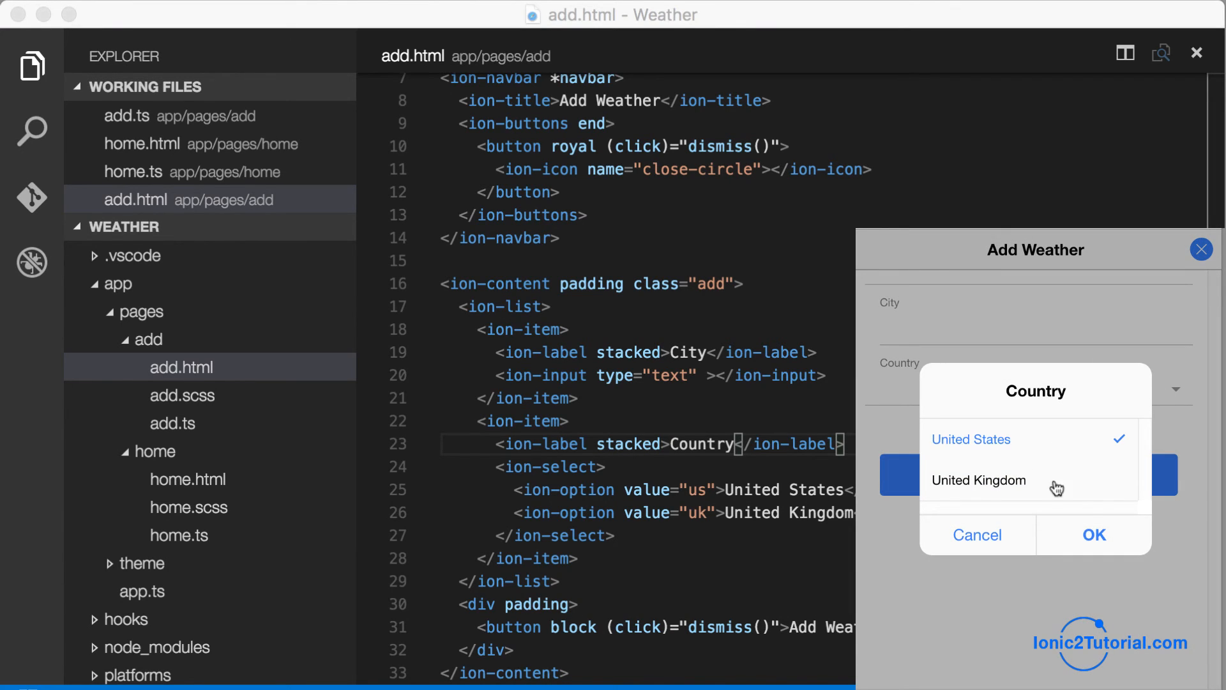
left_click(1093, 534)
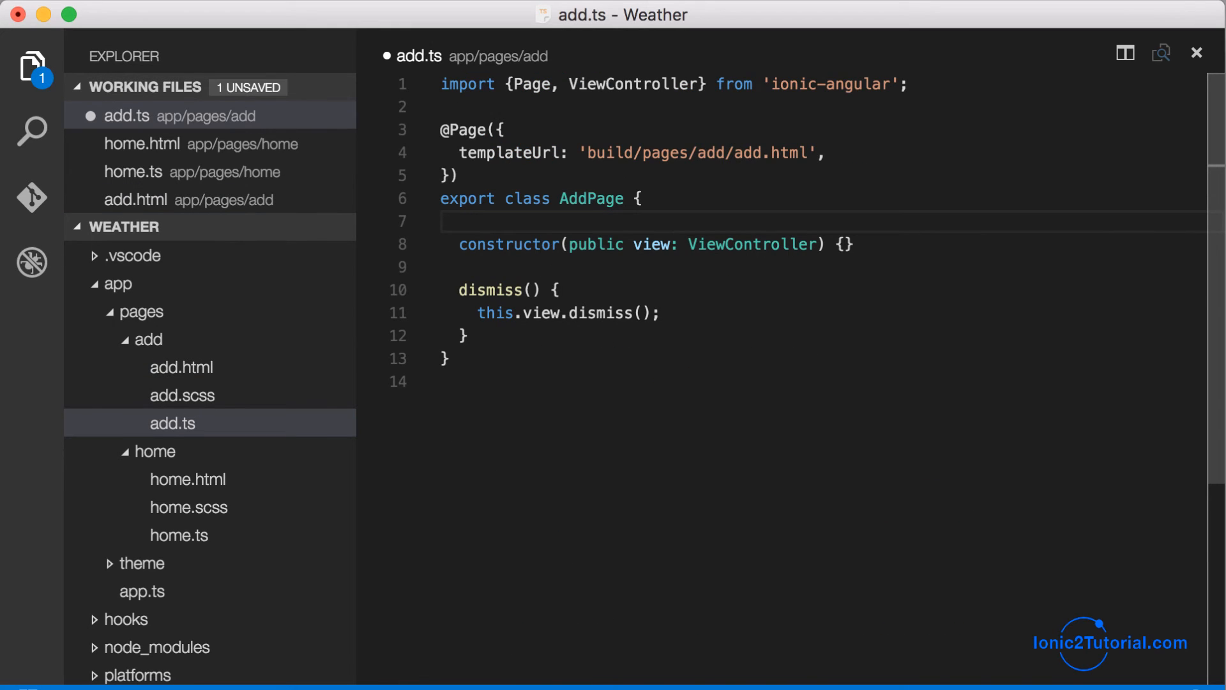
Step: Declare public data = { country: 'us' } in AddPage, save, and return to add.html
type("public")
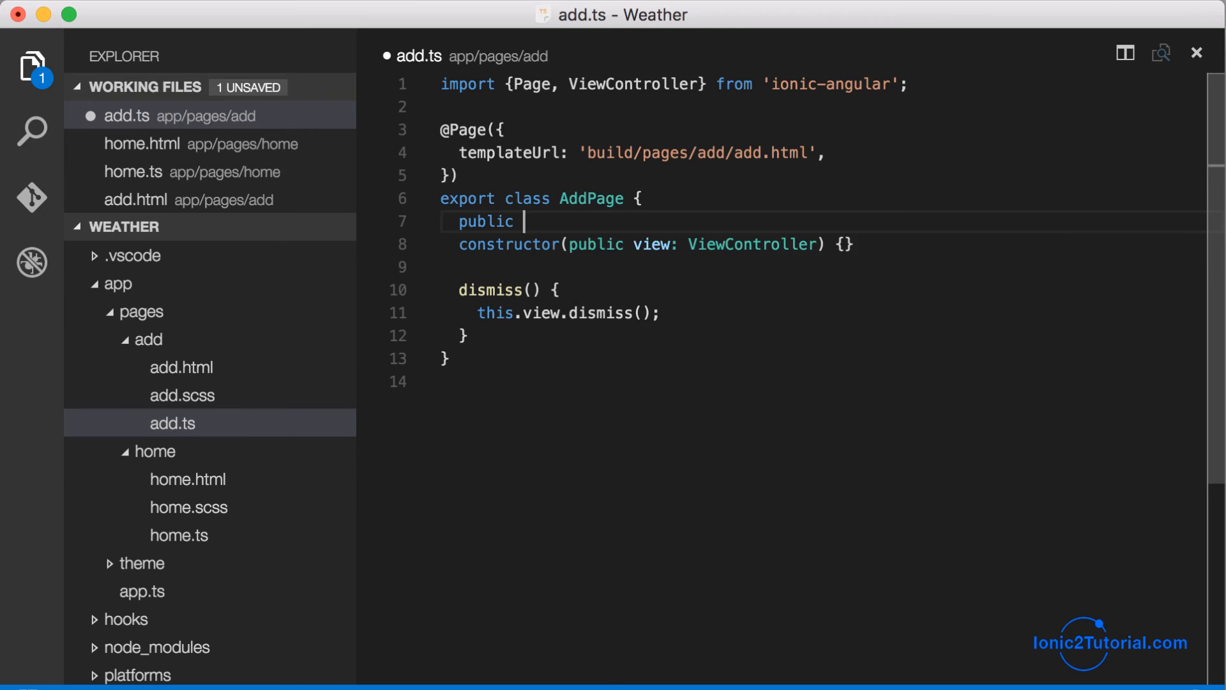
type("data = {}")
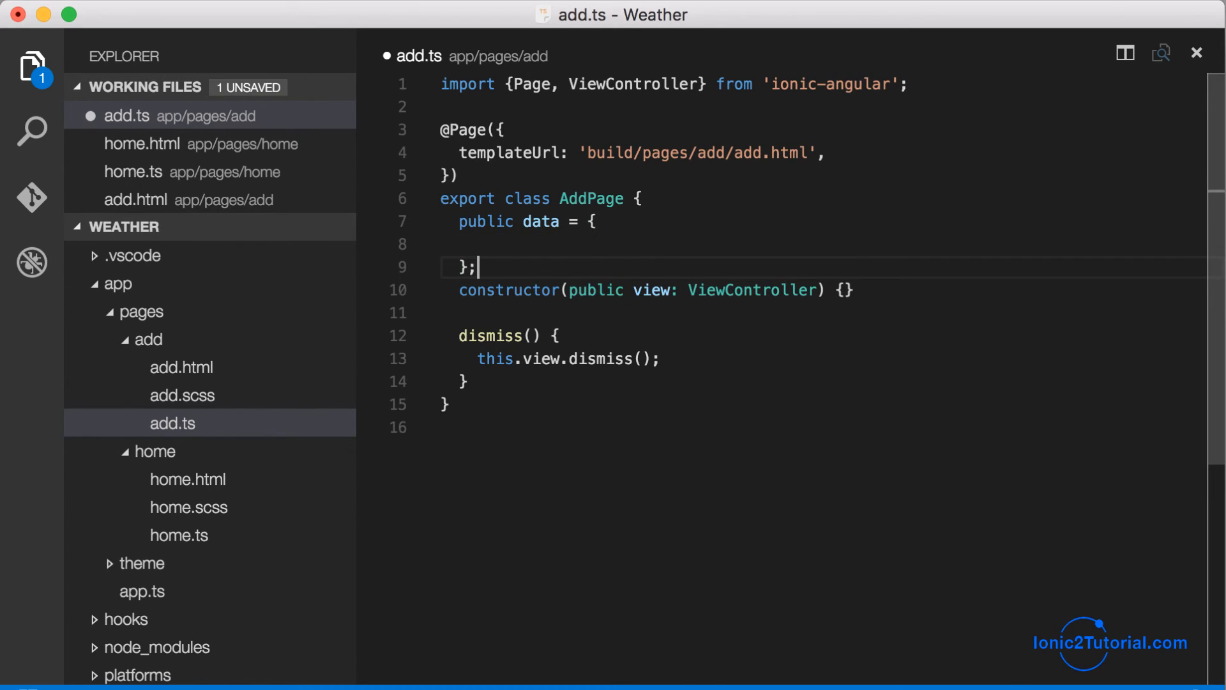
key("Enter")
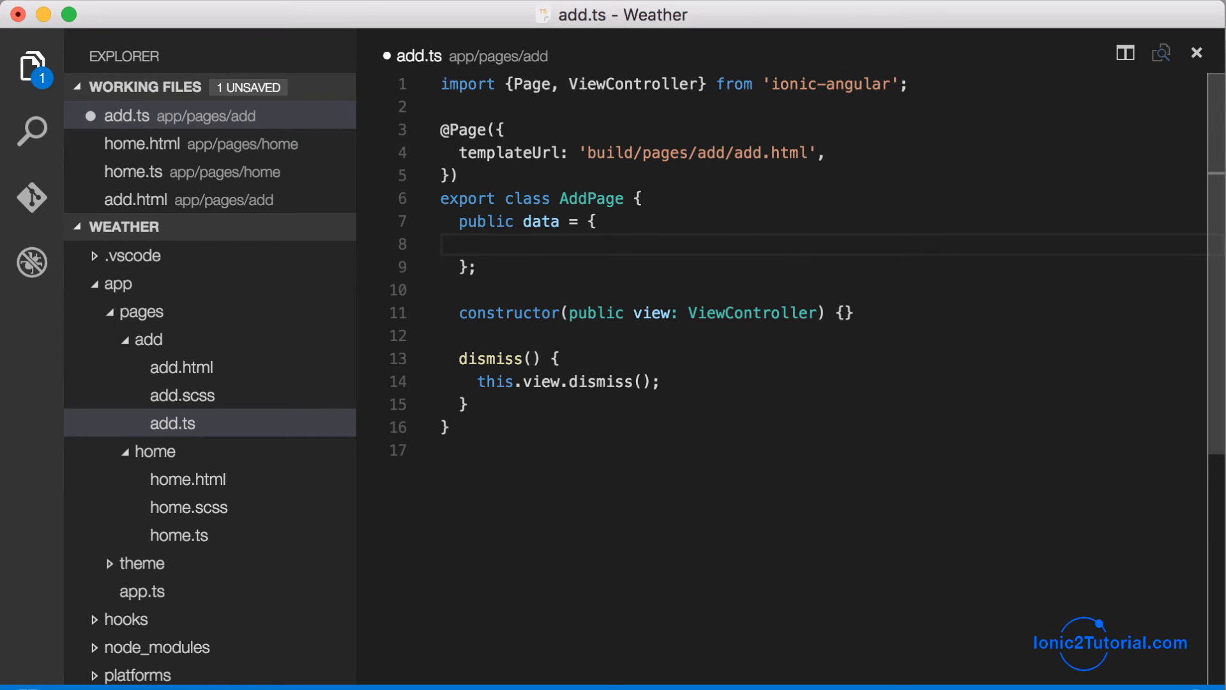
type("country:")
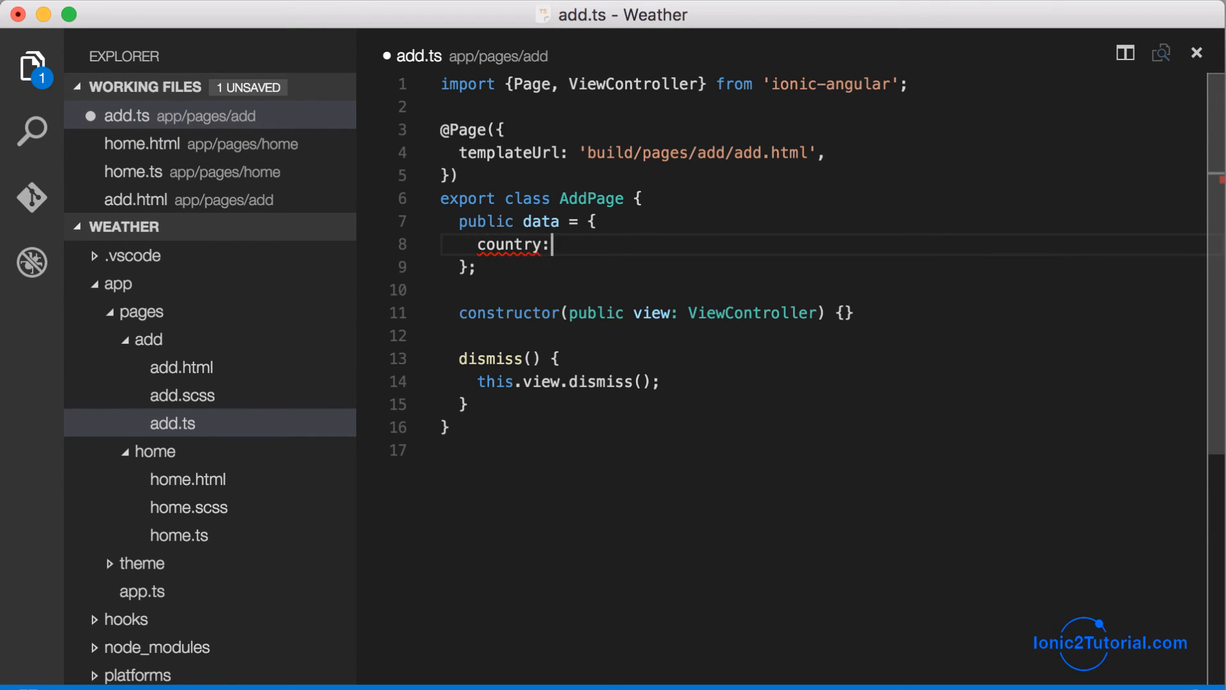
type("'us'")
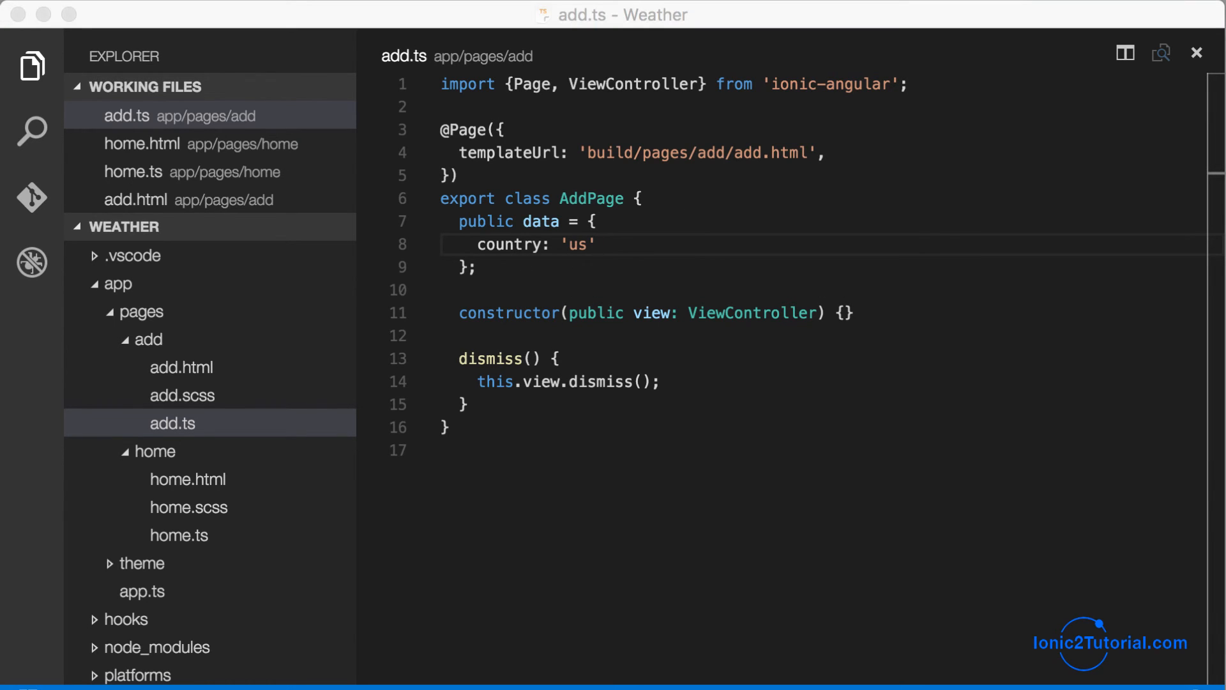
left_click(181, 368)
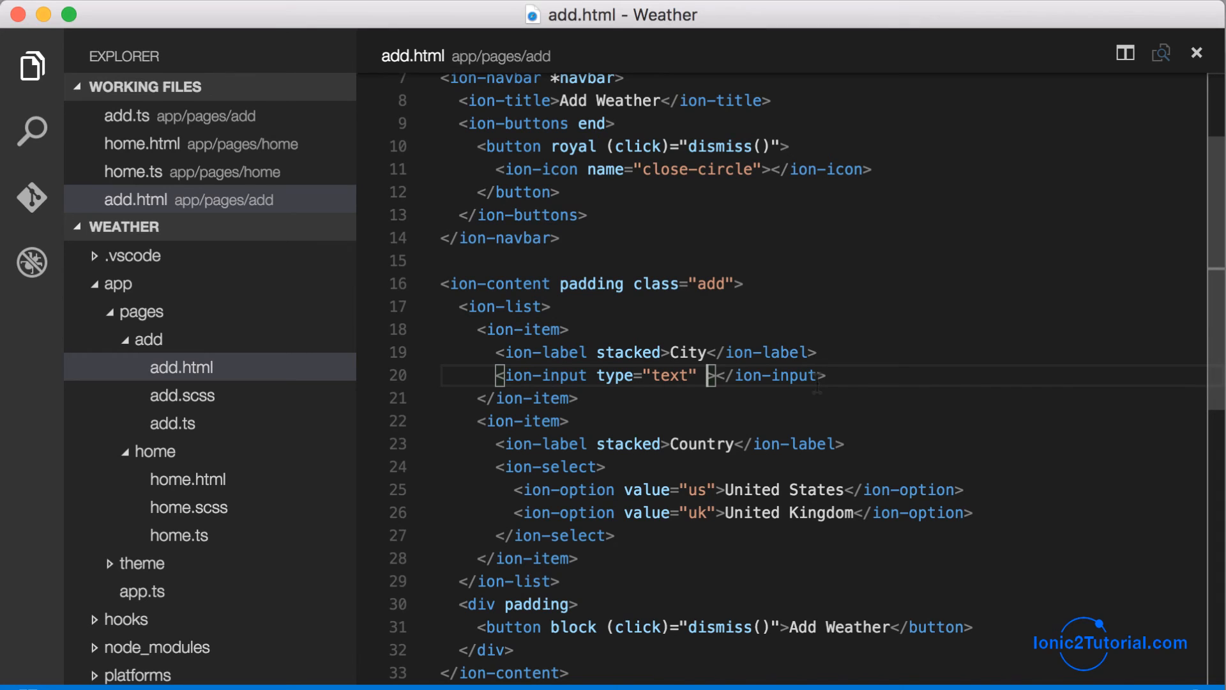
Step: Bind the City input with [(ngModel)]="data.city"
type("[(ng")
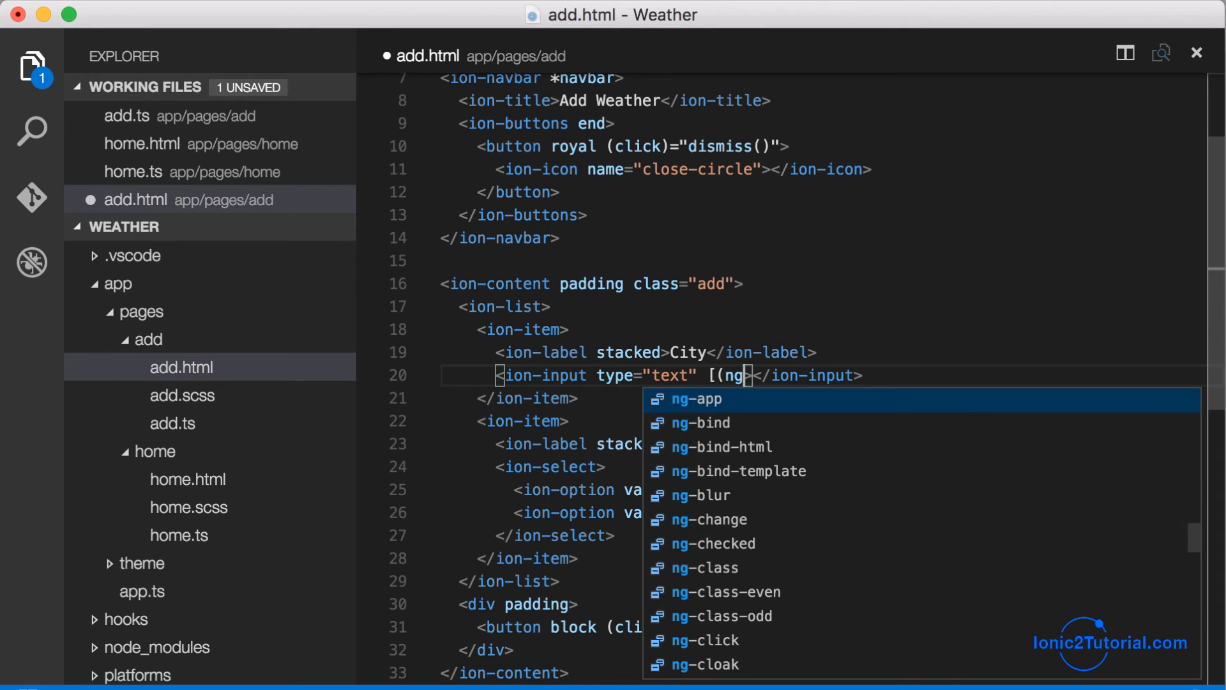
type("Model)]=")
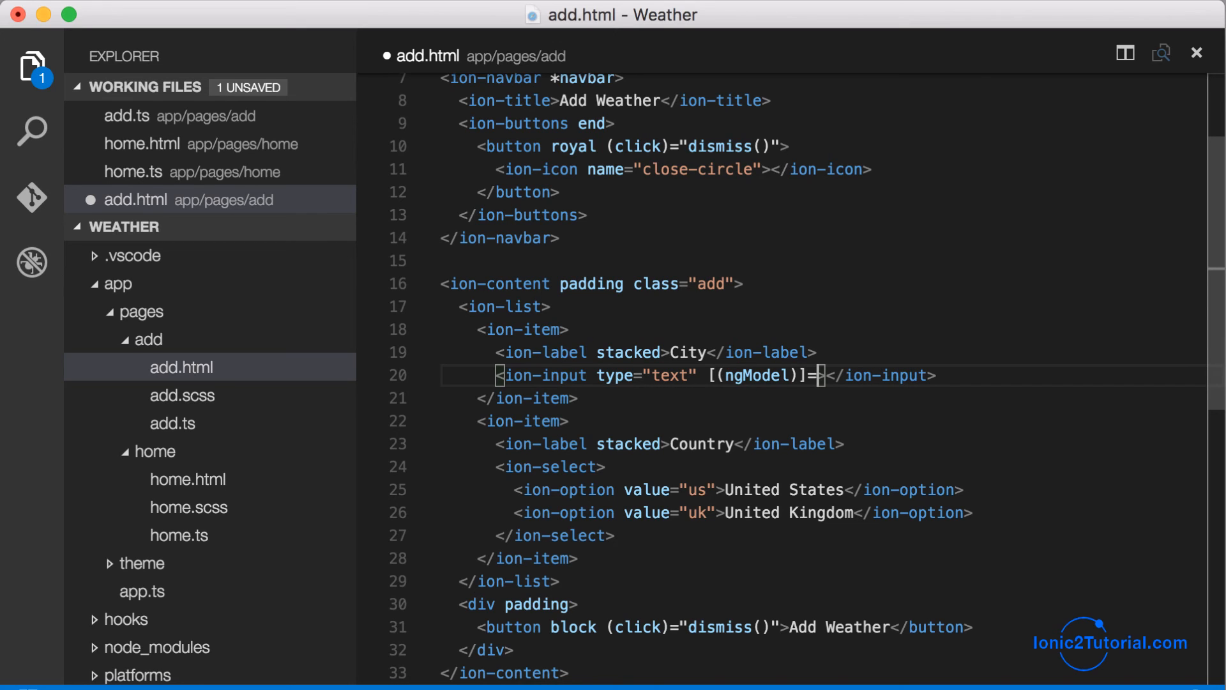
type("\"data.")
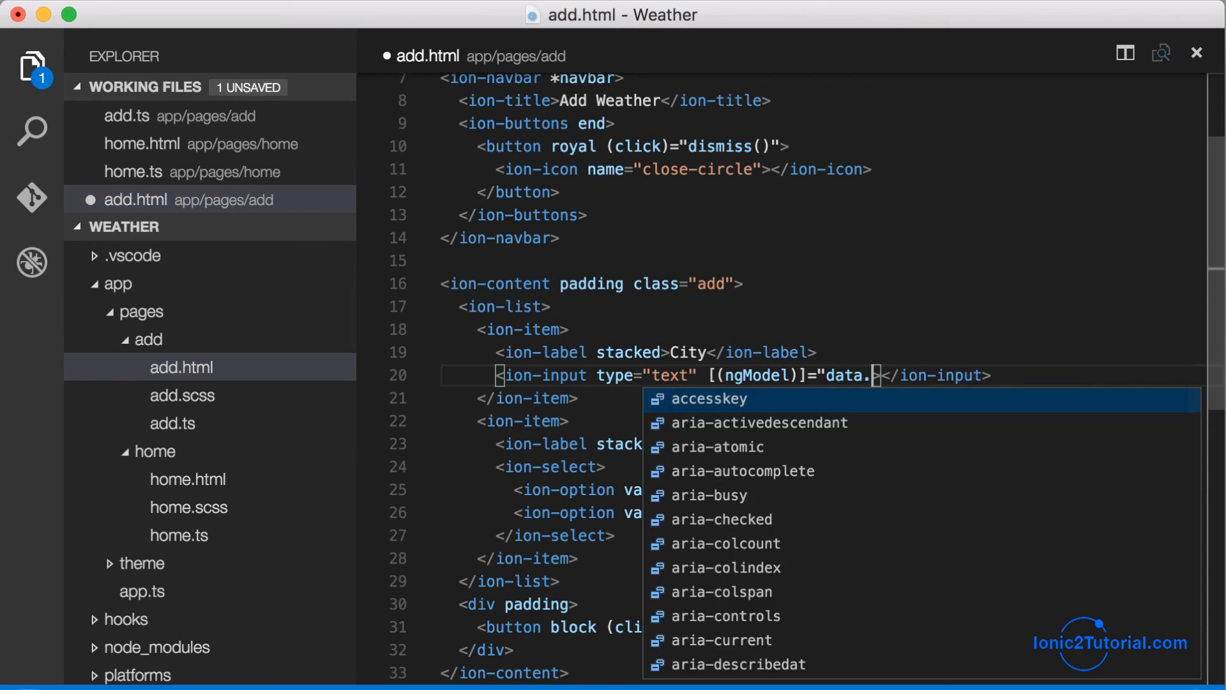
type("city\">")
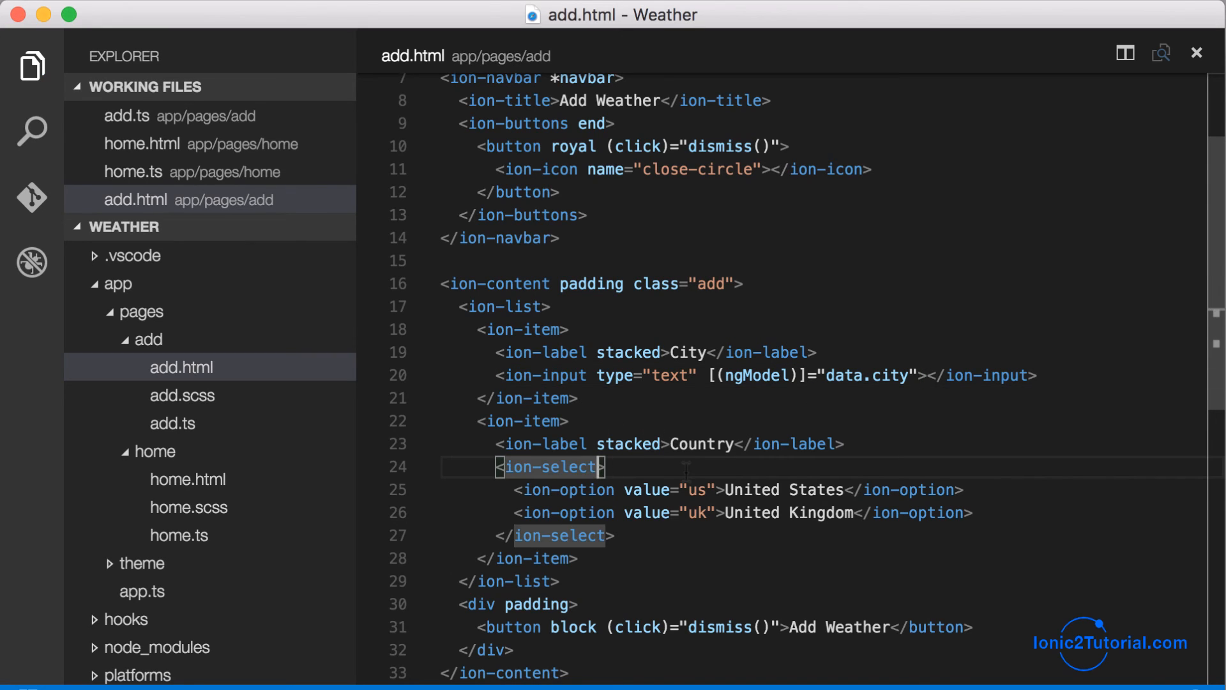
Step: Bind the Country select with [(ngModel)]="data.country" and save add.html
type("[(ngModel")
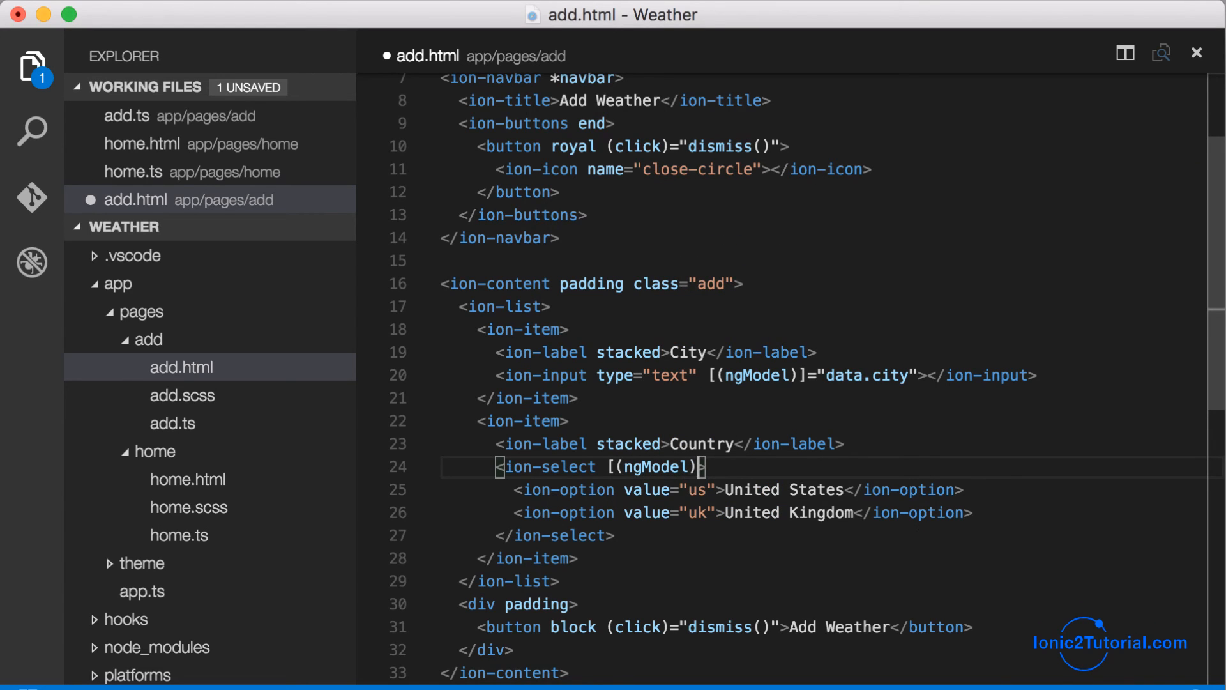
type("]")
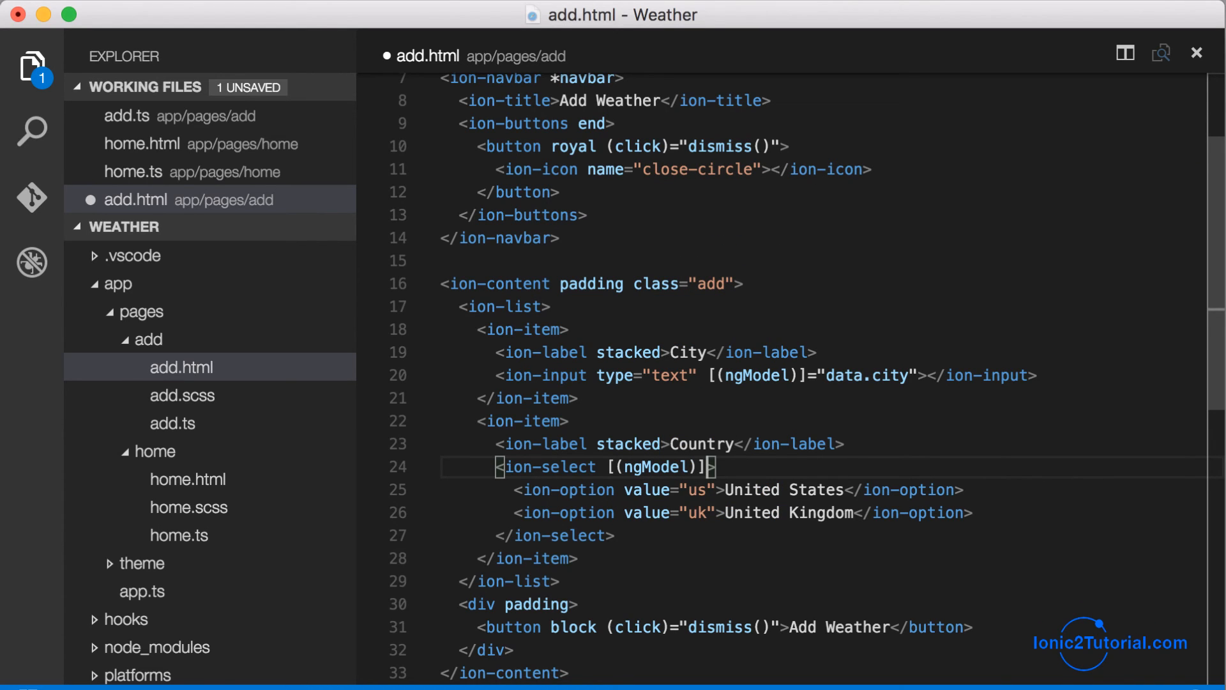
type("d")
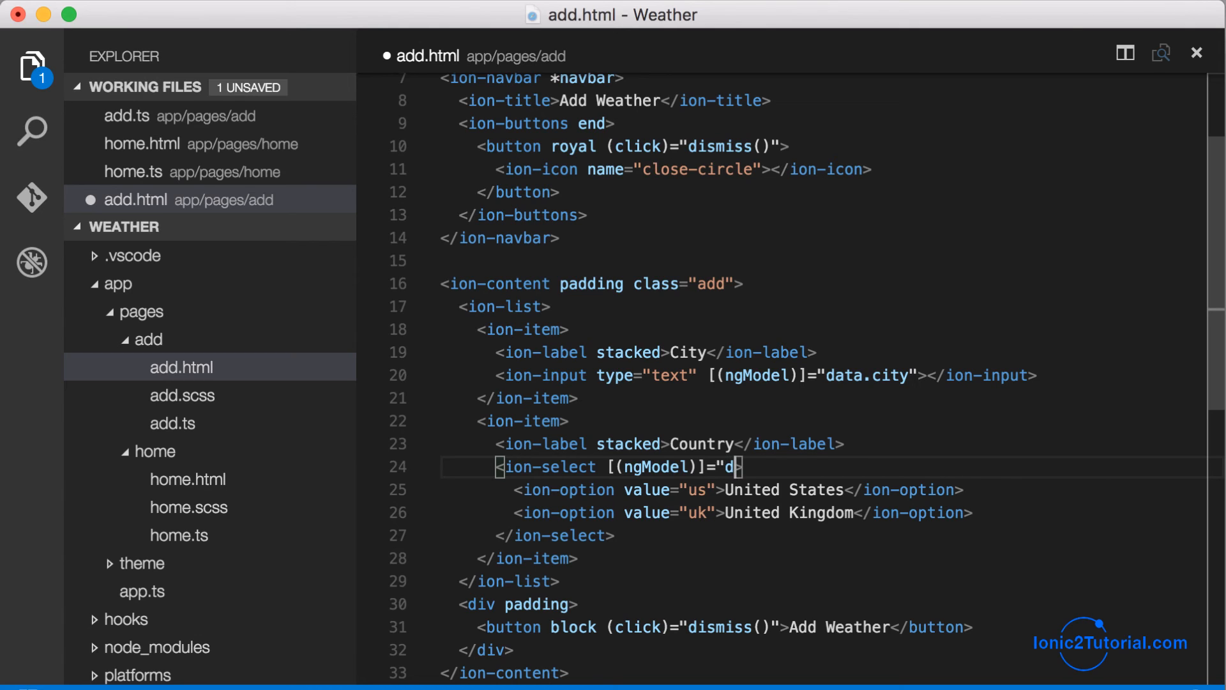
type("ata.country")
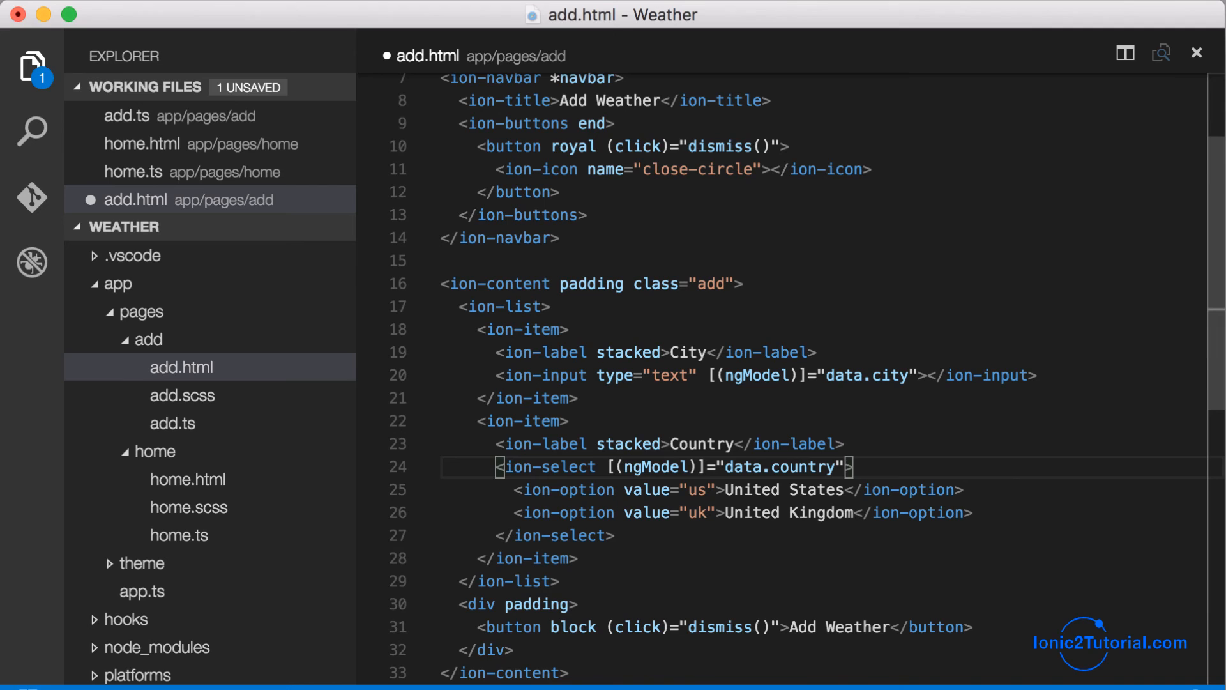
key("cmd+s")
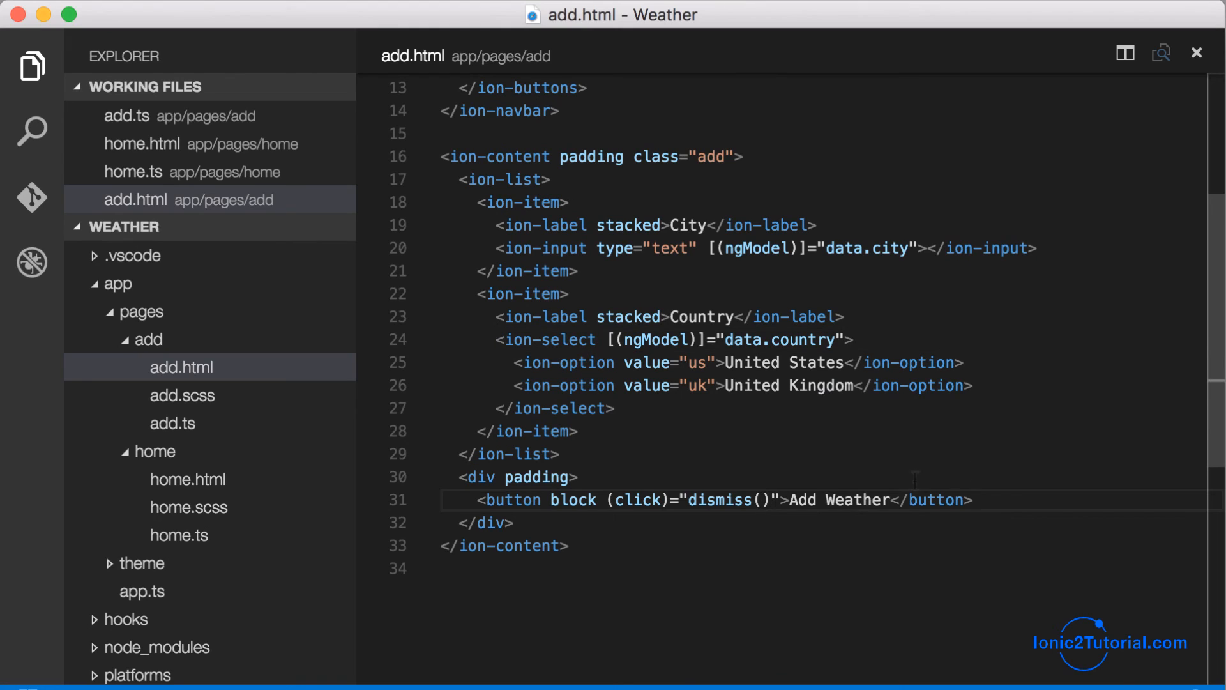
type("data = {")
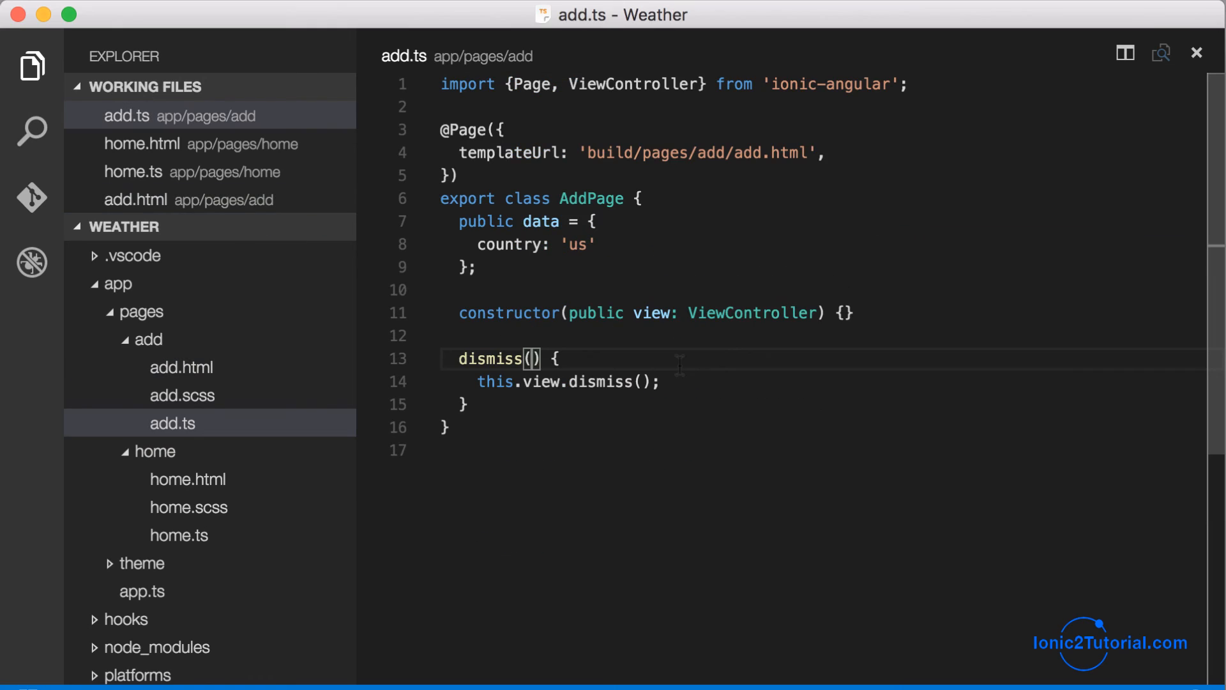
Step: Make dismiss(formData) pass formData to this.view.dismiss, then switch to home.ts
type("formData")
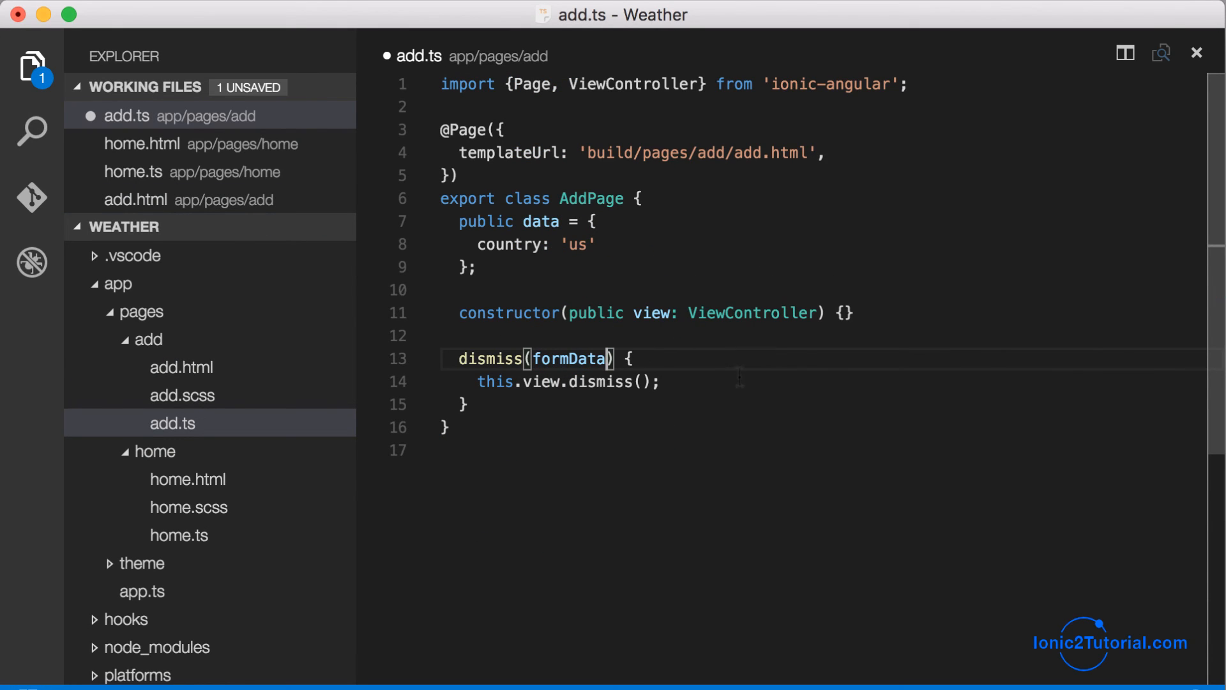
double_click(569, 358)
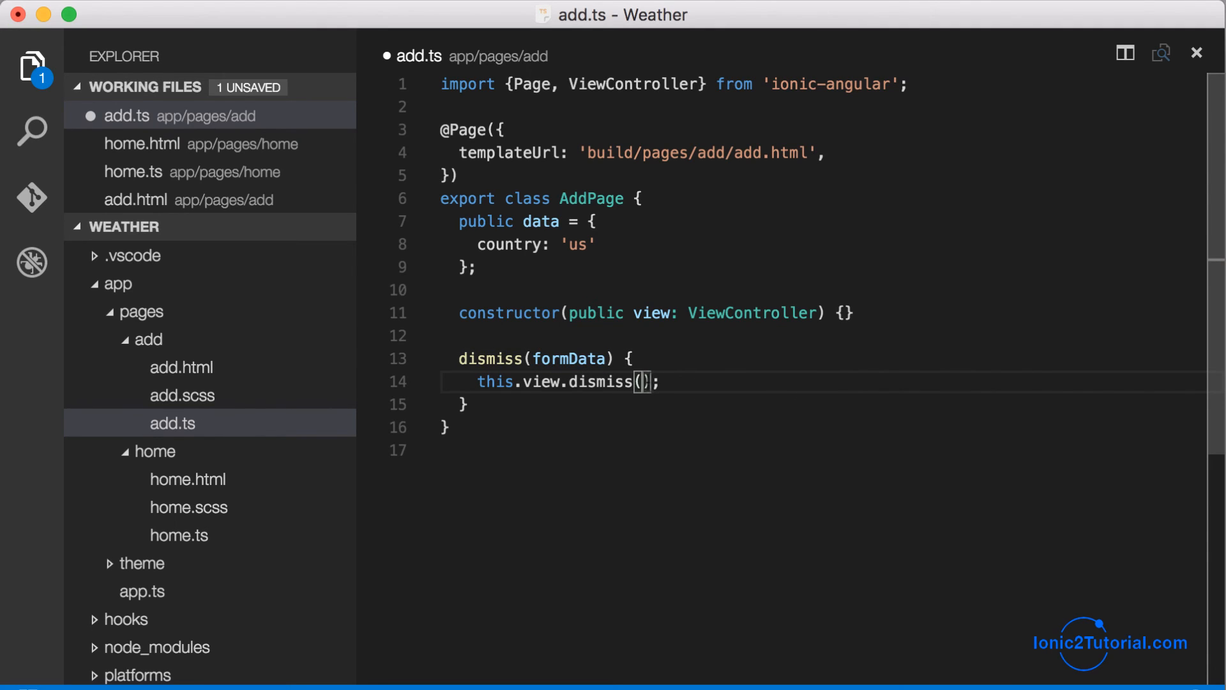
type("formData")
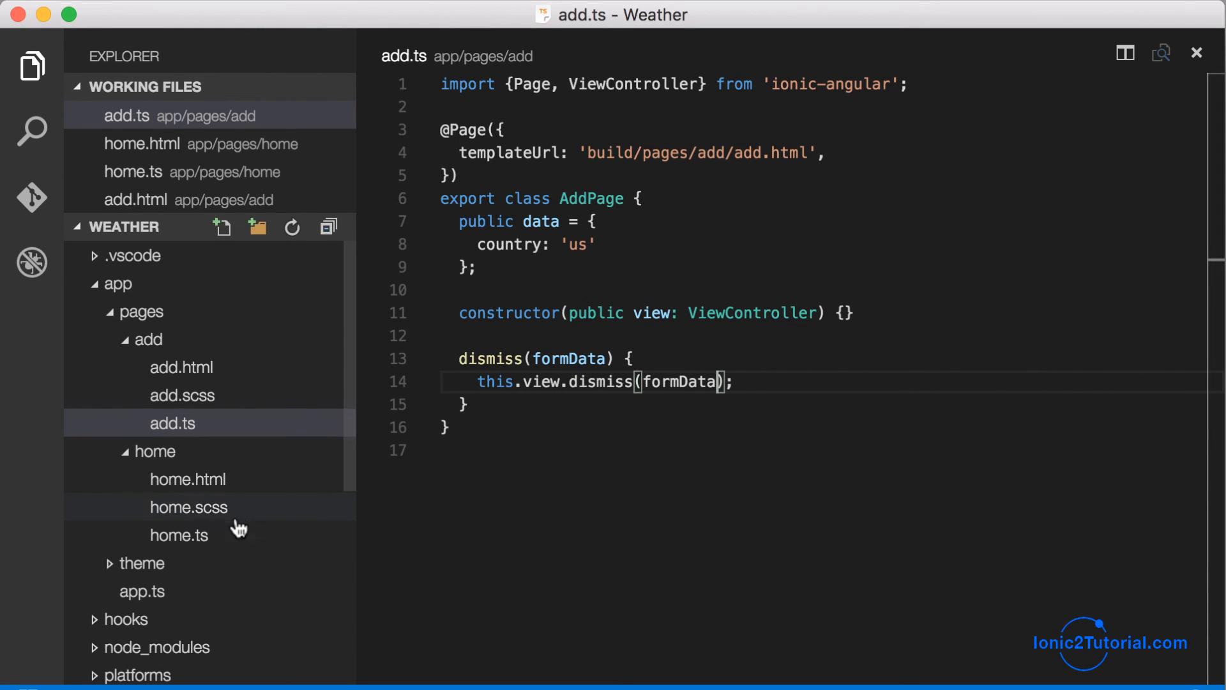
left_click(178, 535)
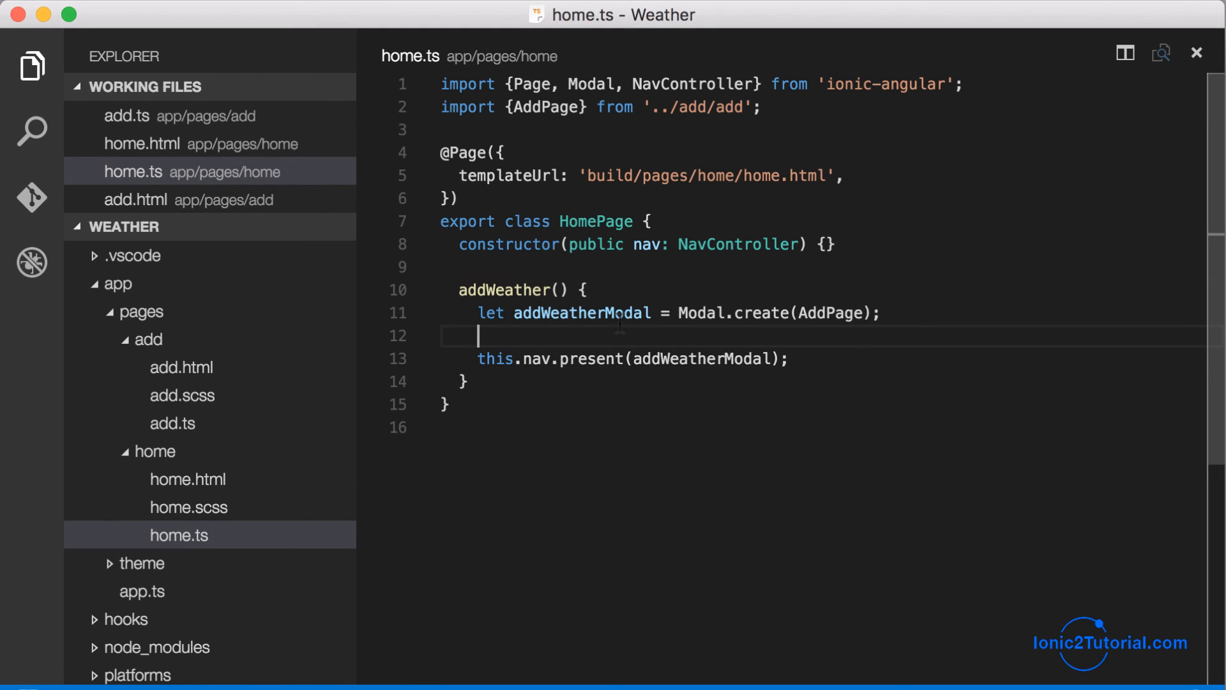
Step: Add an addWeatherModal.onDismiss((data) => ...) callback in HomePage
type("addW")
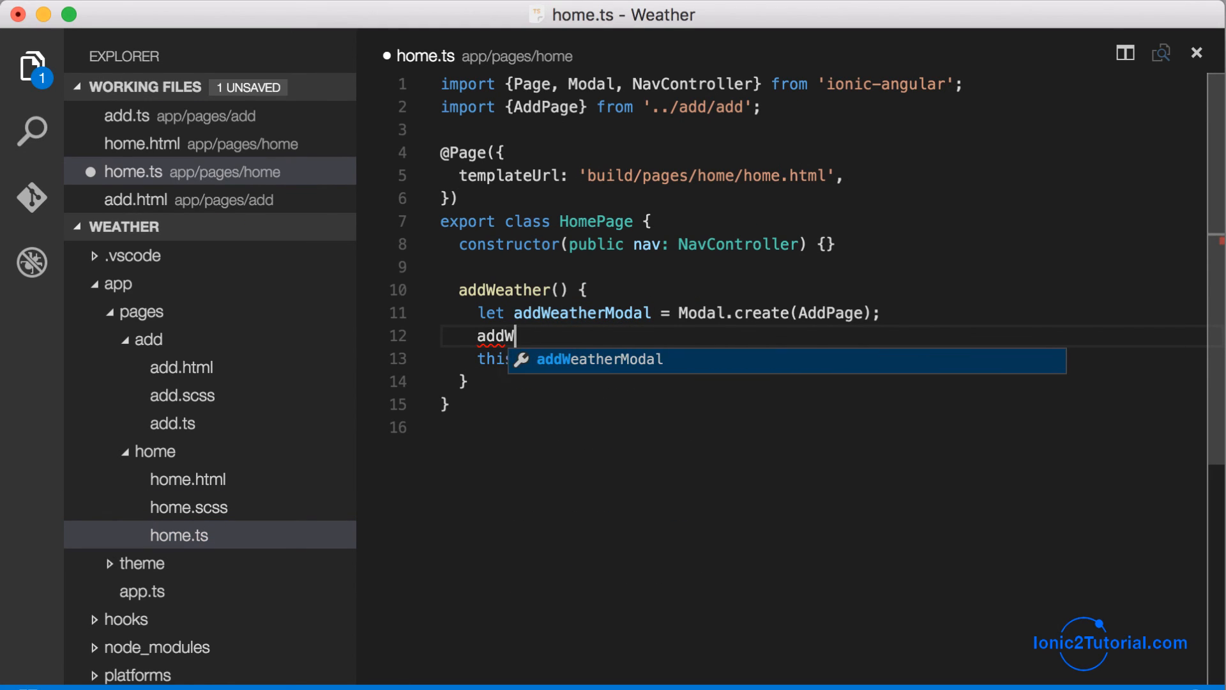
type("eatherModal.")
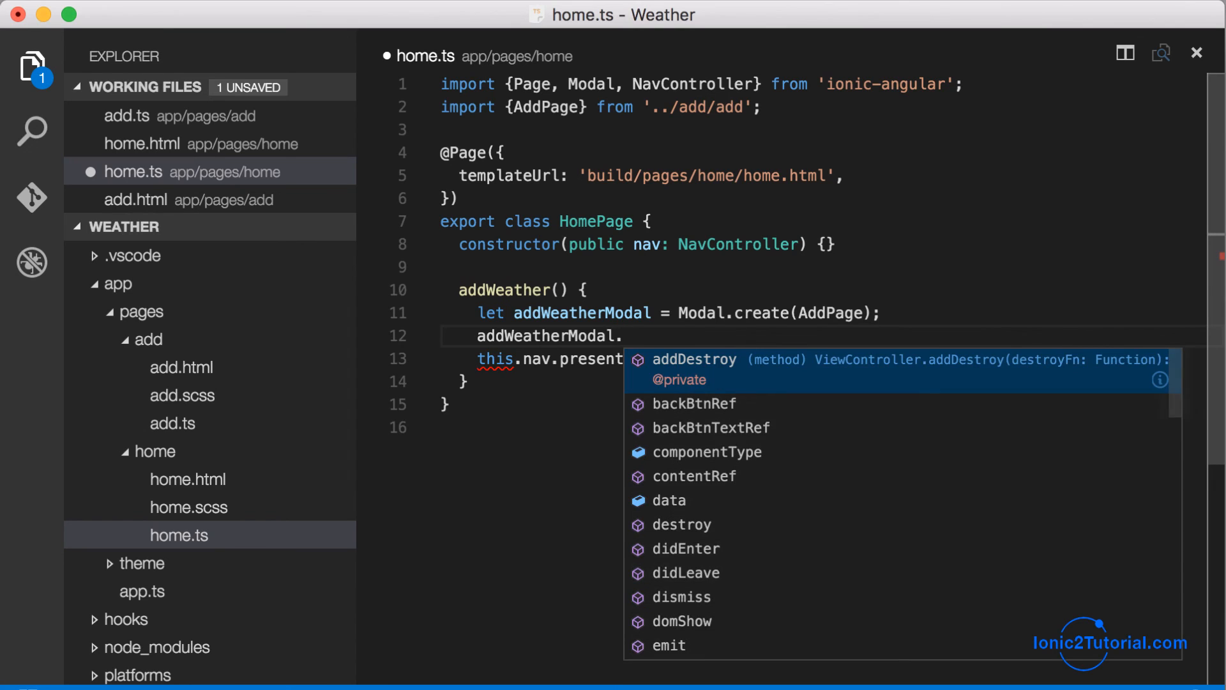
type("onDismiss")
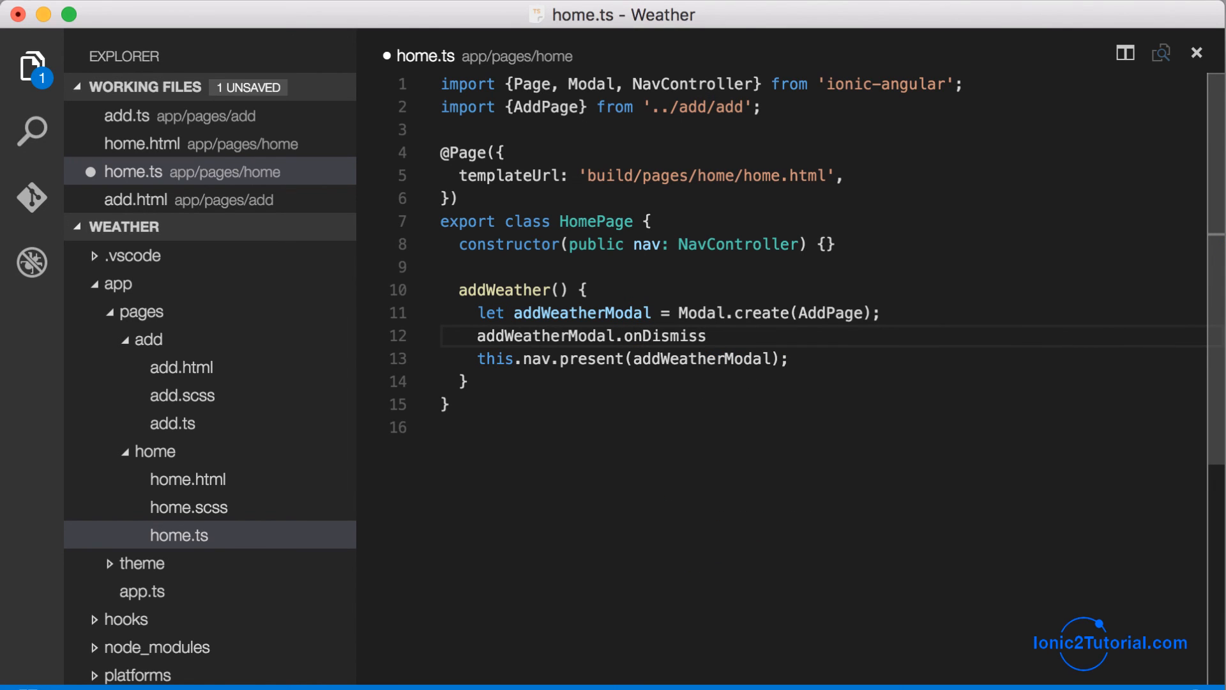
type("()")
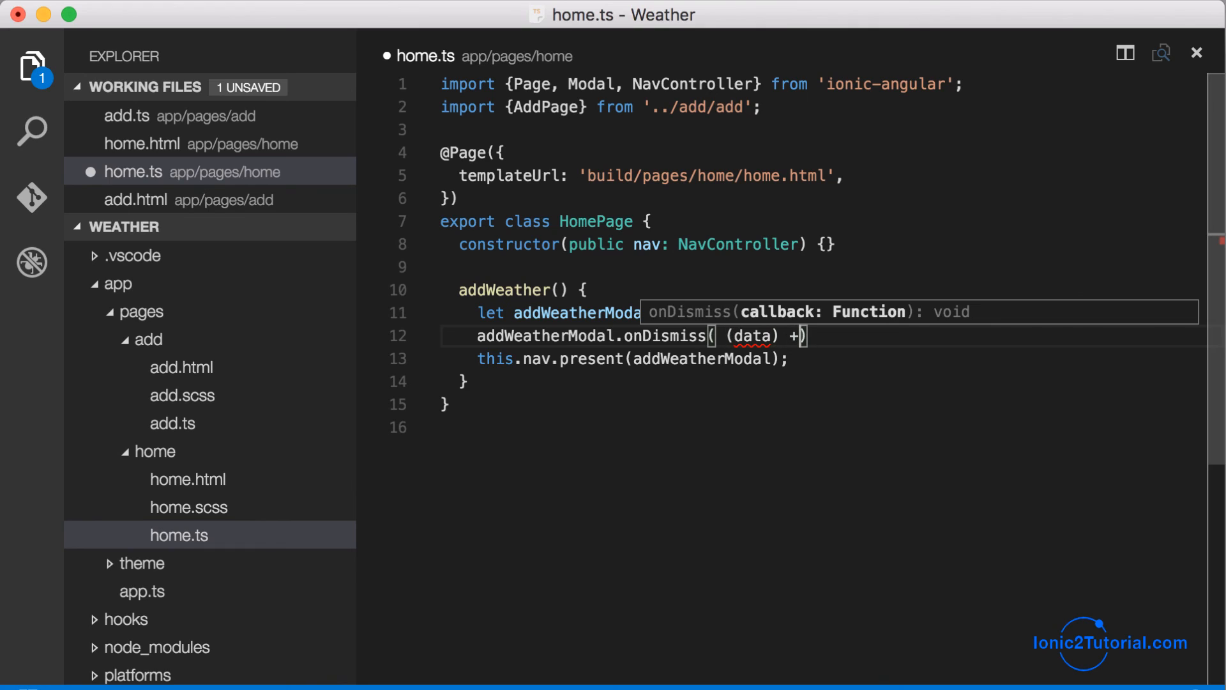
type("=> {")
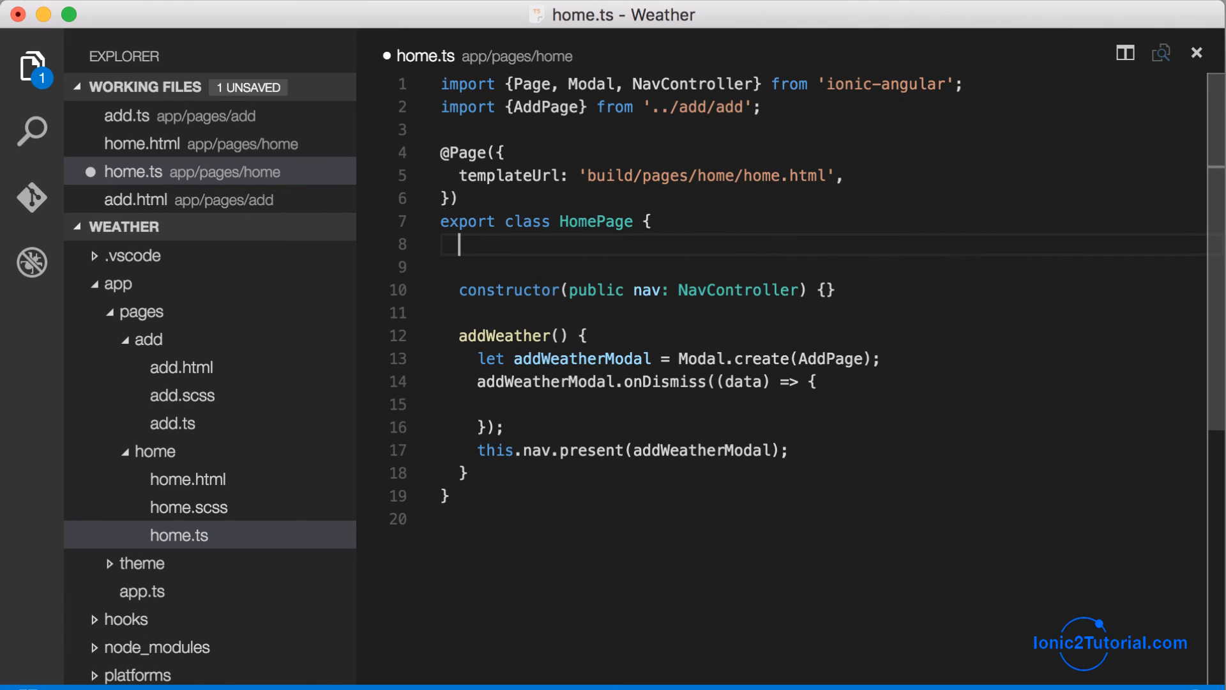
Step: Declare public weatherList = [] and push data into this.weatherList in onDismiss, then save
type("public")
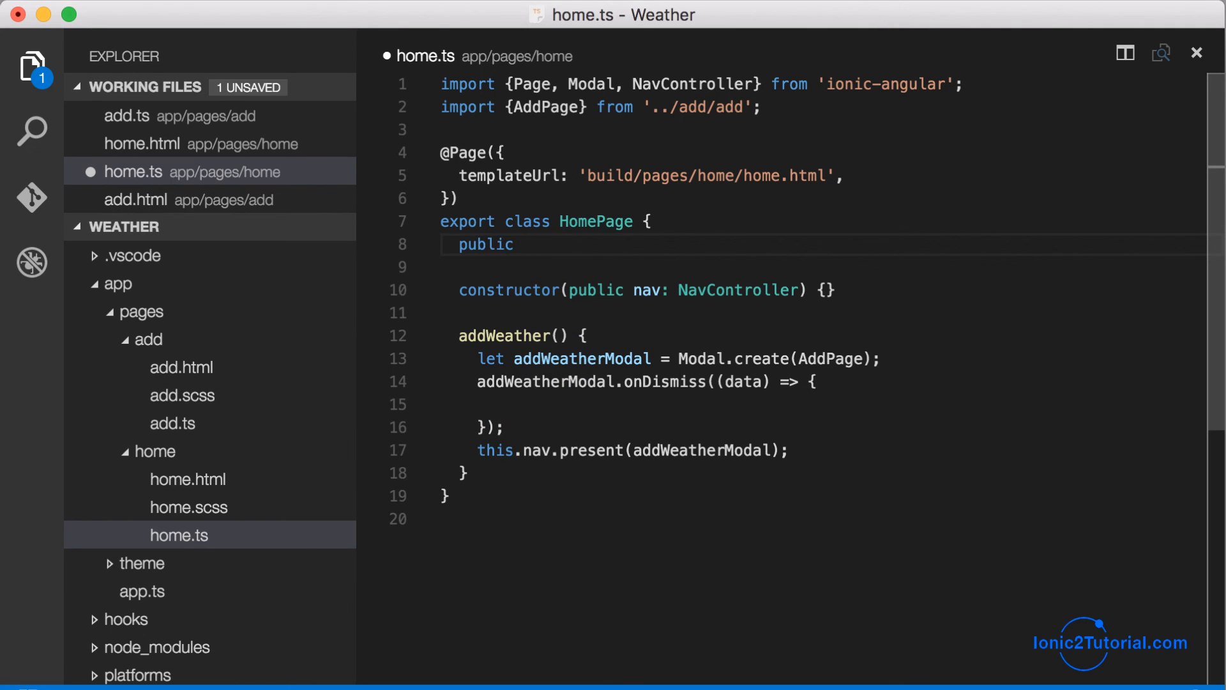
type("weather = [];")
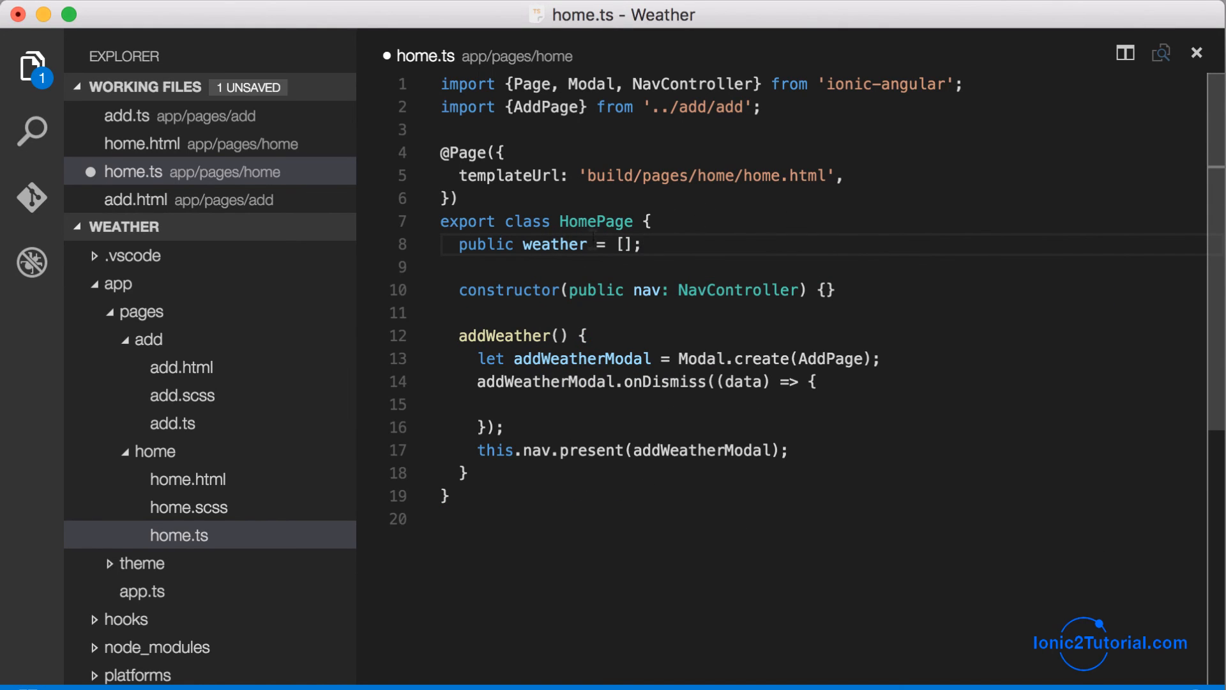
double_click(554, 244)
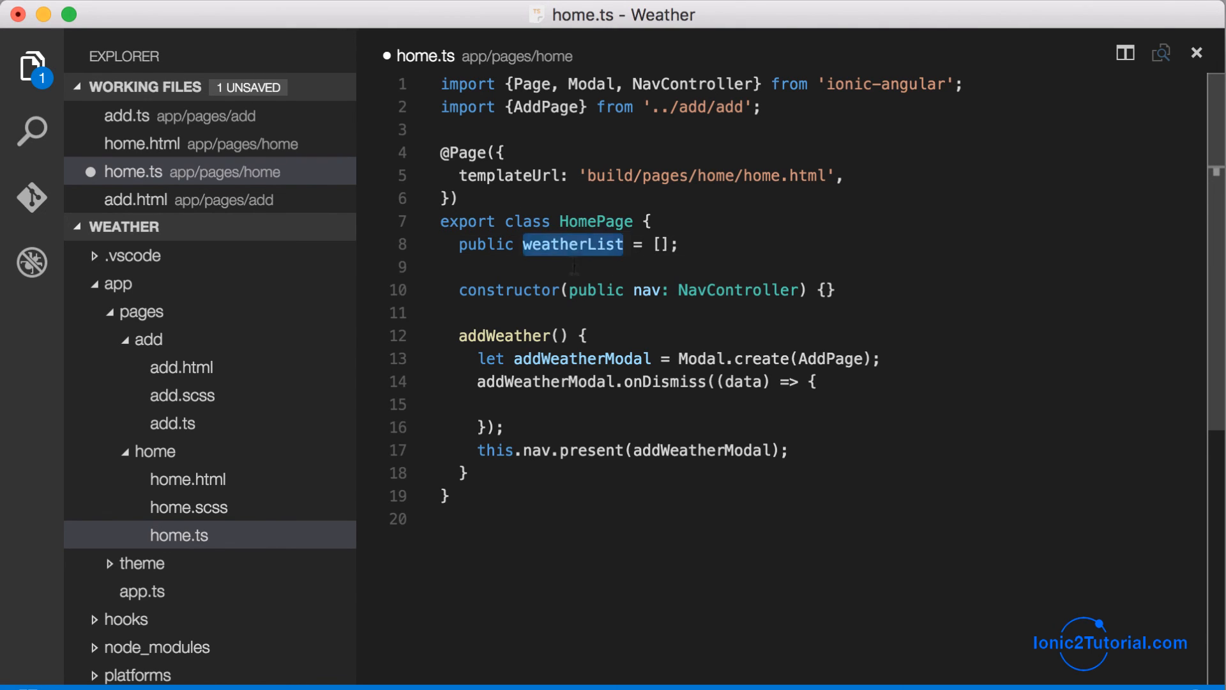
type("weatherList.")
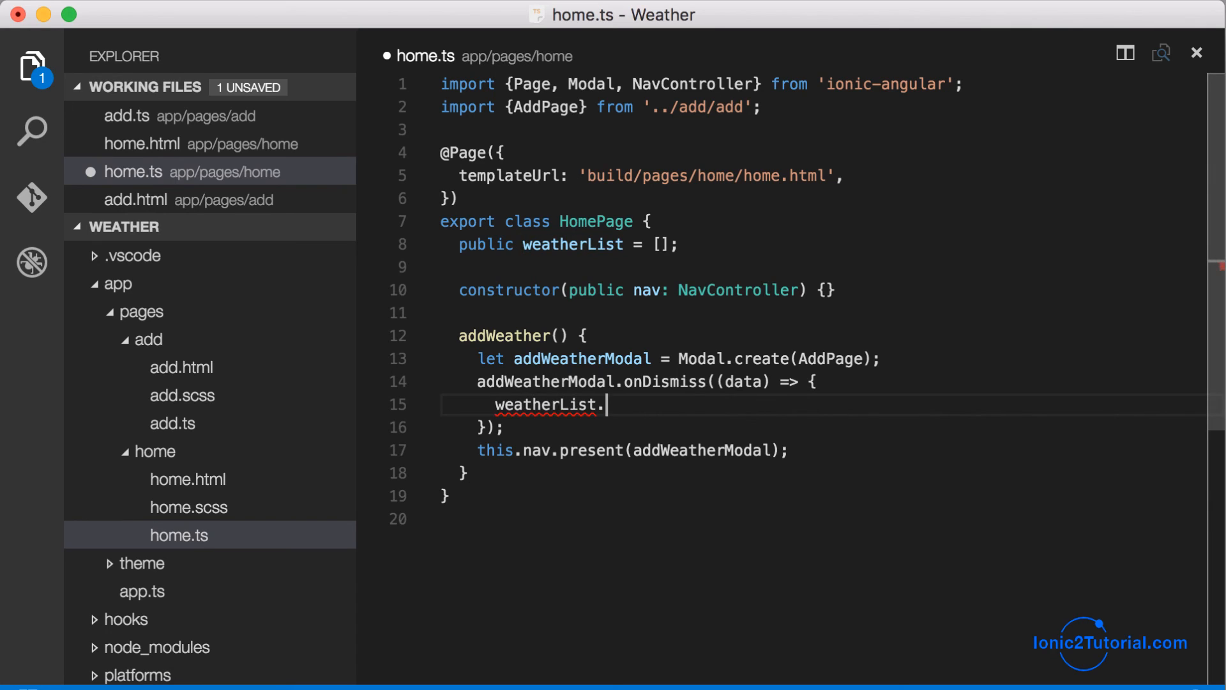
type("push(data)")
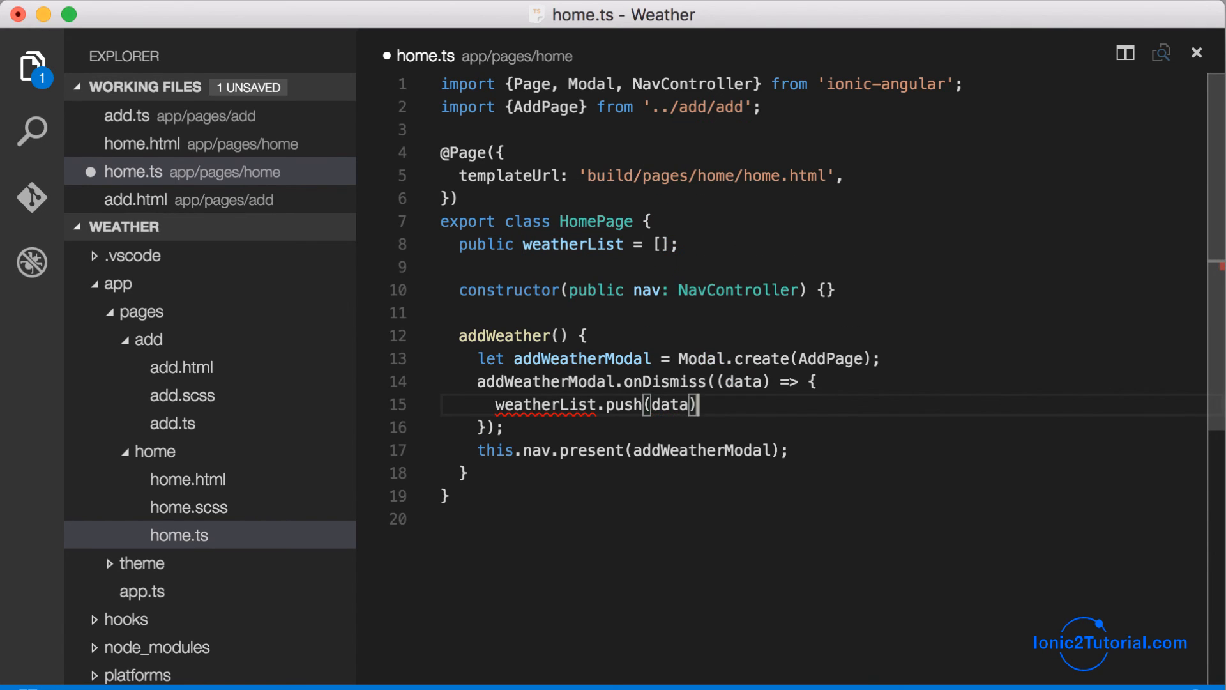
key("cmd+s")
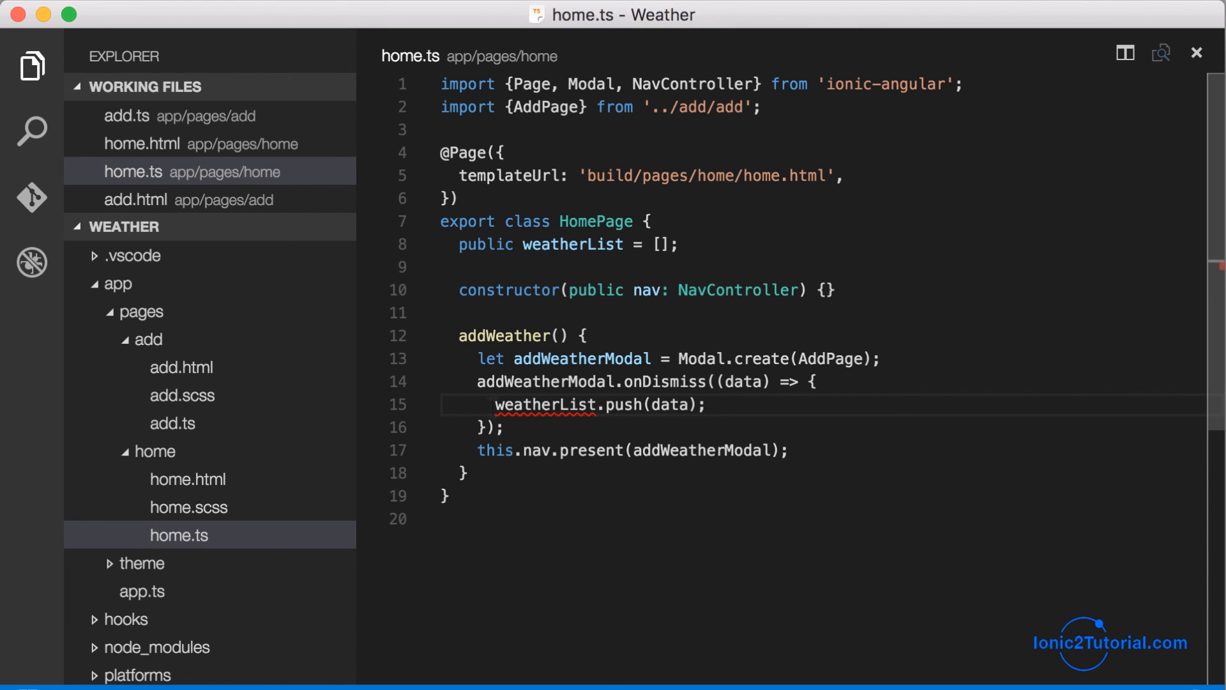
type("this.")
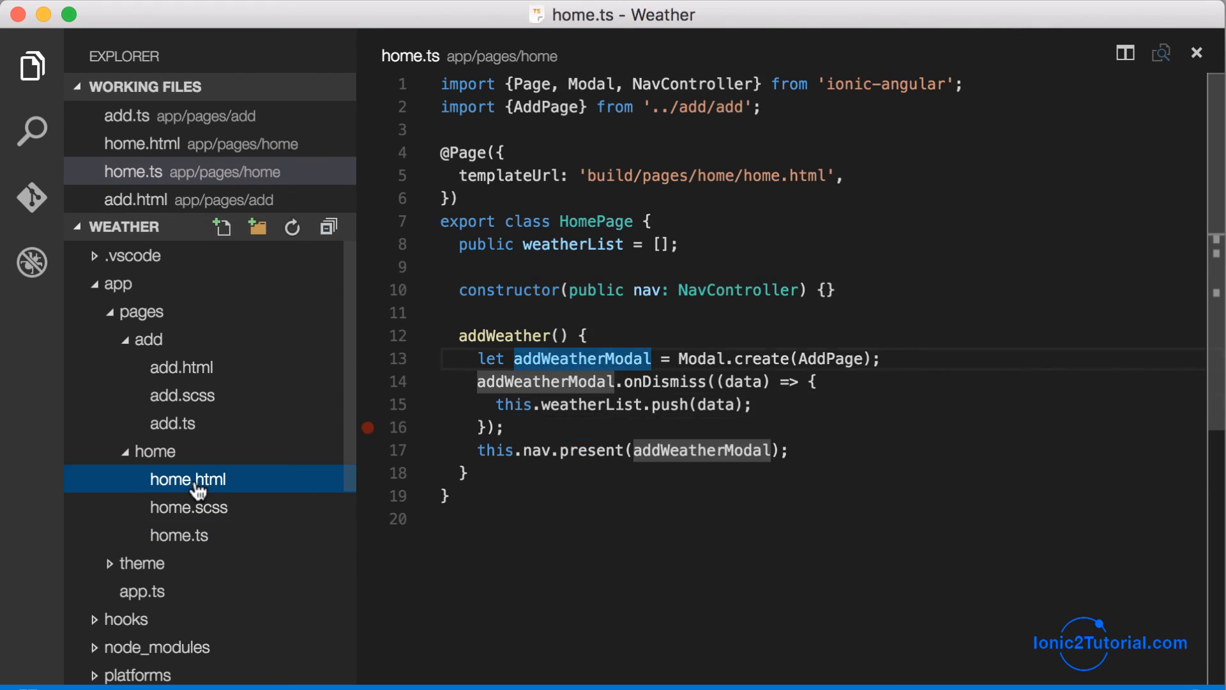
Step: Render {{weatherList | json}} in home.html's ion-content
left_click(187, 479)
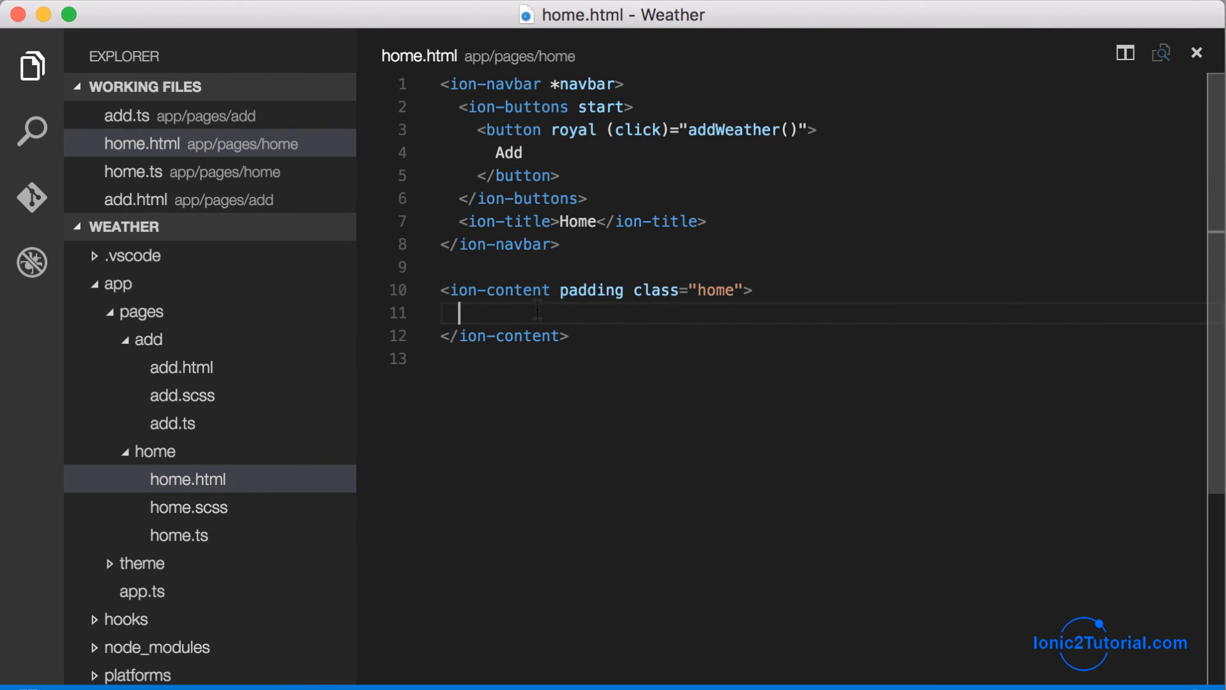
type("{{}}")
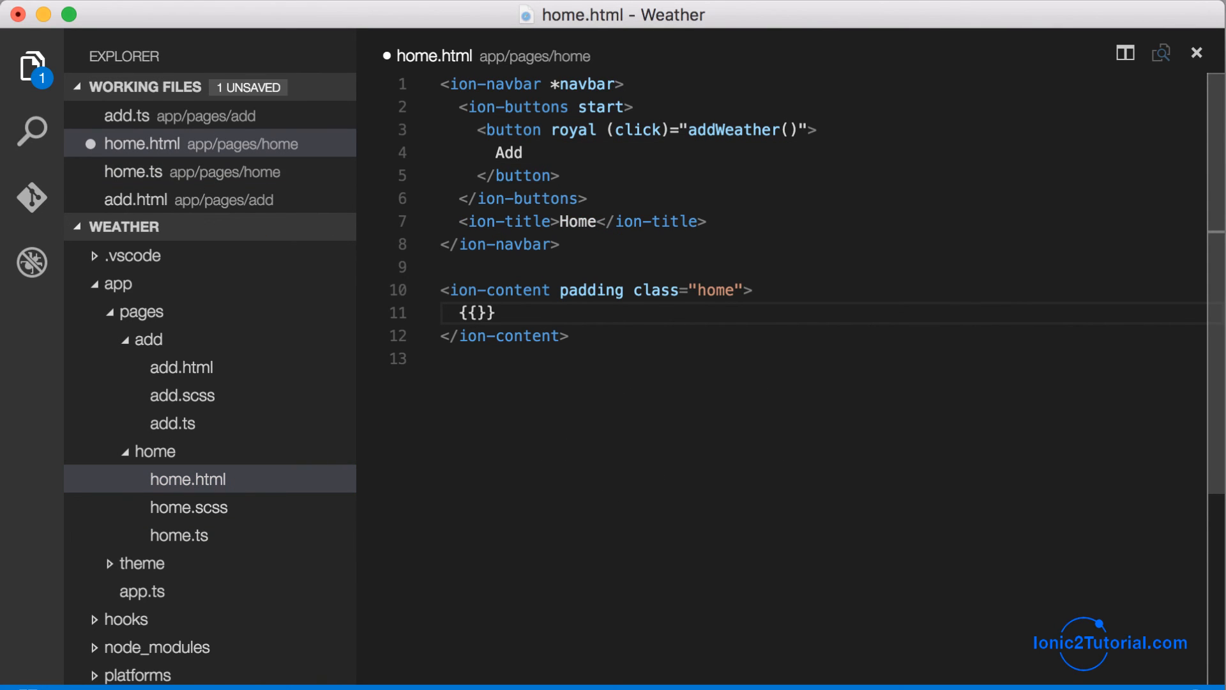
type("weatherList | json")
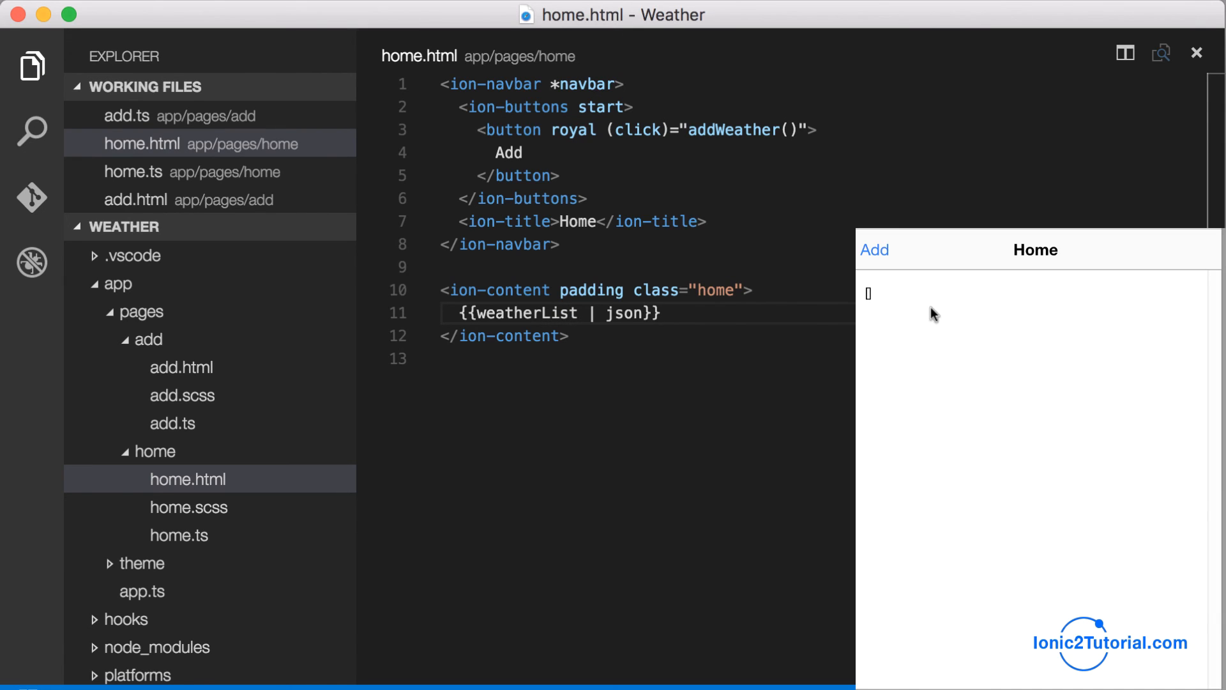
Step: In the preview, add New York via the form and see the entry shown on Home
left_click(874, 251)
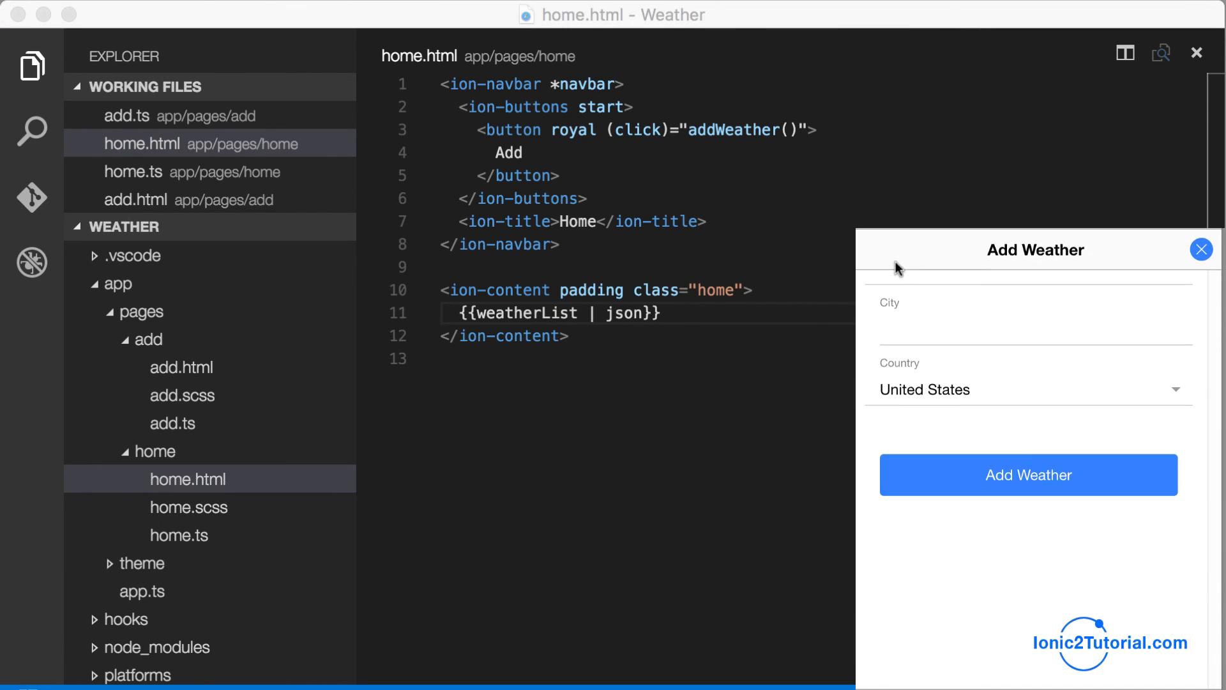
type("New York")
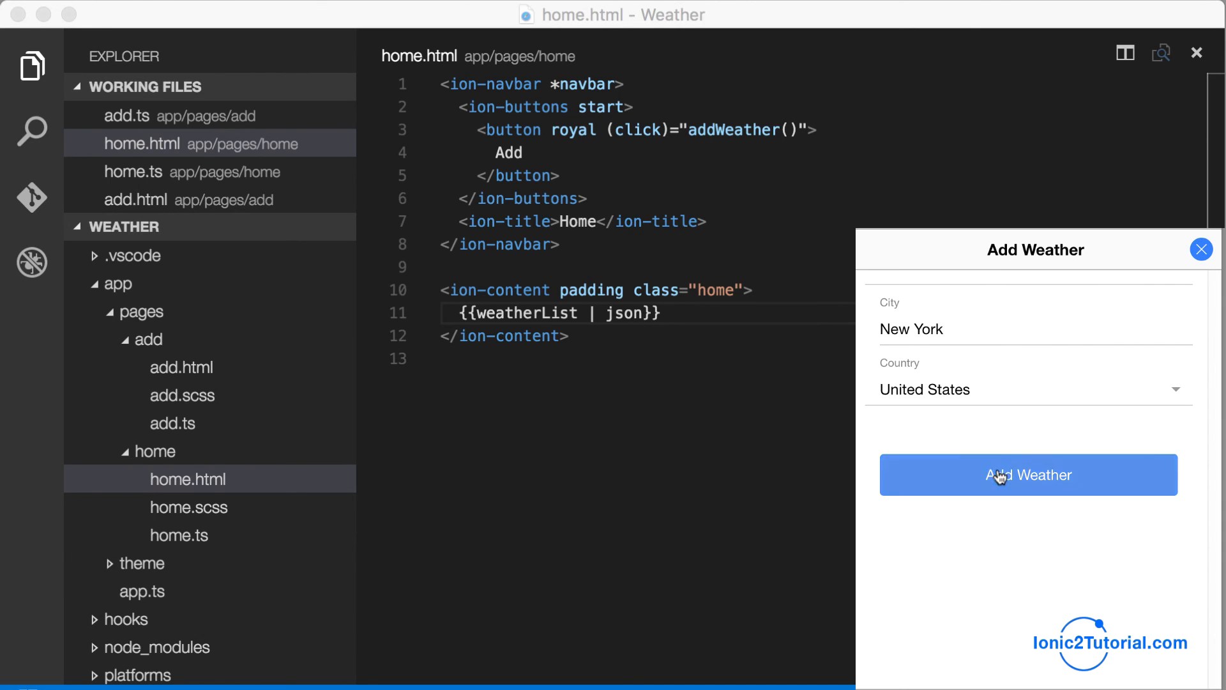
left_click(1028, 474)
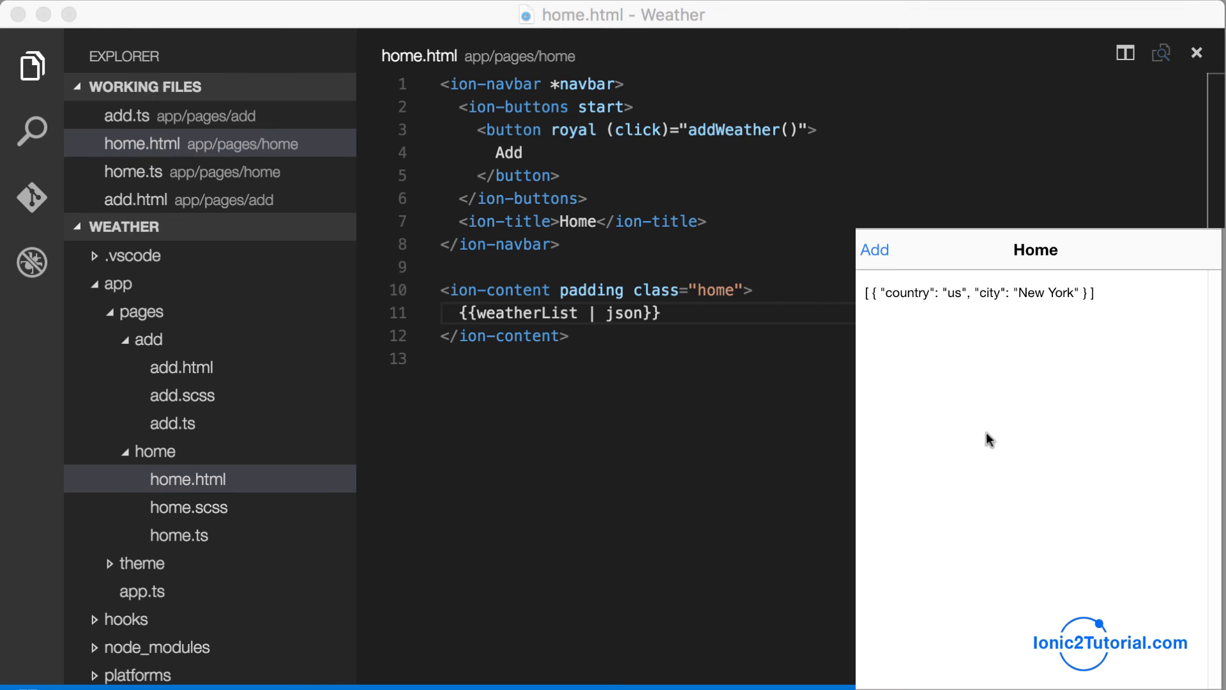